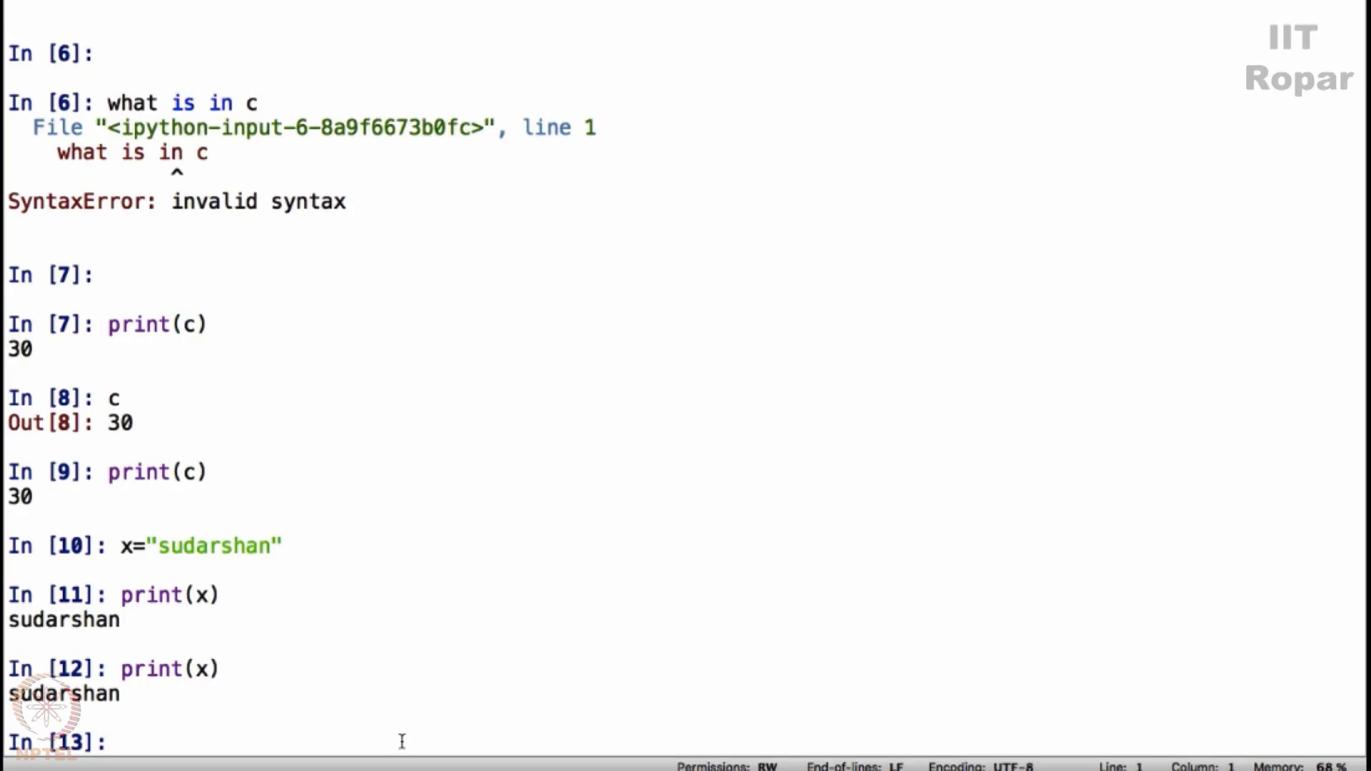
# - Assign t1 = "Amit" and print t1 to show Amit
pyautogui.write('t1')
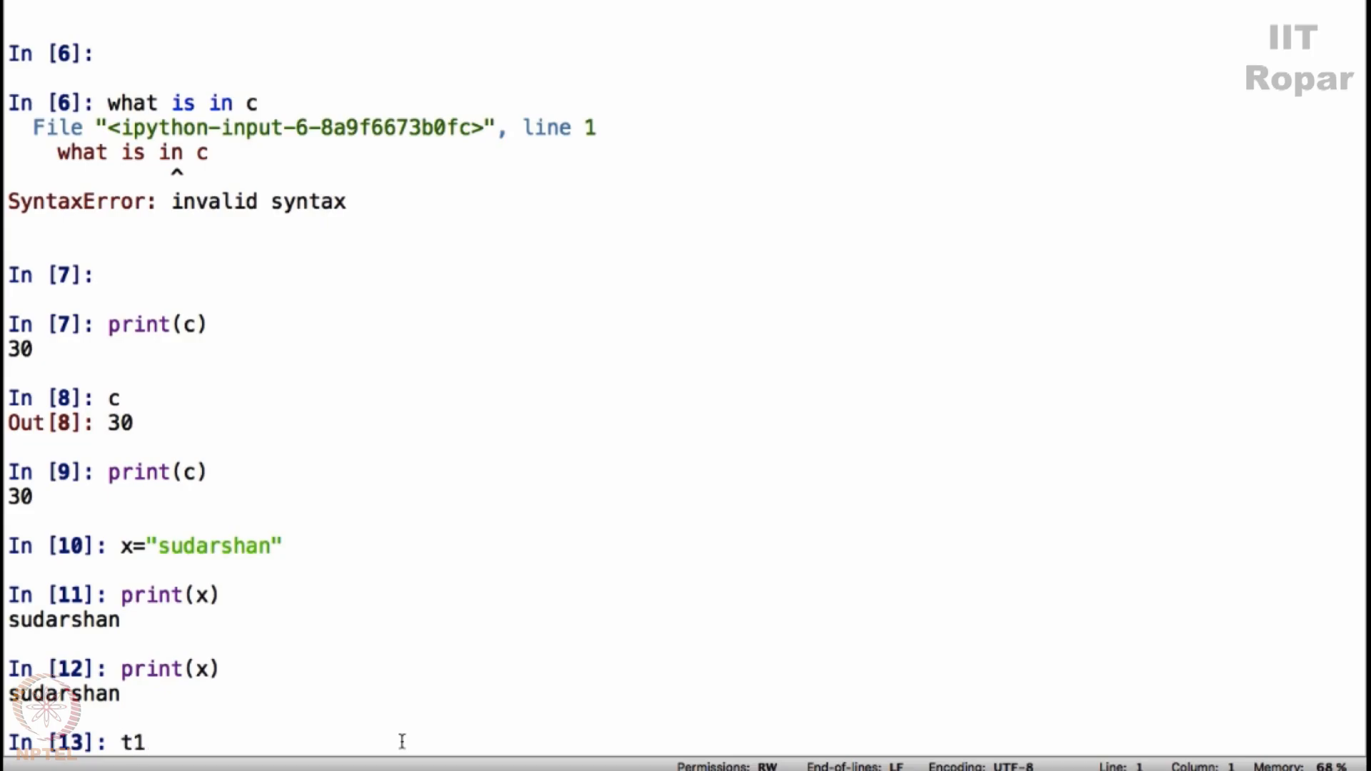
pyautogui.write('=')
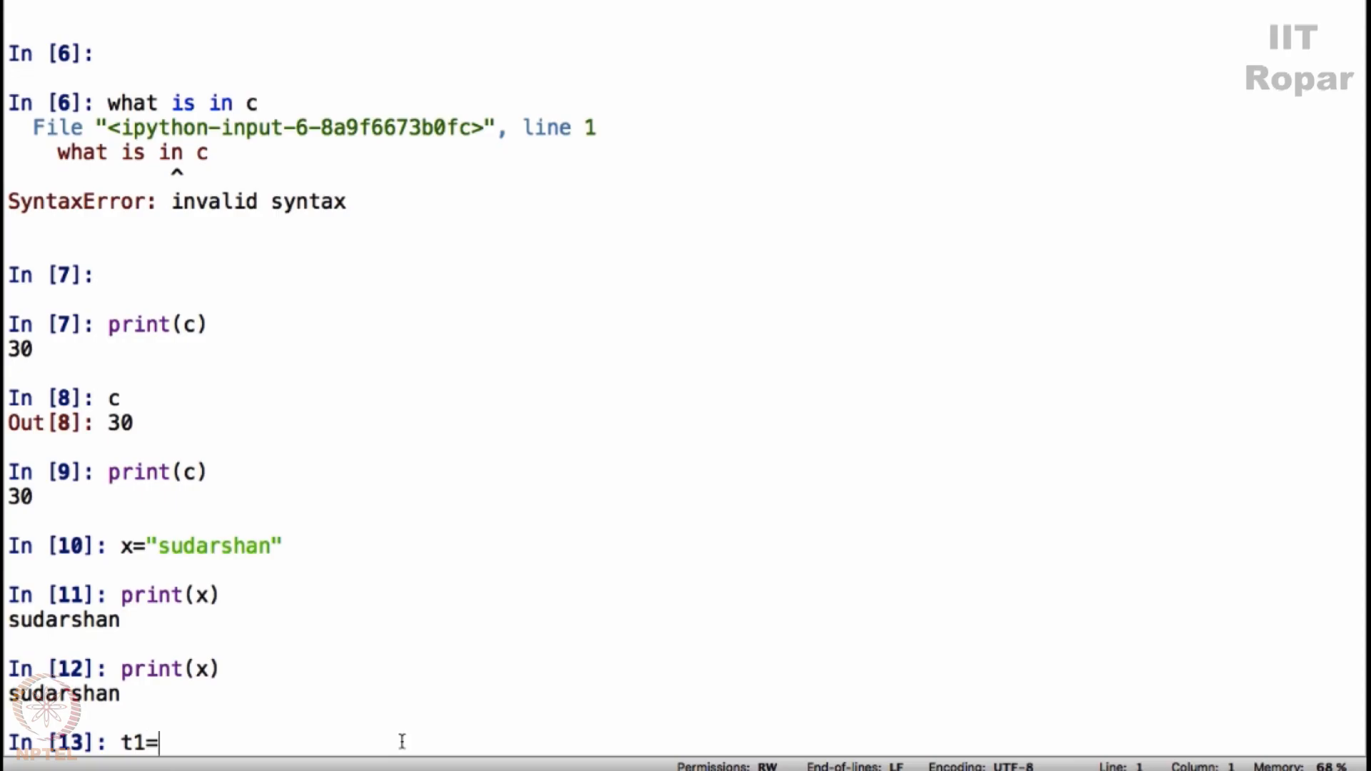
pyautogui.write('"Amit"')
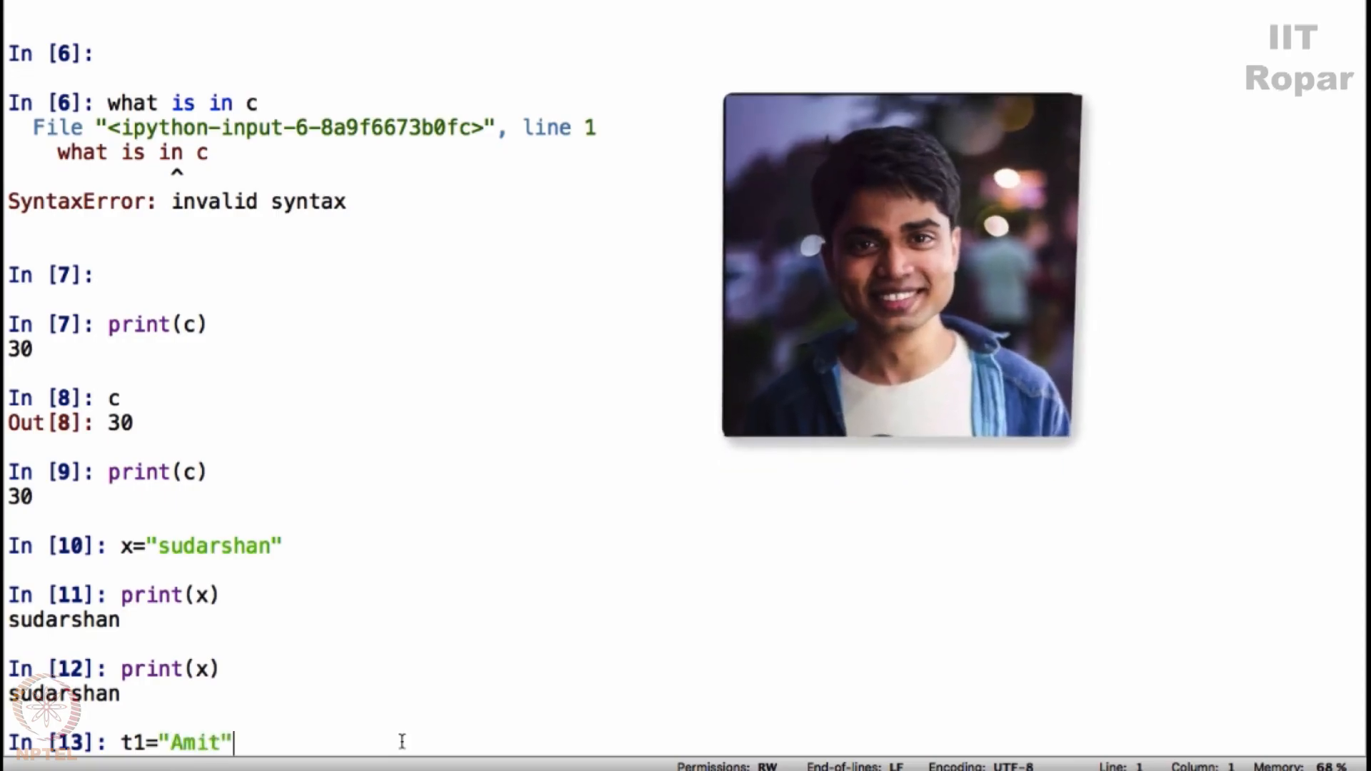
pyautogui.press('Return')
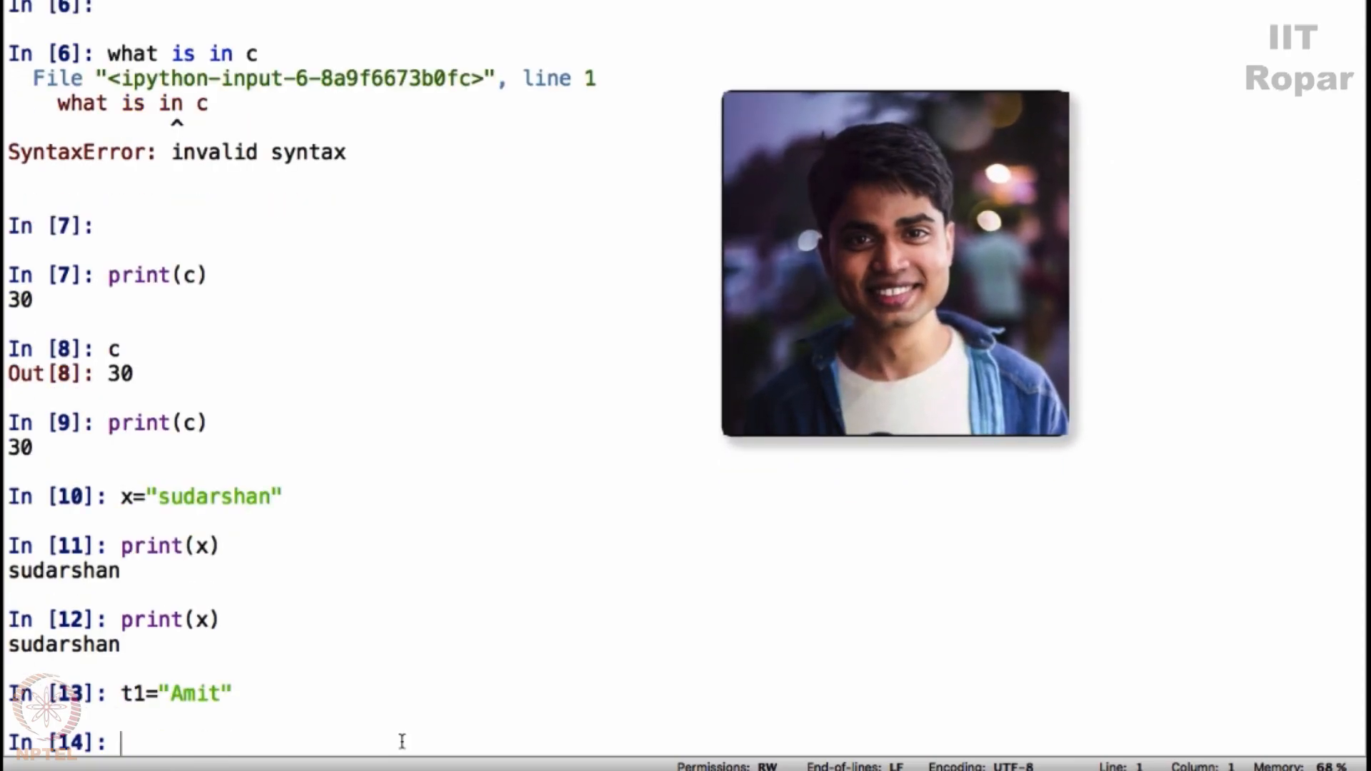
pyautogui.write('print(t1)')
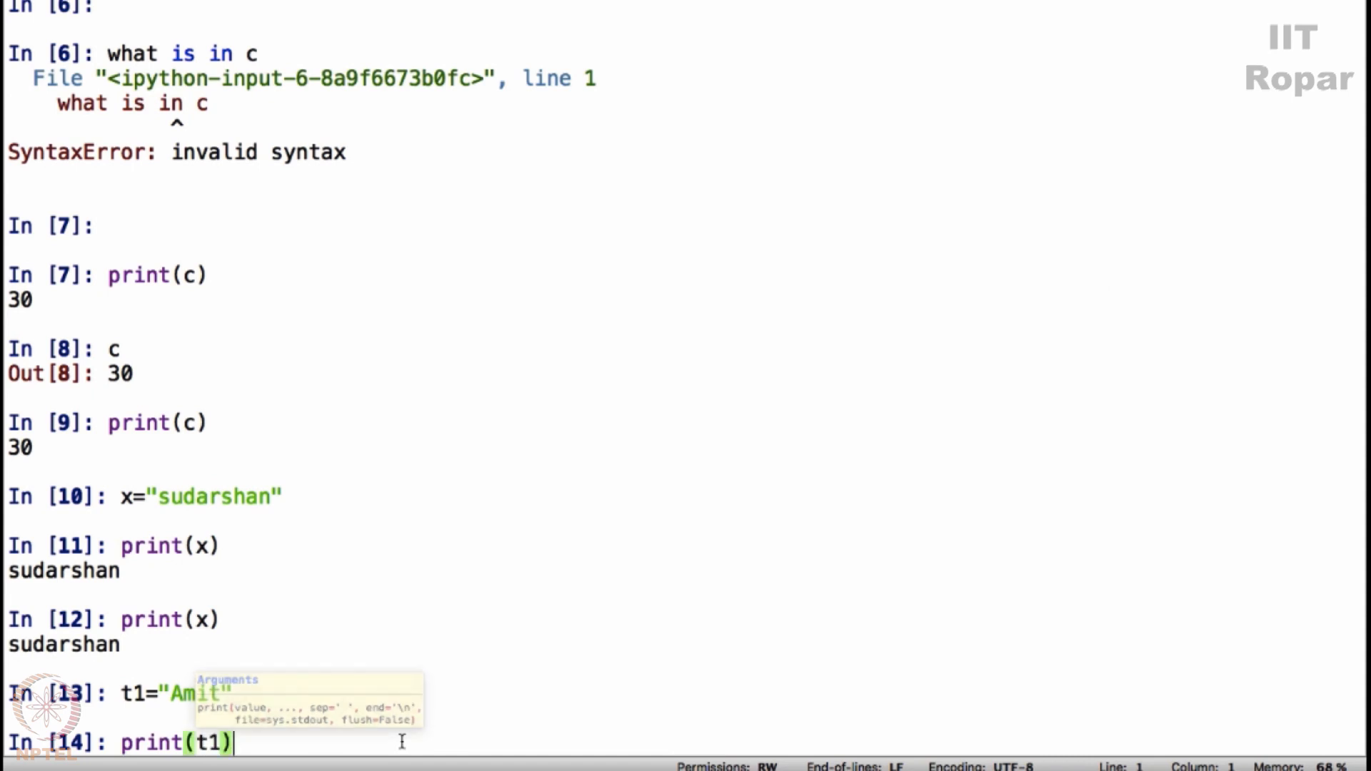
pyautogui.press('Return')
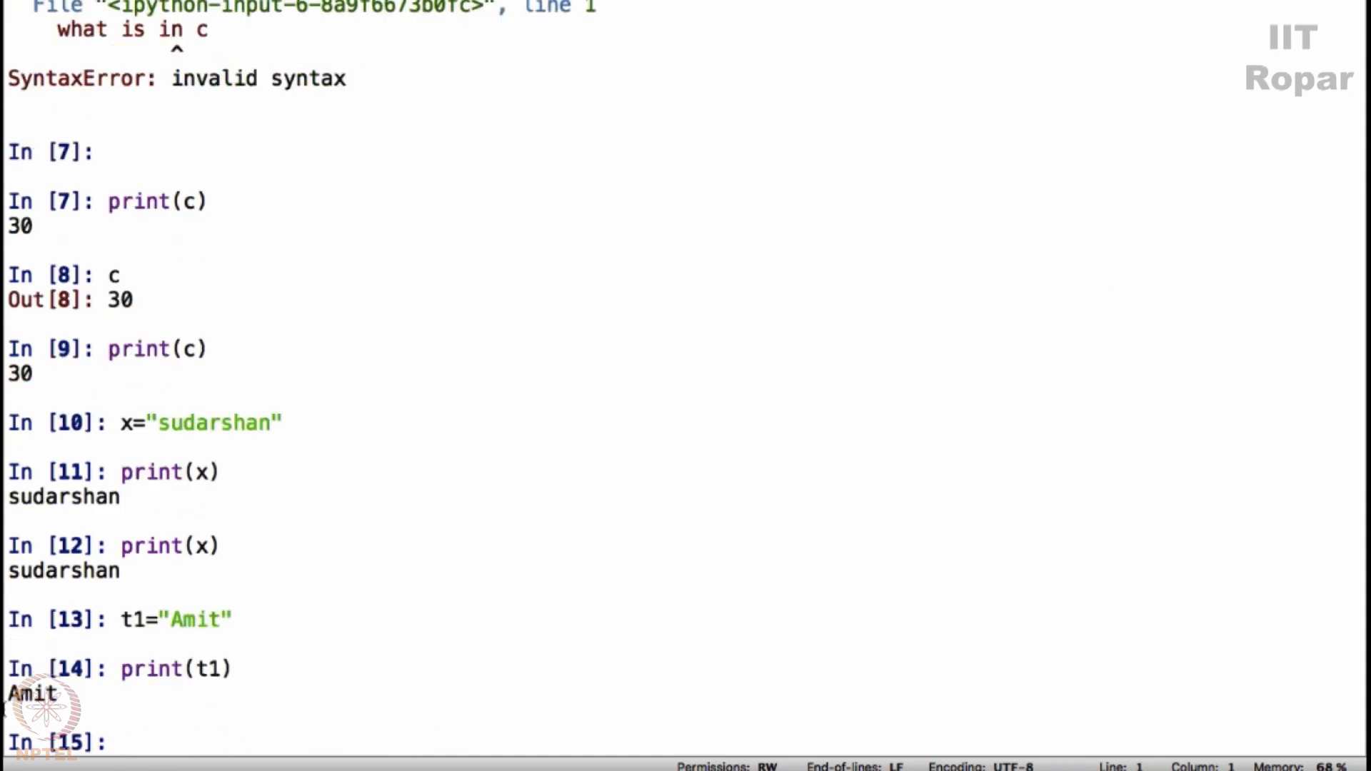
# - Assign the other name strings and enter print("Hello t1") giving literal Hello t1
pyautogui.write('t2="Simran')
pyautogui.write('t3=')
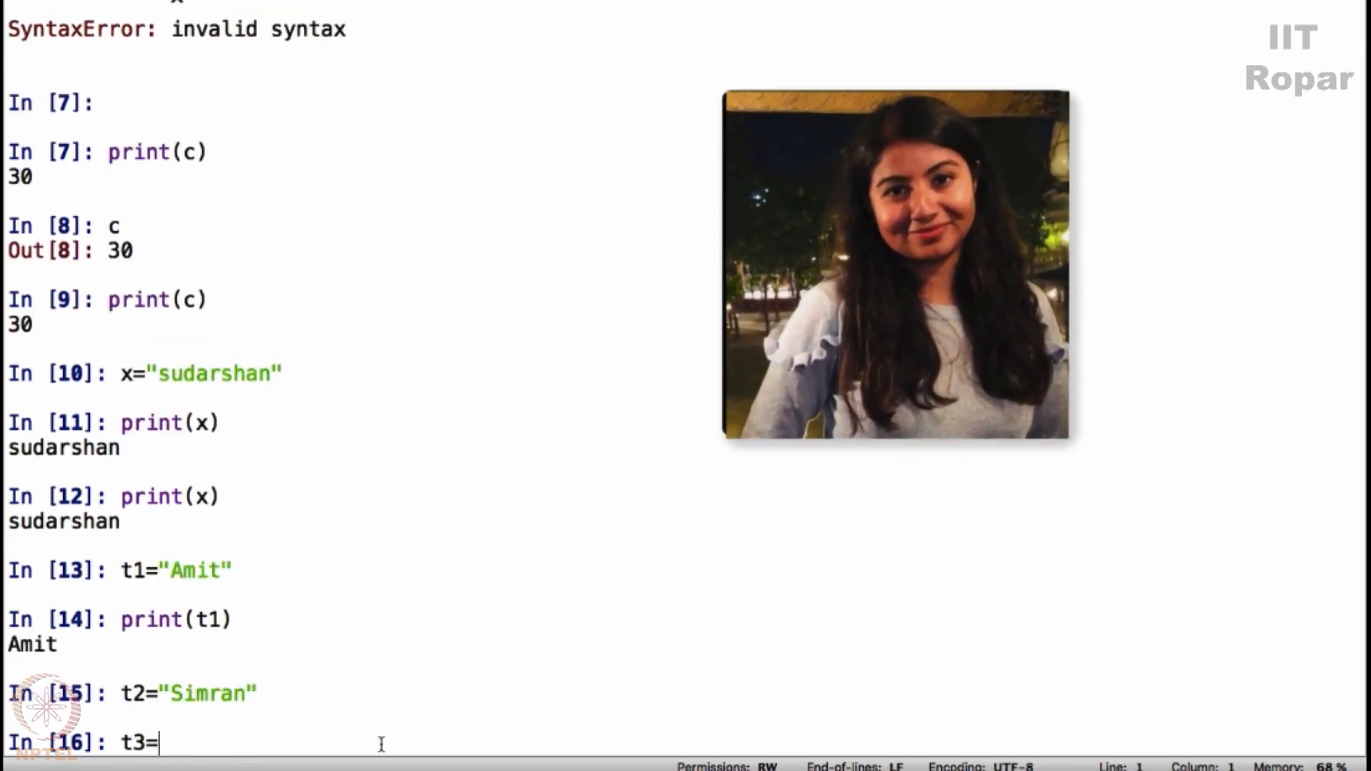
pyautogui.write('"Vidhya')
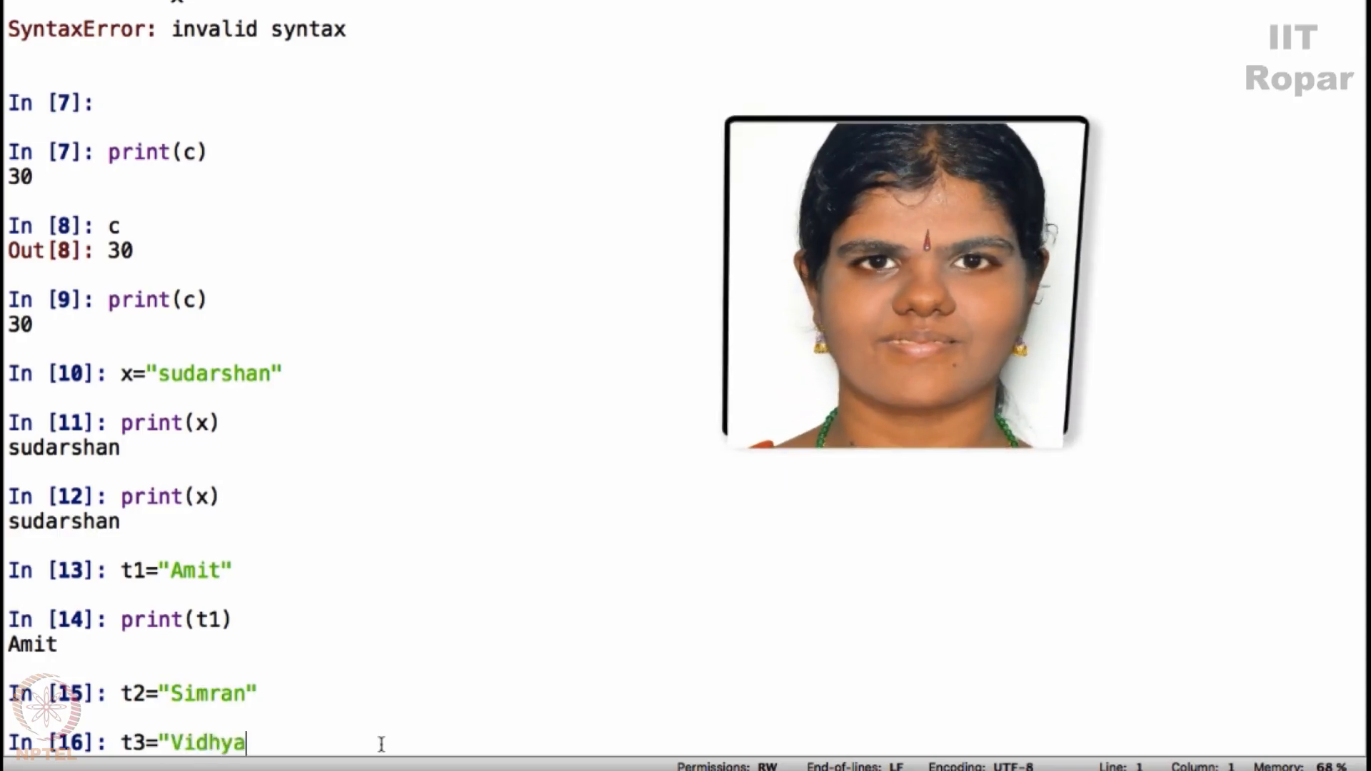
pyautogui.press('Return')
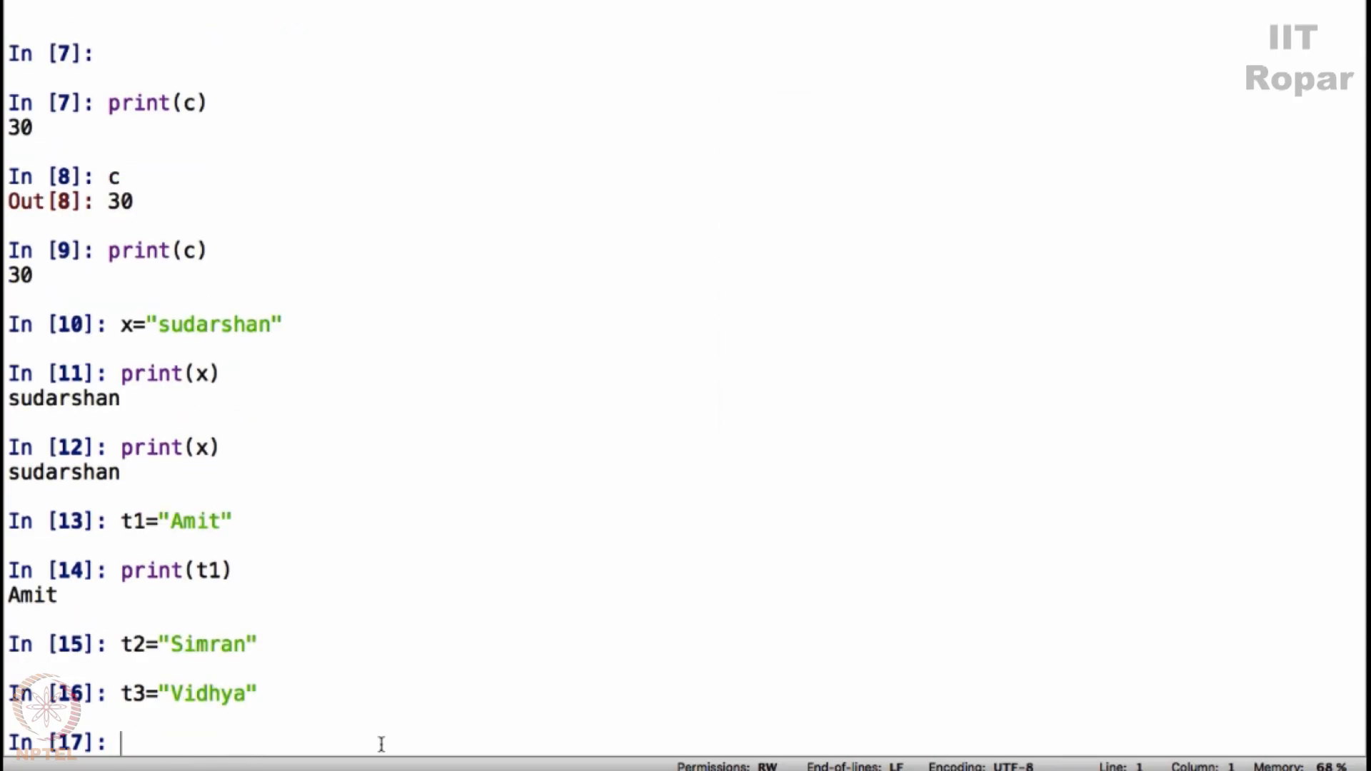
pyautogui.write('prin')
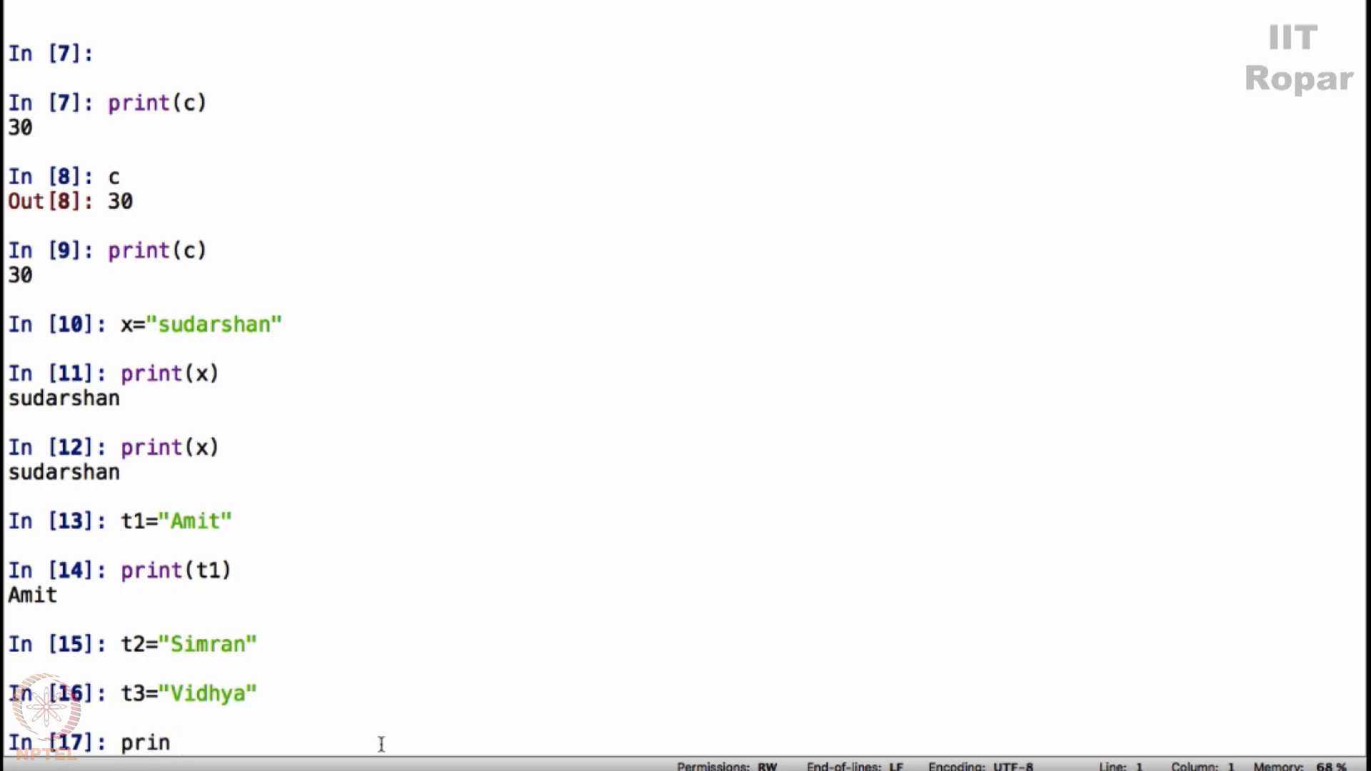
pyautogui.write('t("Hell')
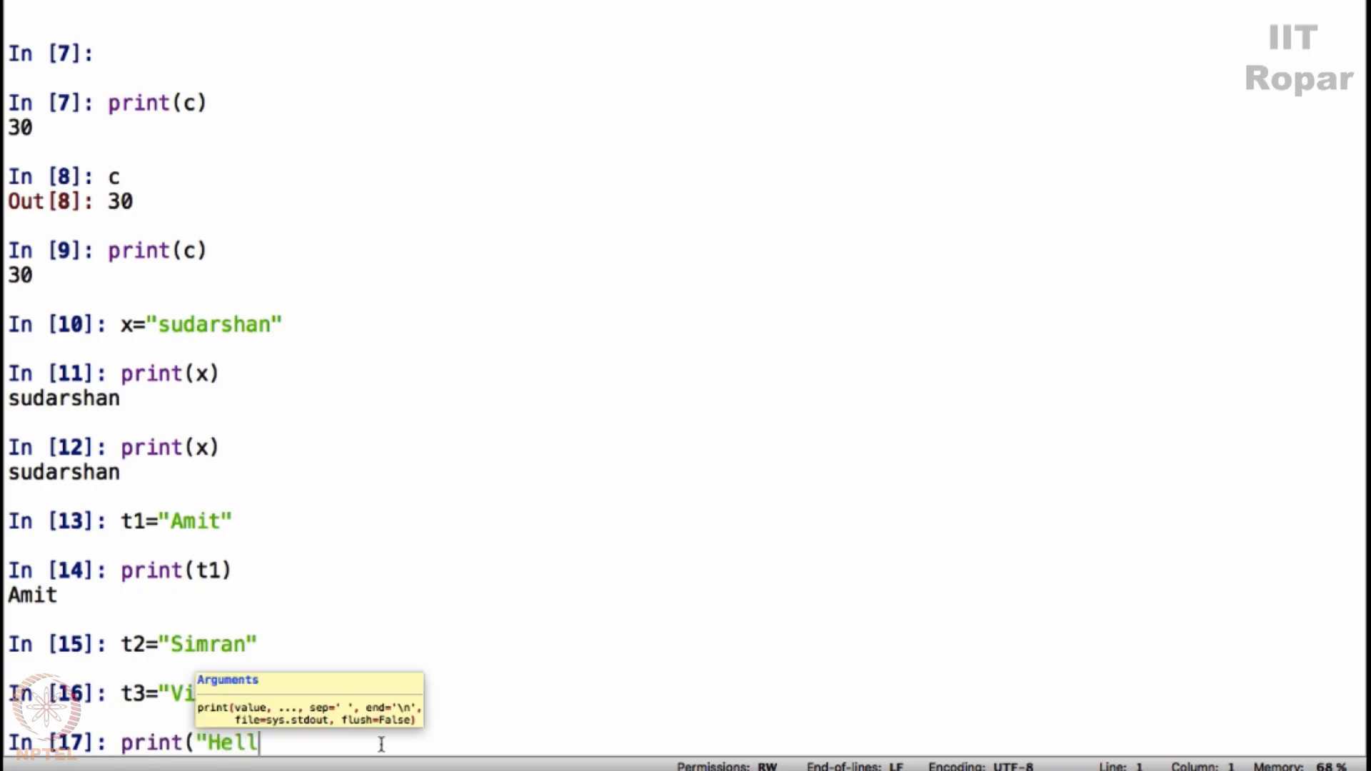
pyautogui.write('o t1')
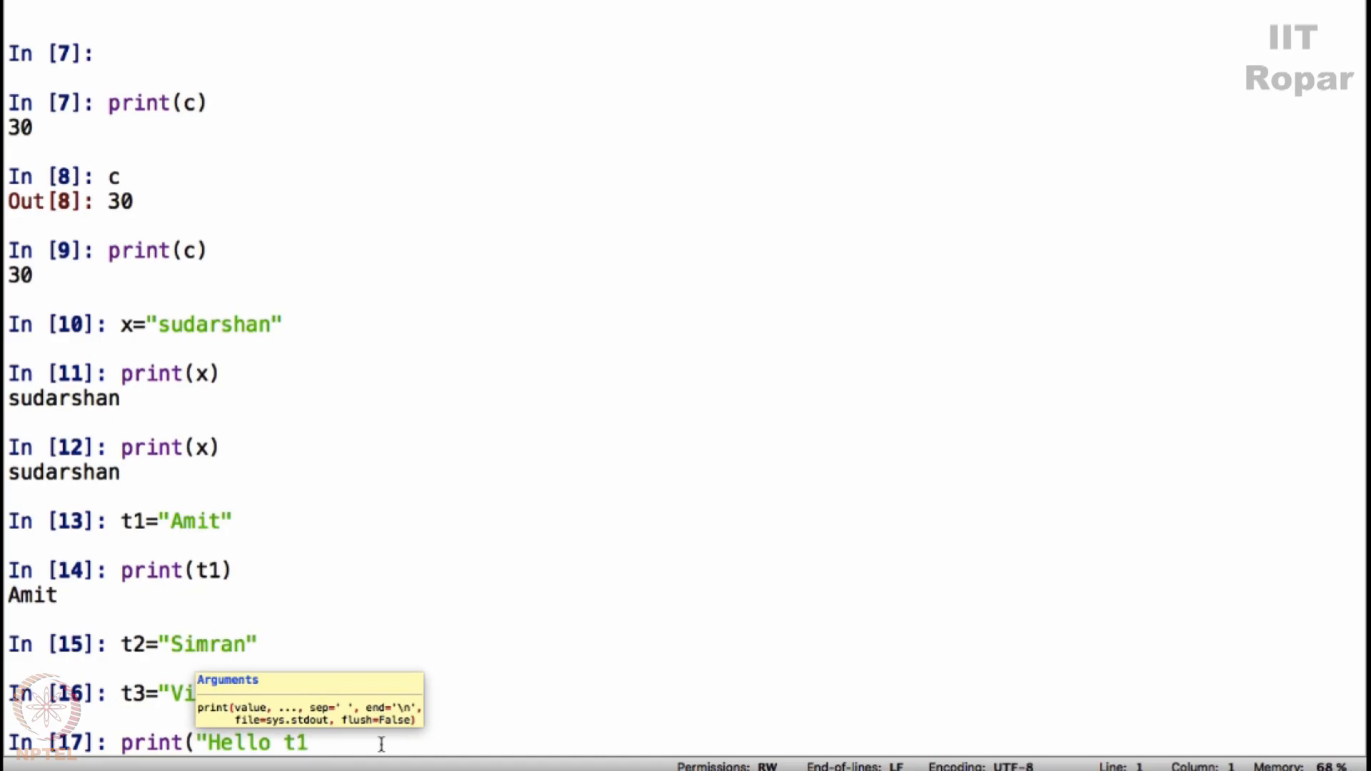
pyautogui.write('1"')
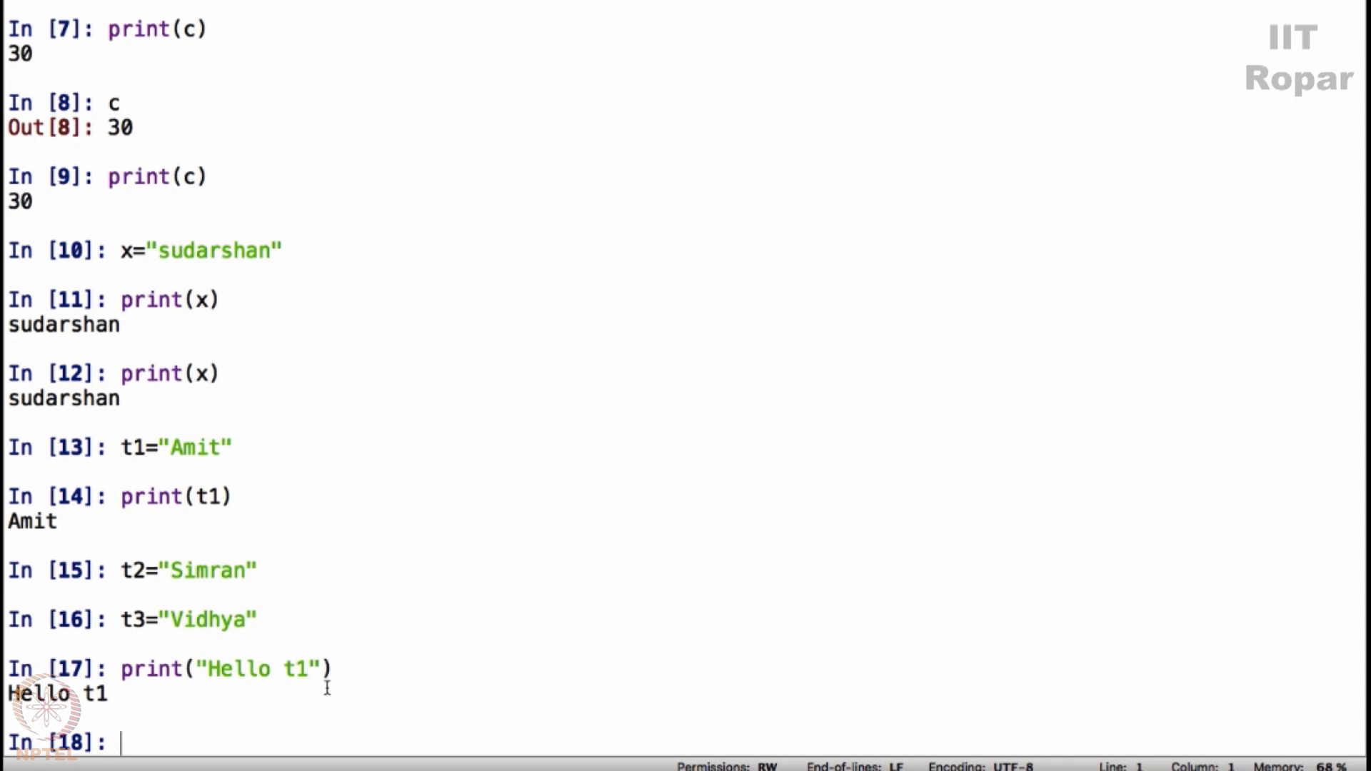
# - Run print("Hello",t1) to output Hello Amit
pyautogui.write('print("Hello')
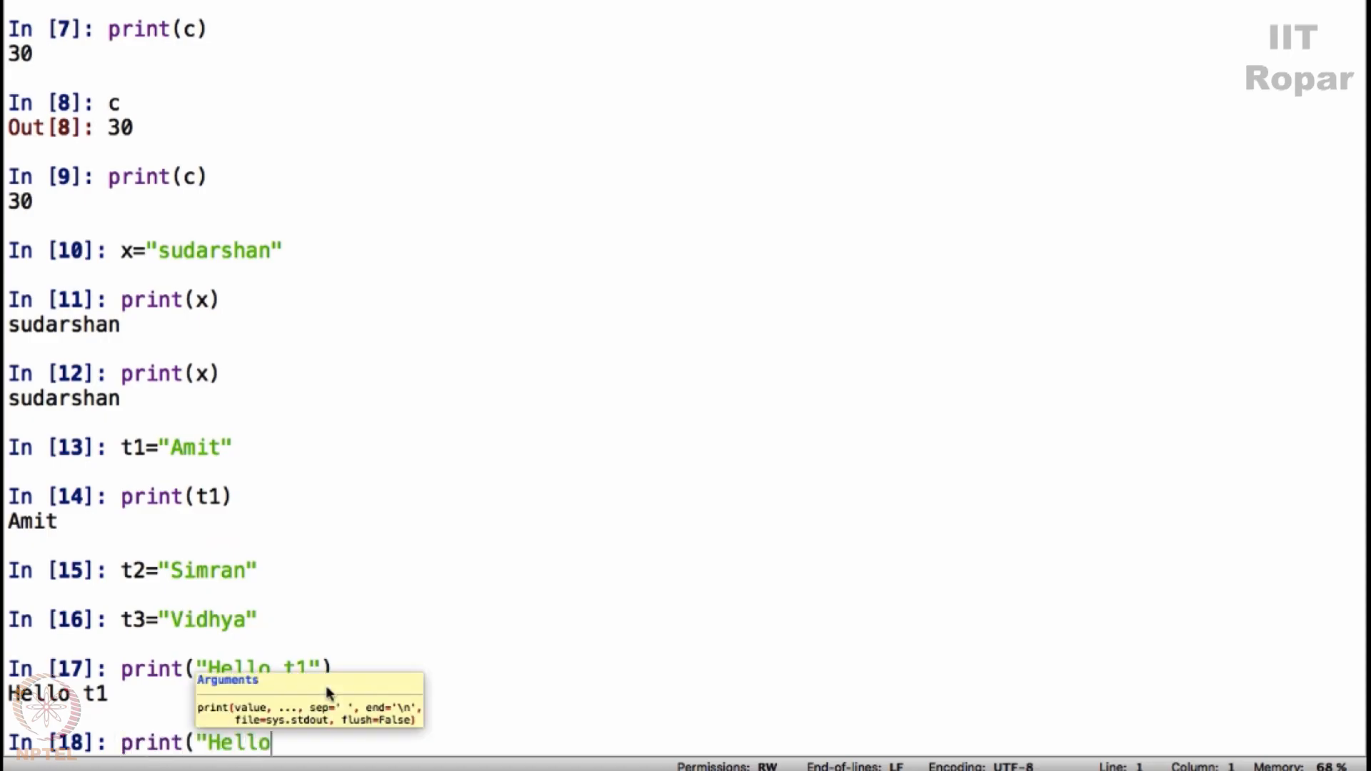
pyautogui.write('"')
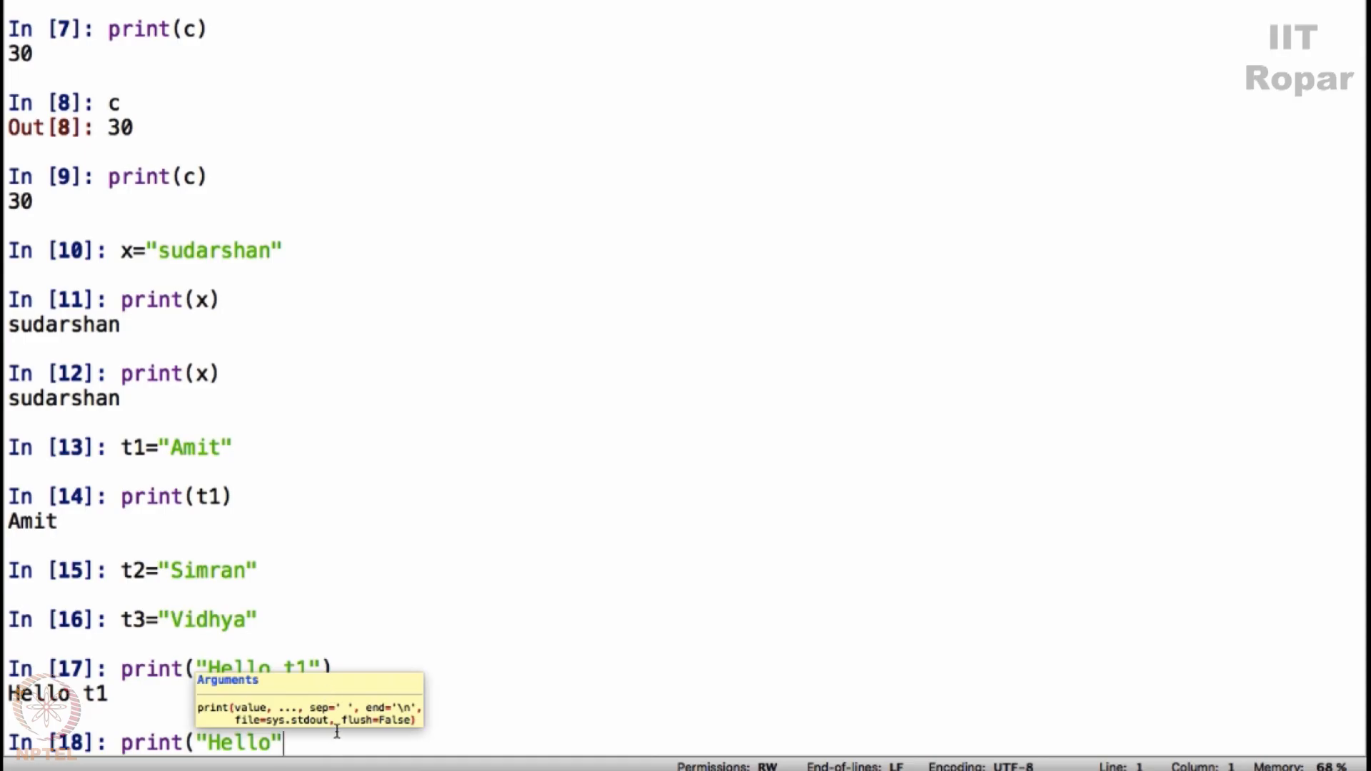
pyautogui.write(',t1')
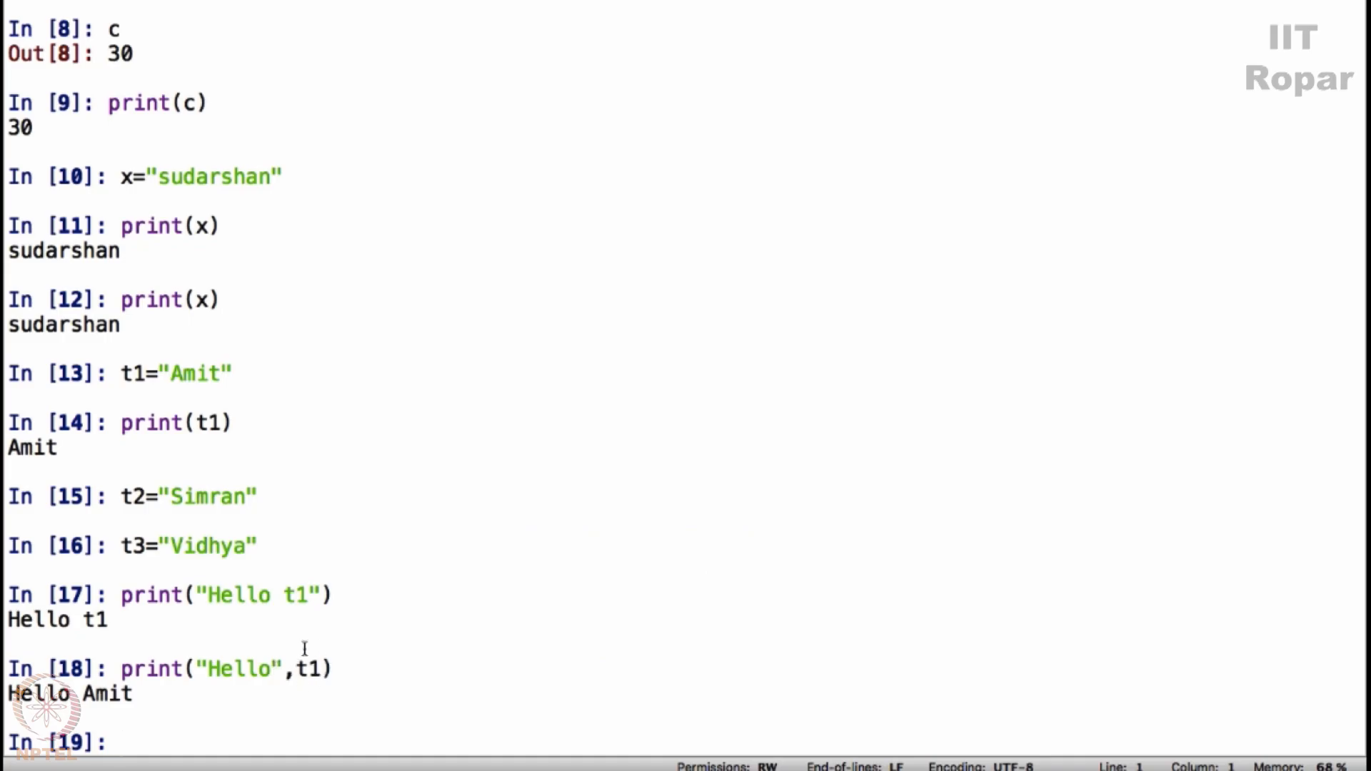
pyautogui.moveTo(184, 400)
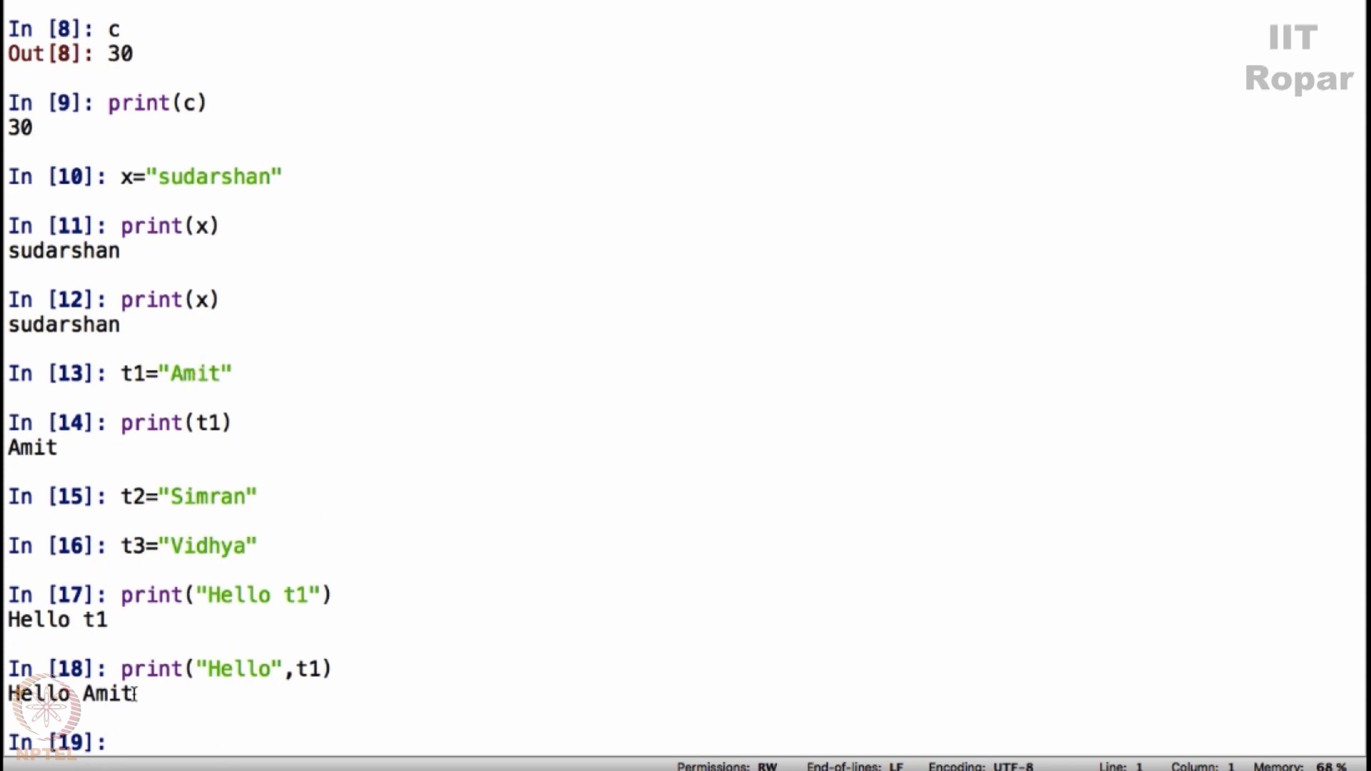
# - Run print("Hello",t2) giving Hello Simran and begin the greeting for t3
pyautogui.write('print(')
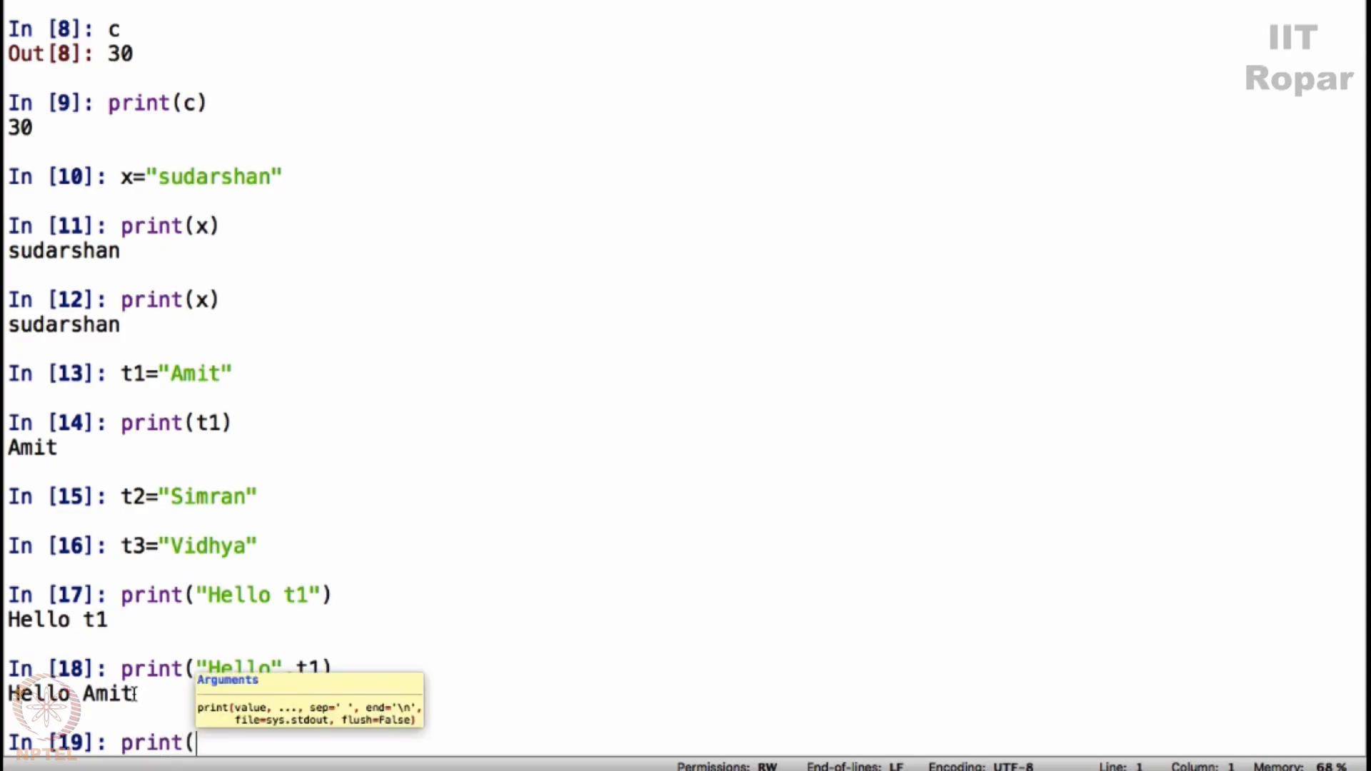
pyautogui.write('"Hello"')
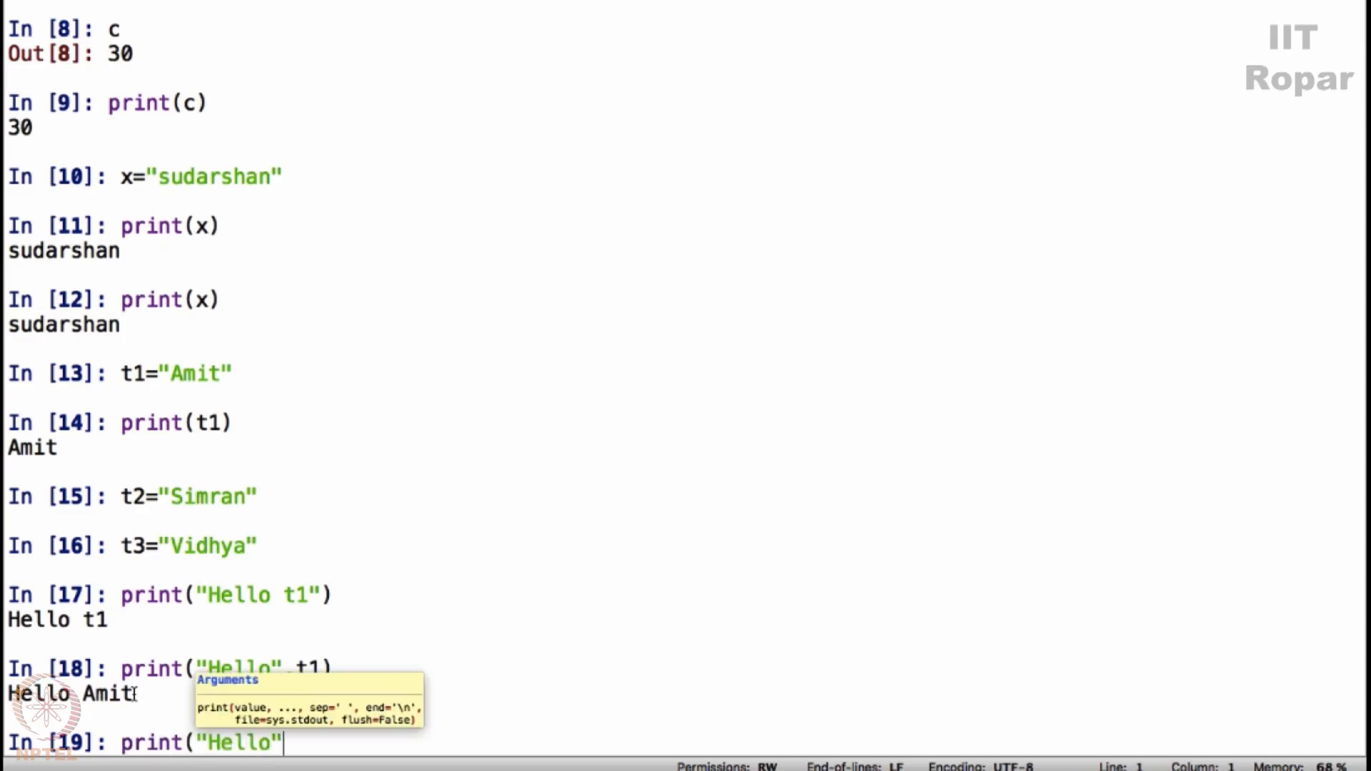
pyautogui.press('Return')
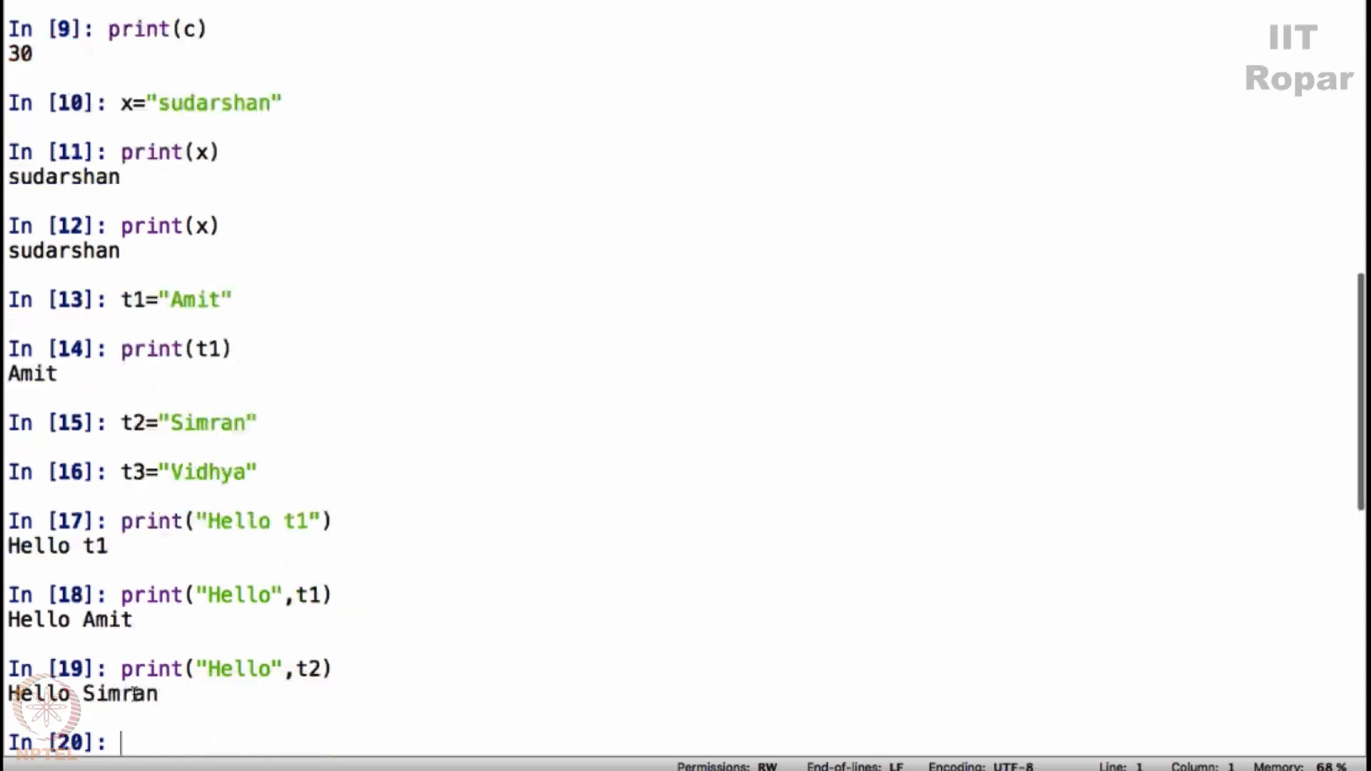
pyautogui.moveTo(898, 462)
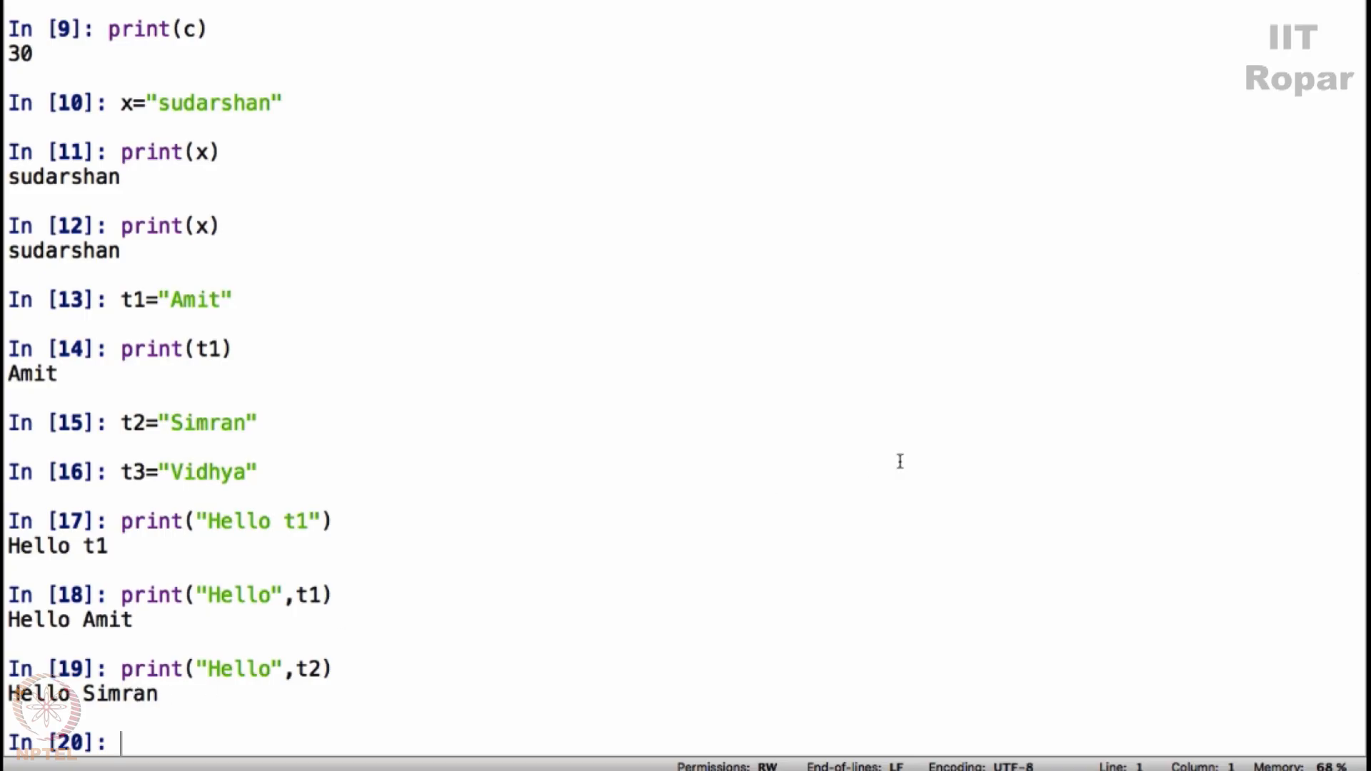
pyautogui.write('print("He')
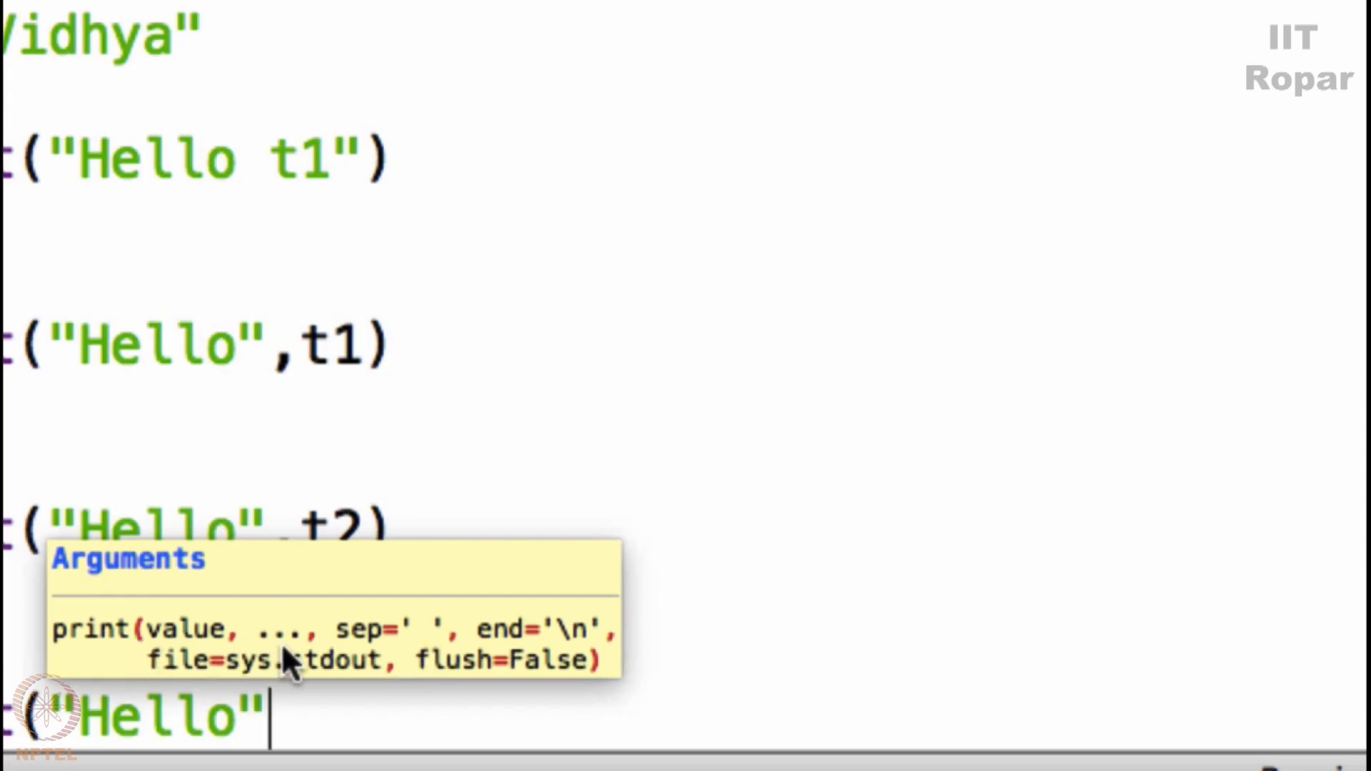
pyautogui.moveTo(340, 668)
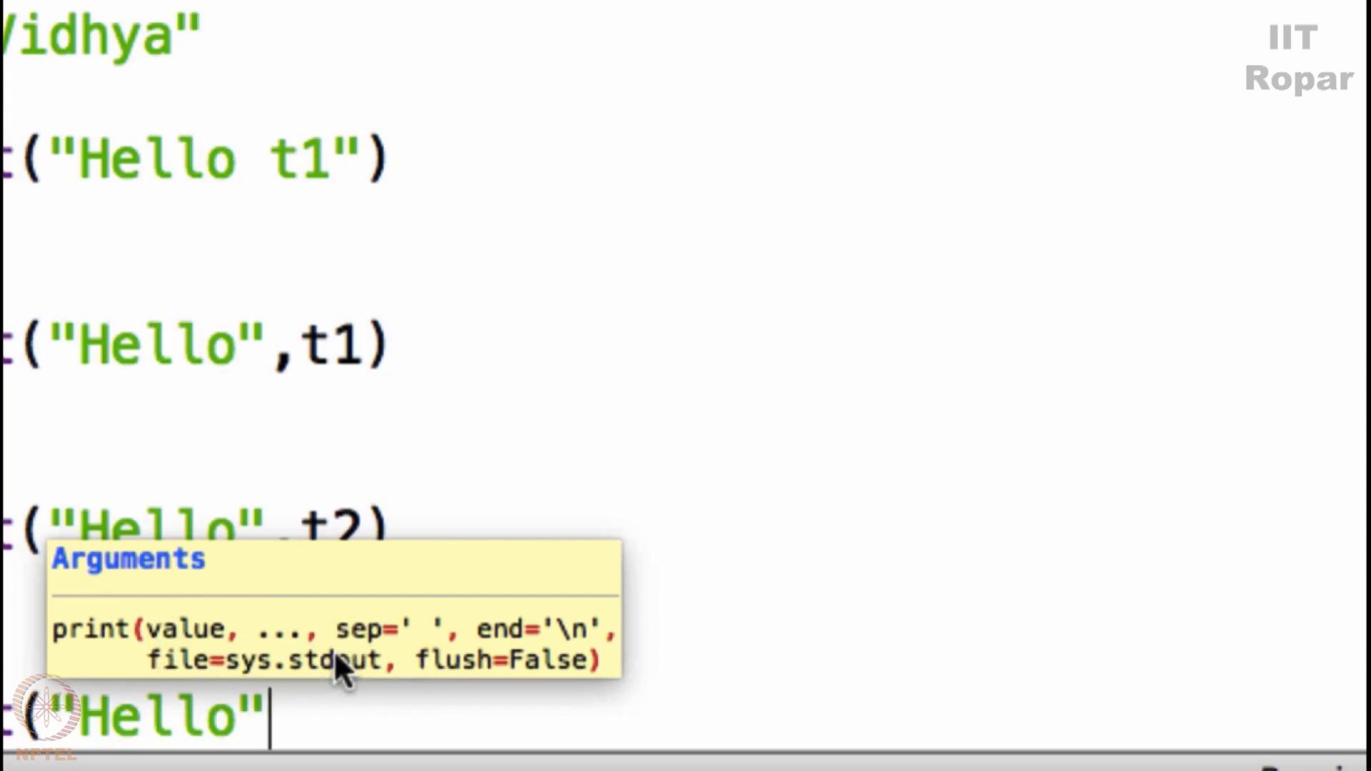
pyautogui.moveTo(305, 603)
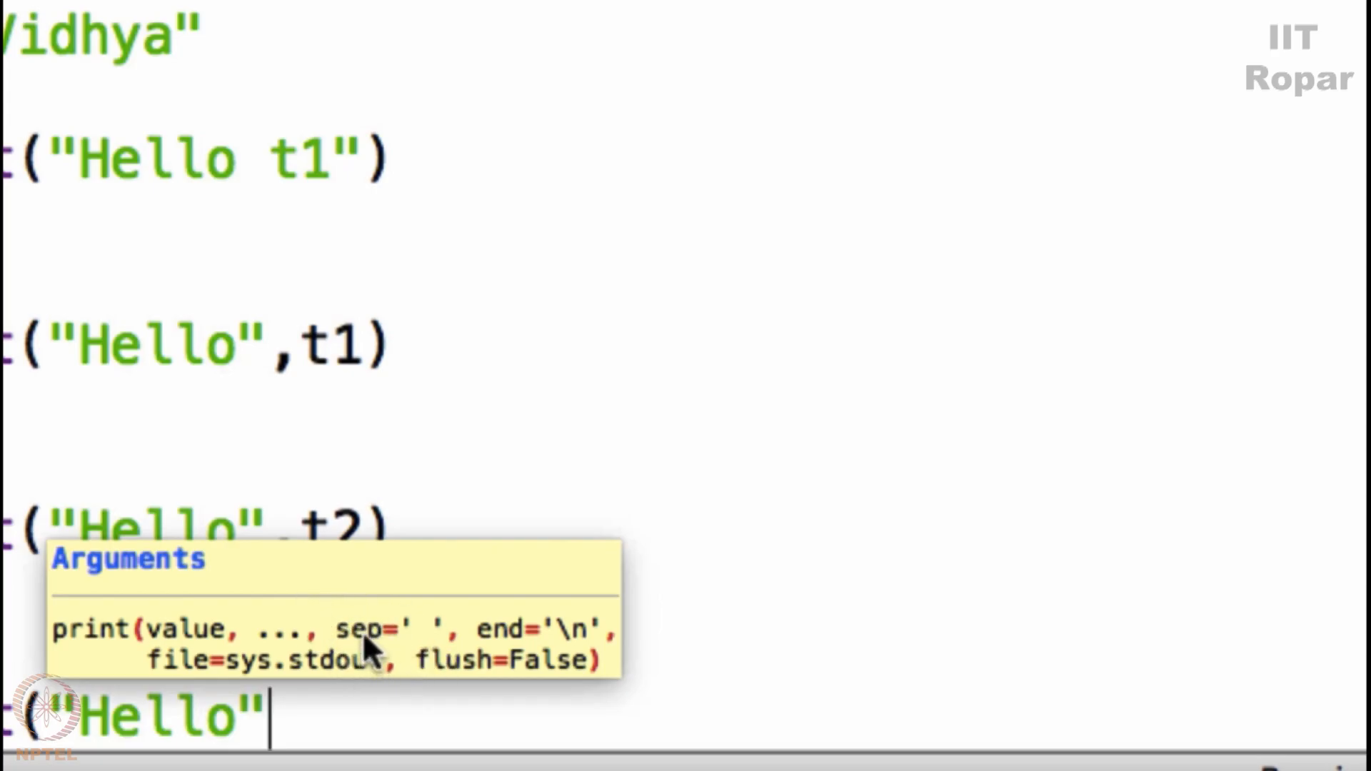
pyautogui.moveTo(382, 629)
pyautogui.write(', t3')
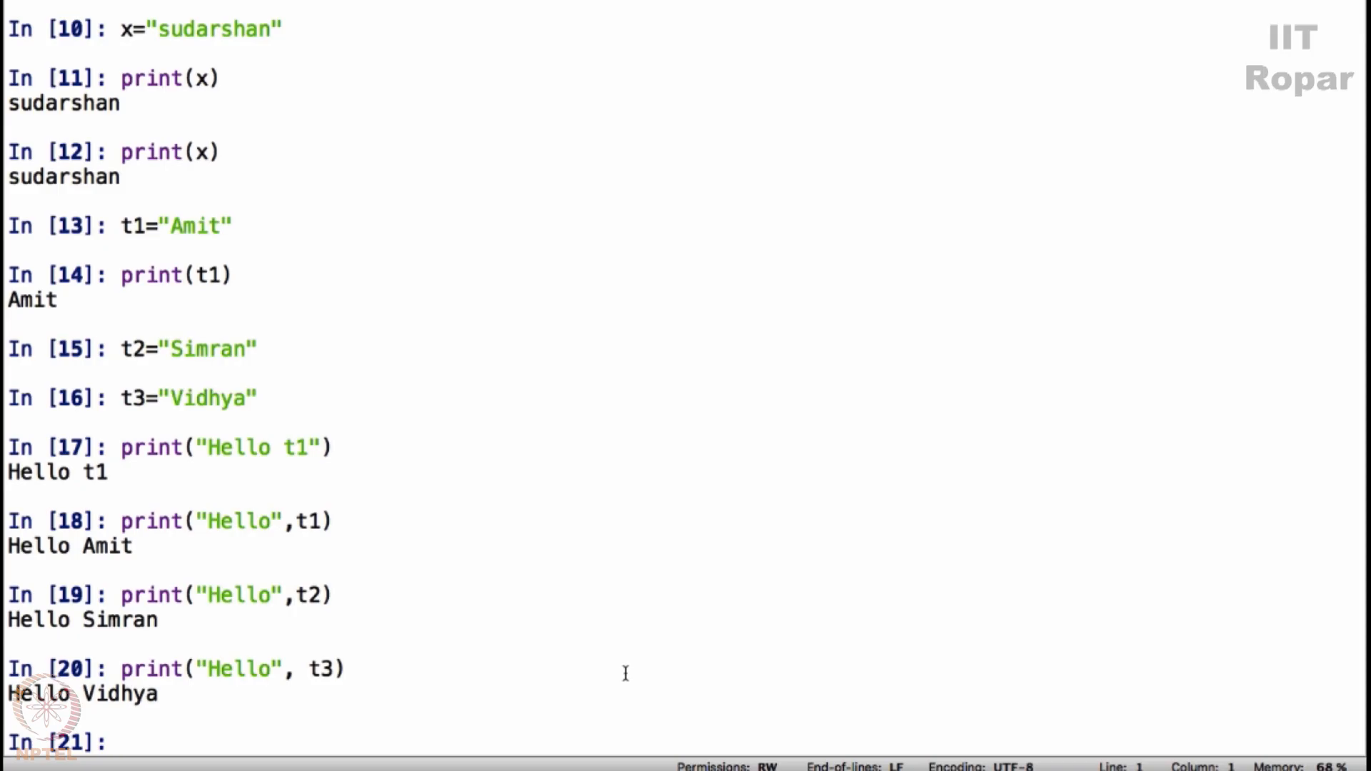
# - Assign i = "Sudarshan" and print i alone
pyautogui.write('i=')
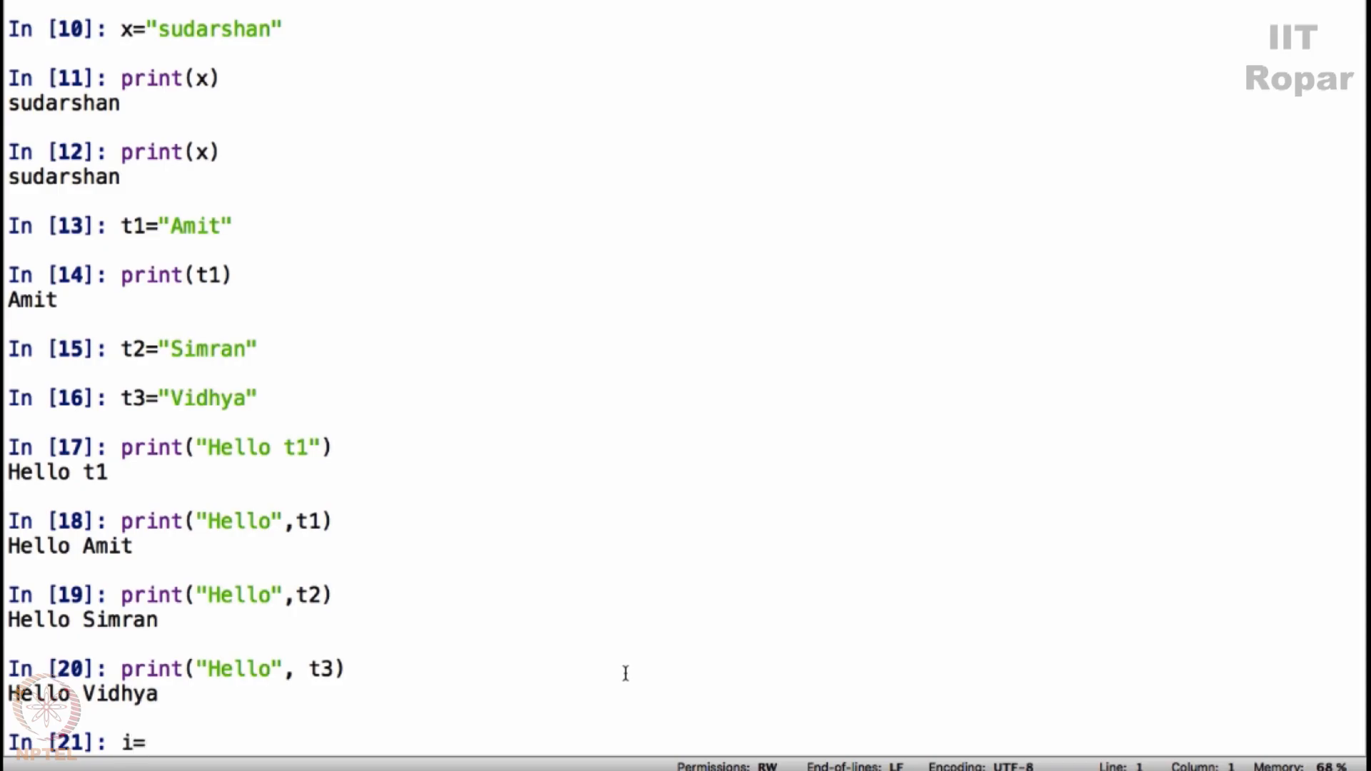
pyautogui.write('"Sudarshan')
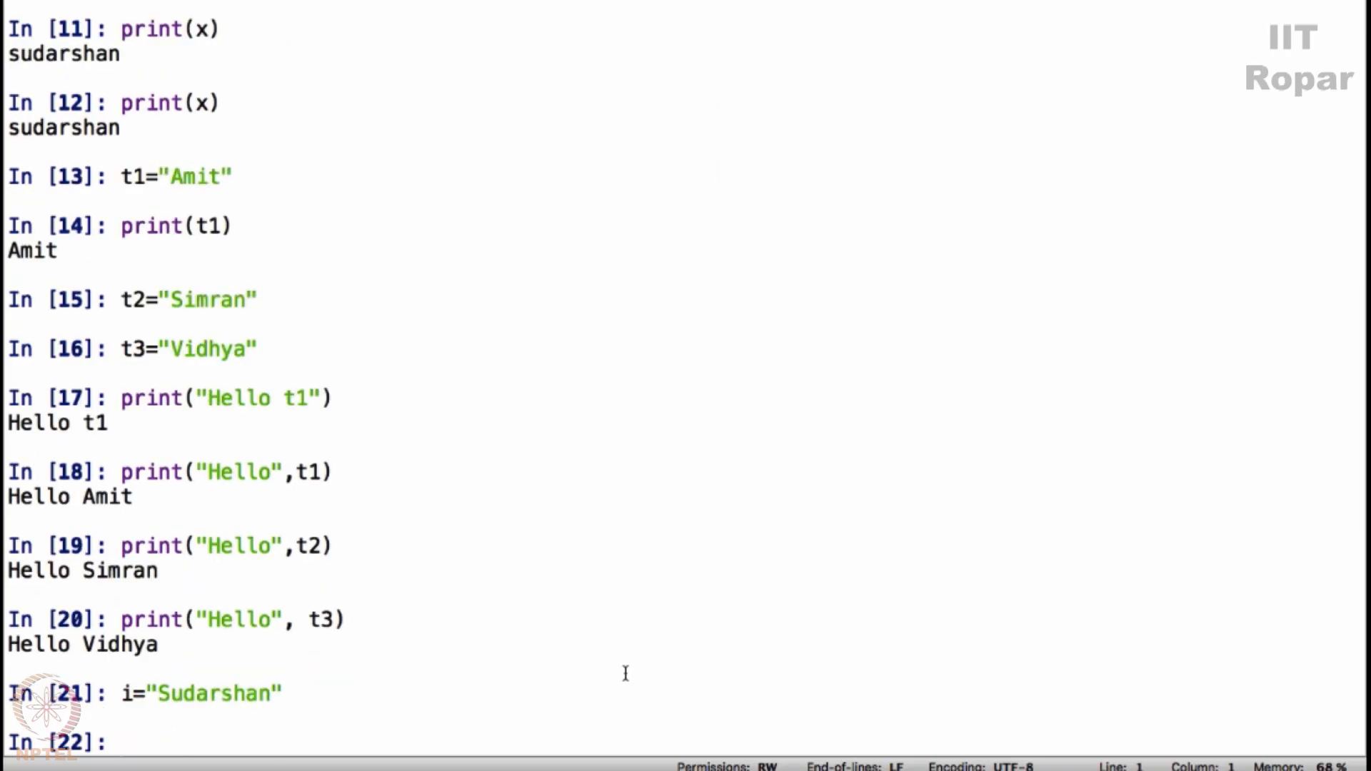
pyautogui.write('print(i)')
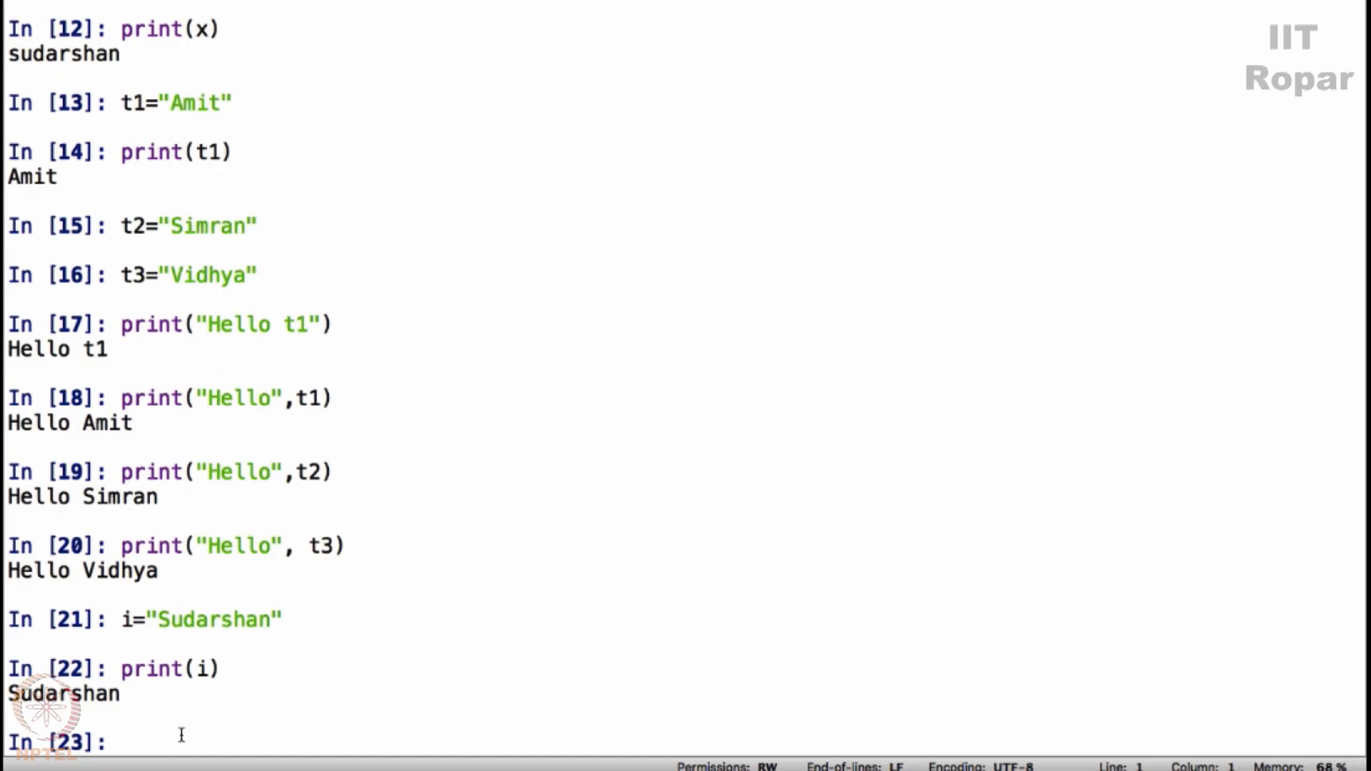
pyautogui.write('print("')
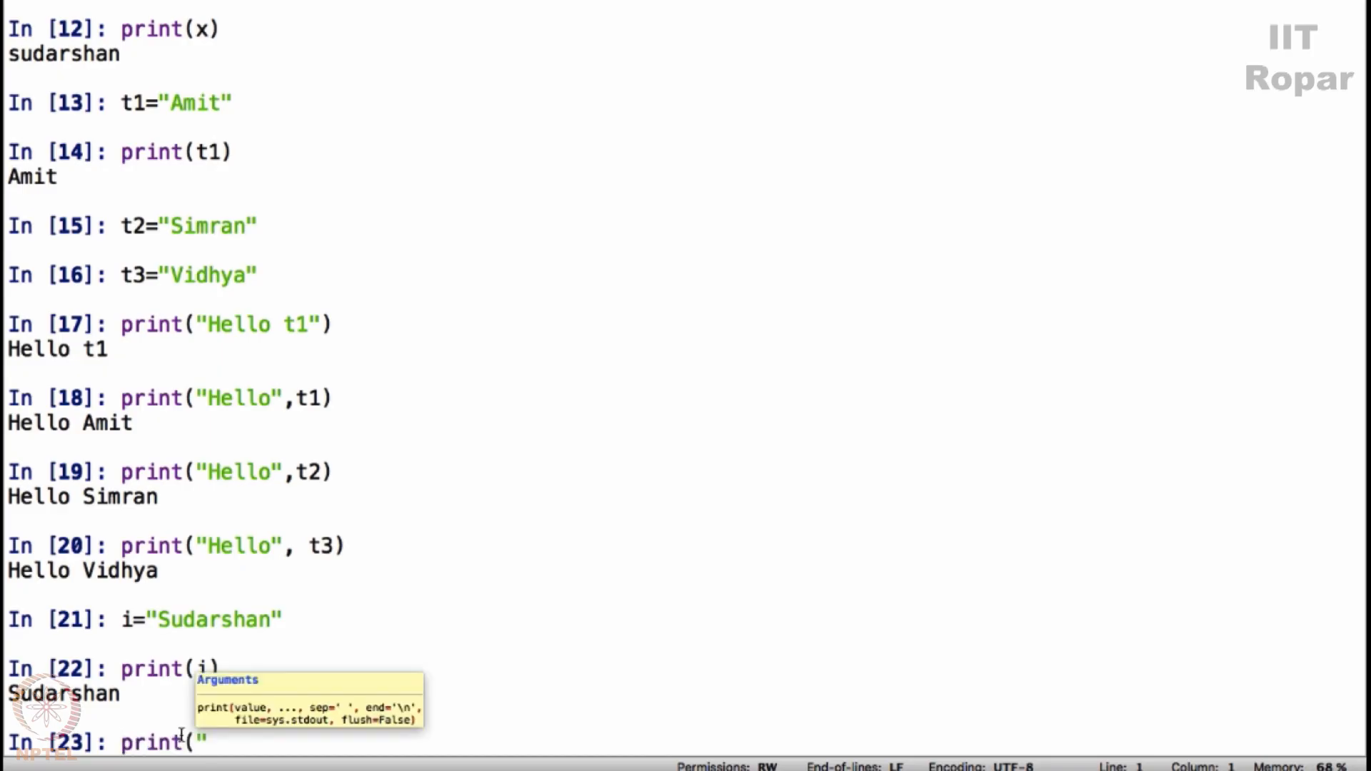
pyautogui.write('Hello",i')
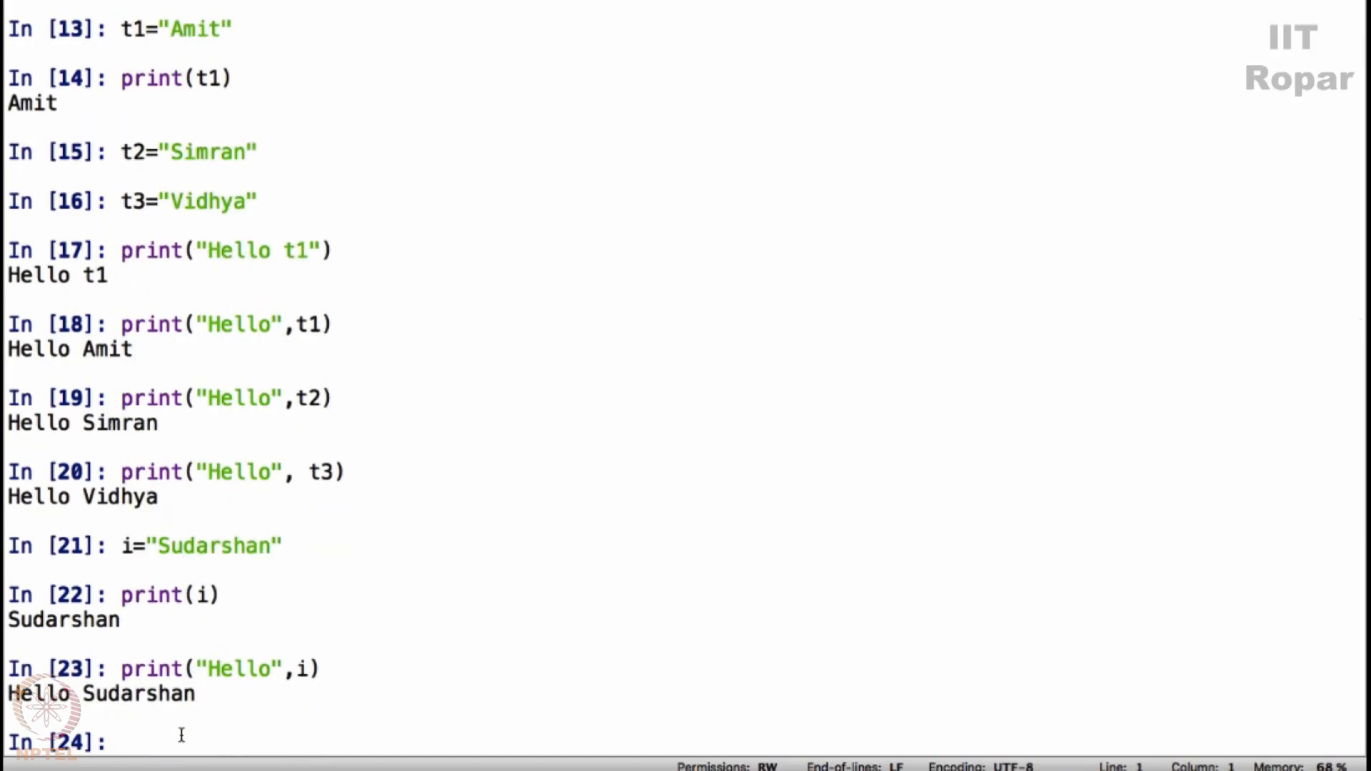
# - Run print("Hello",i) for Hello Sudarshan and print("Hello", t3) for Hello Vidhya
pyautogui.press('up')
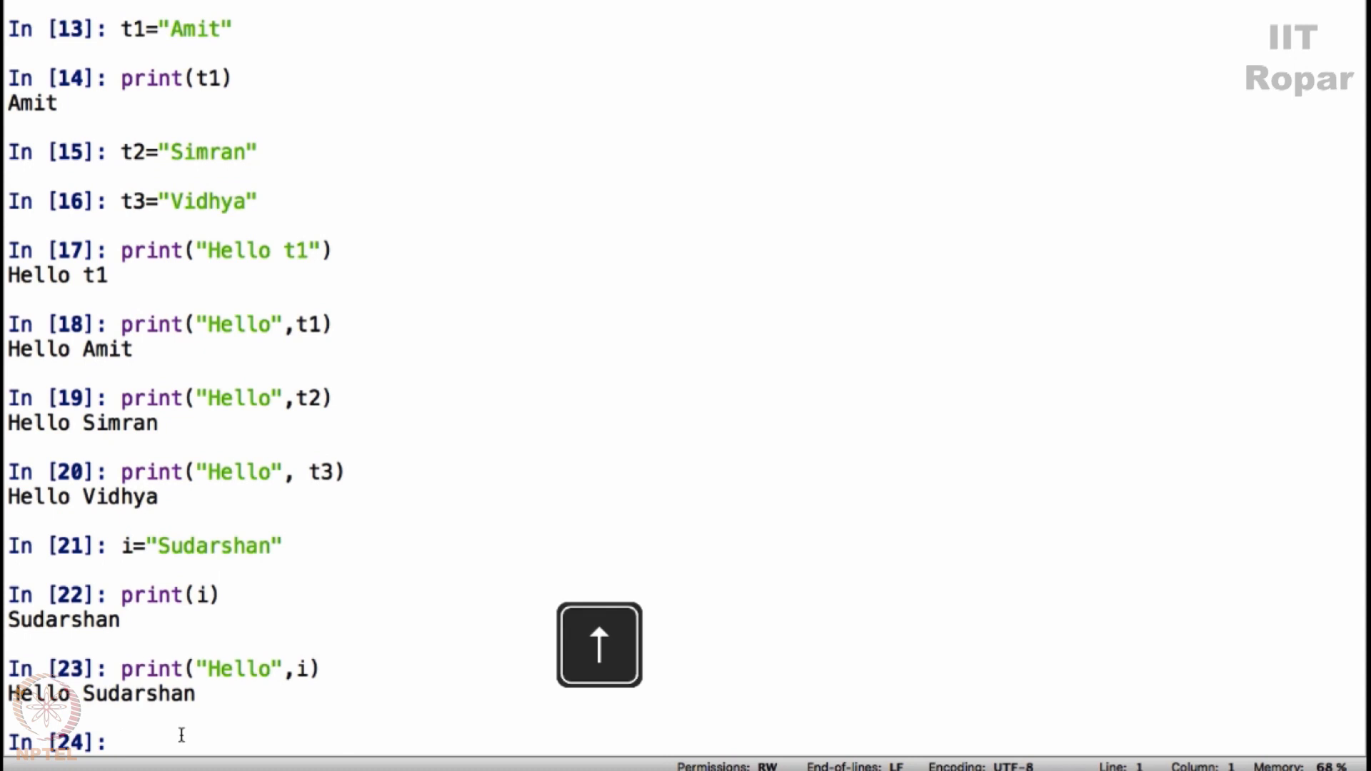
pyautogui.write('print("Hello",i)')
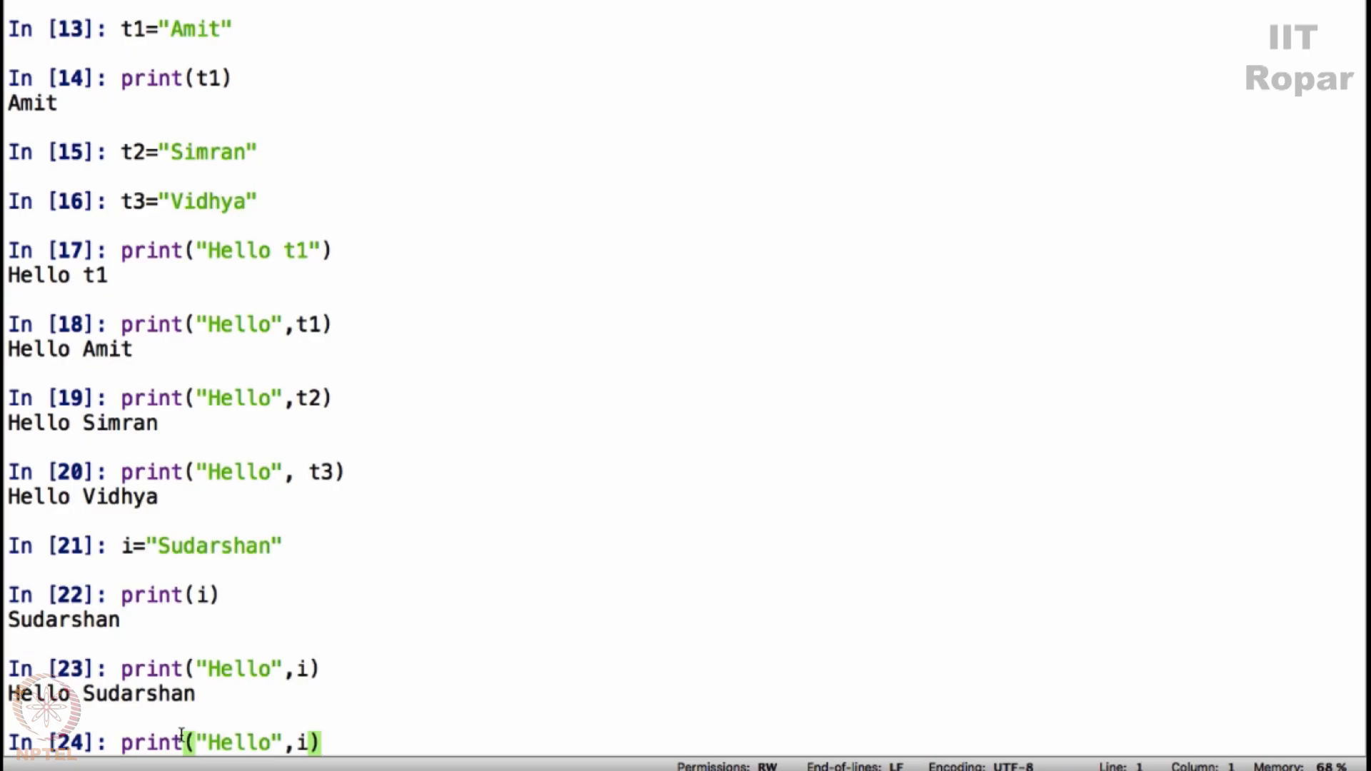
pyautogui.moveTo(243, 673)
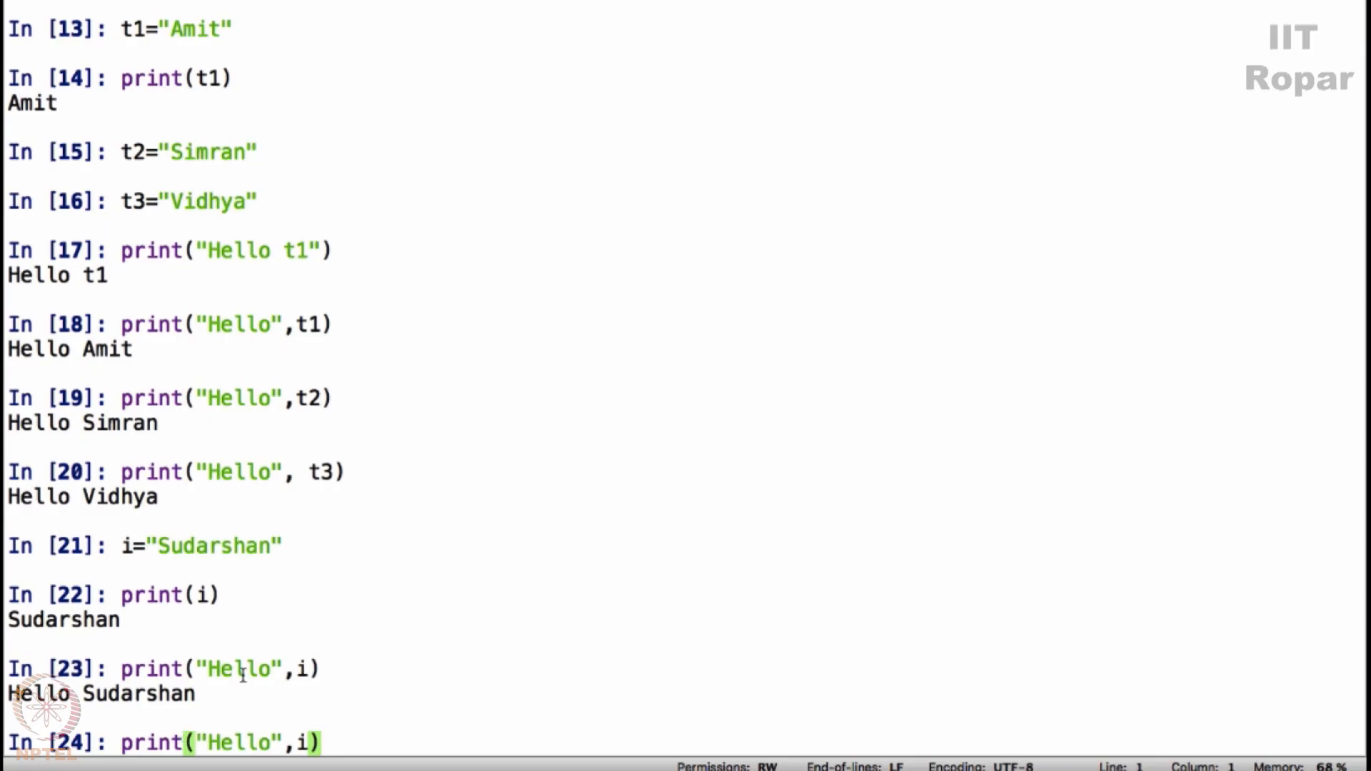
pyautogui.moveTo(174, 594)
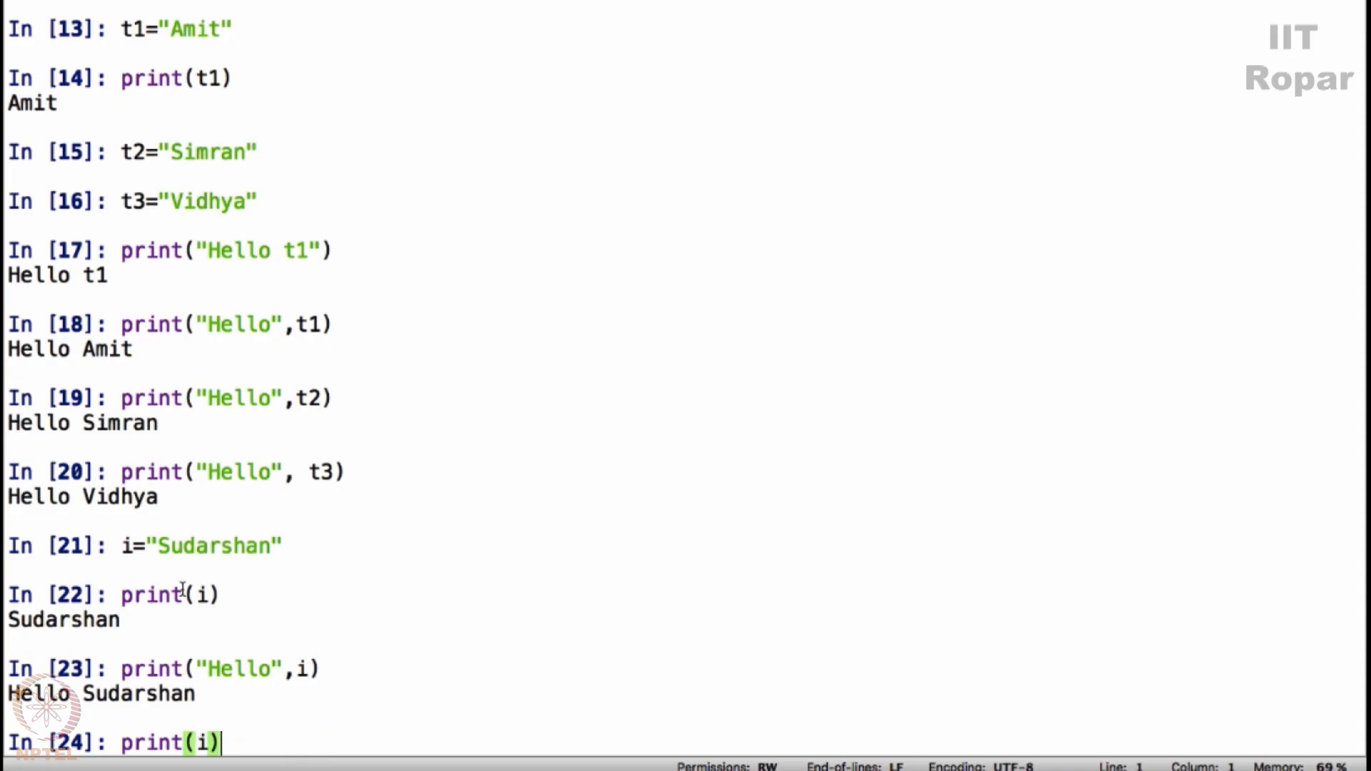
pyautogui.write('i="Sudarshan"')
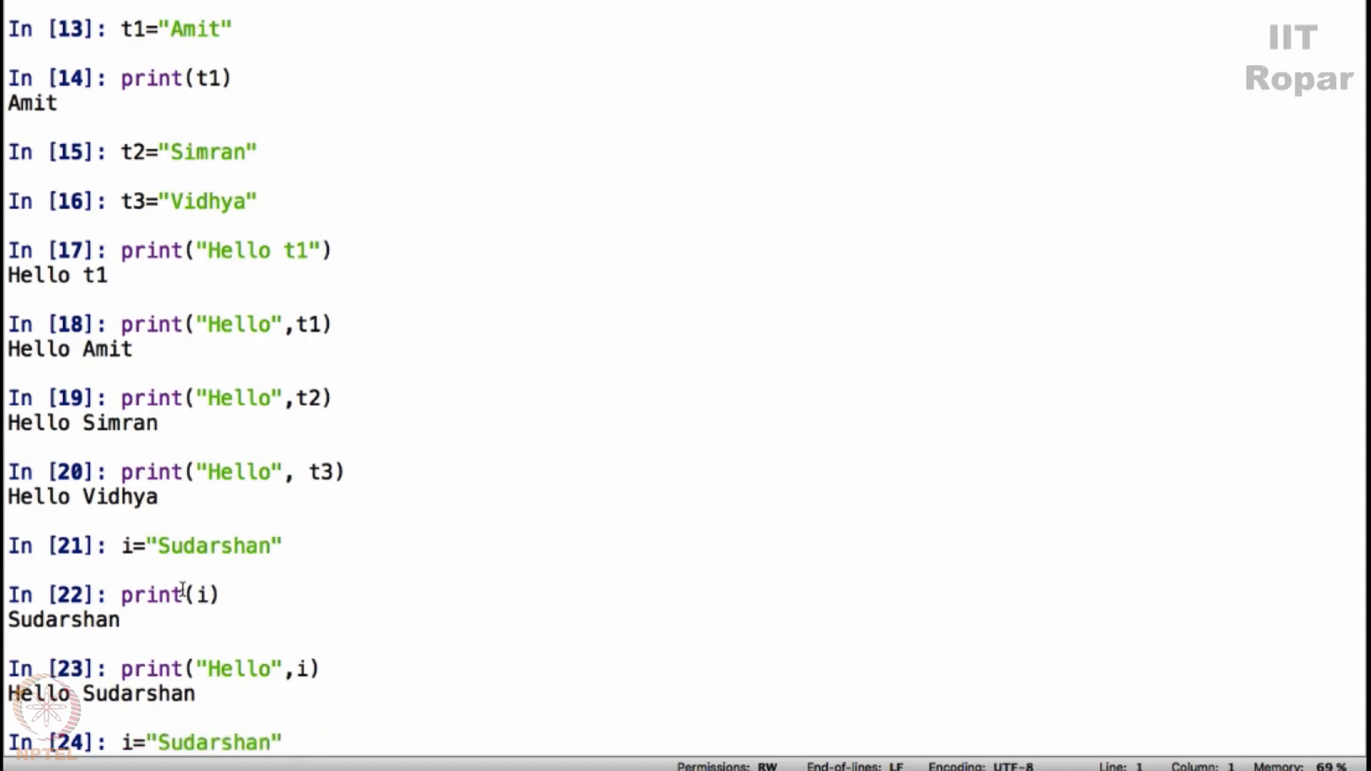
pyautogui.write('print("Hello", t3)')
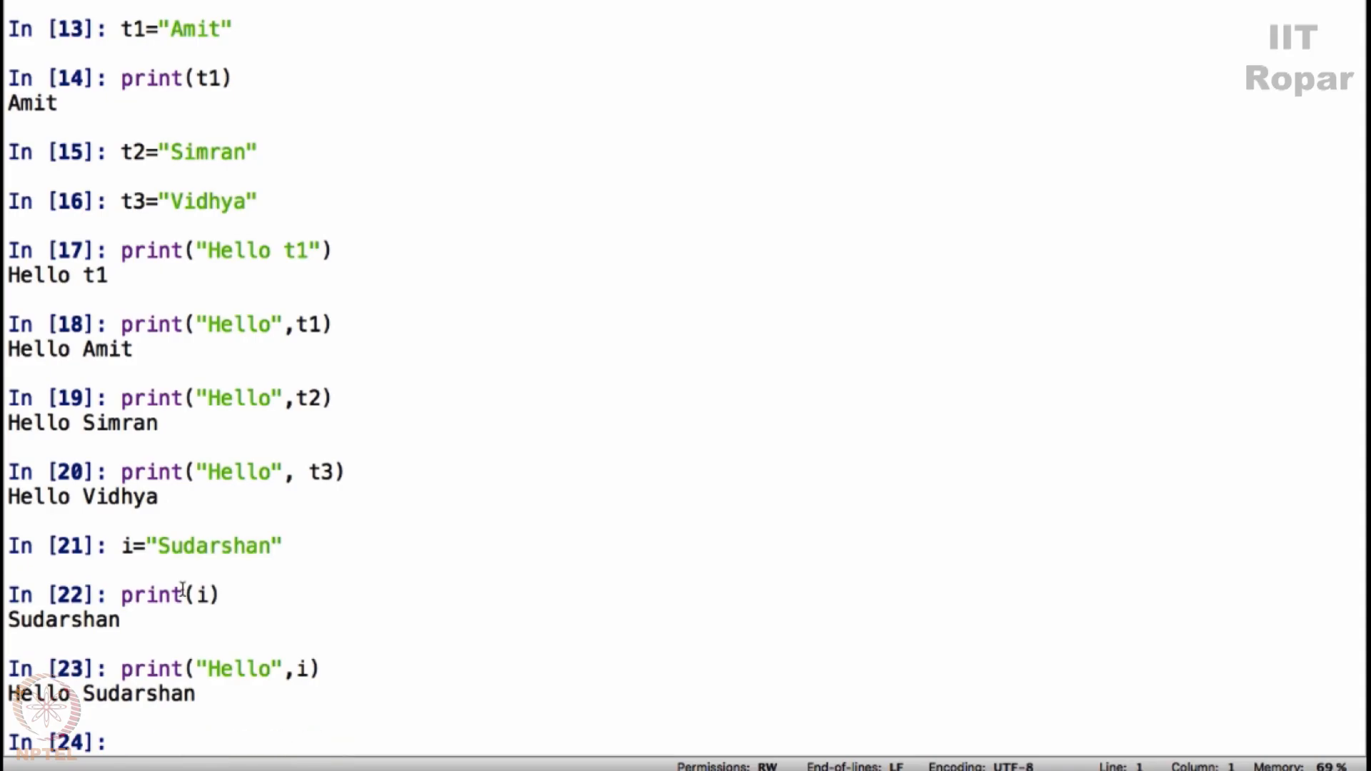
# - Edit the recalled greeting to print("Hello",t1,t2,t3), giving Hello Amit Simran Vidhya
pyautogui.write('print("Hello",i)')
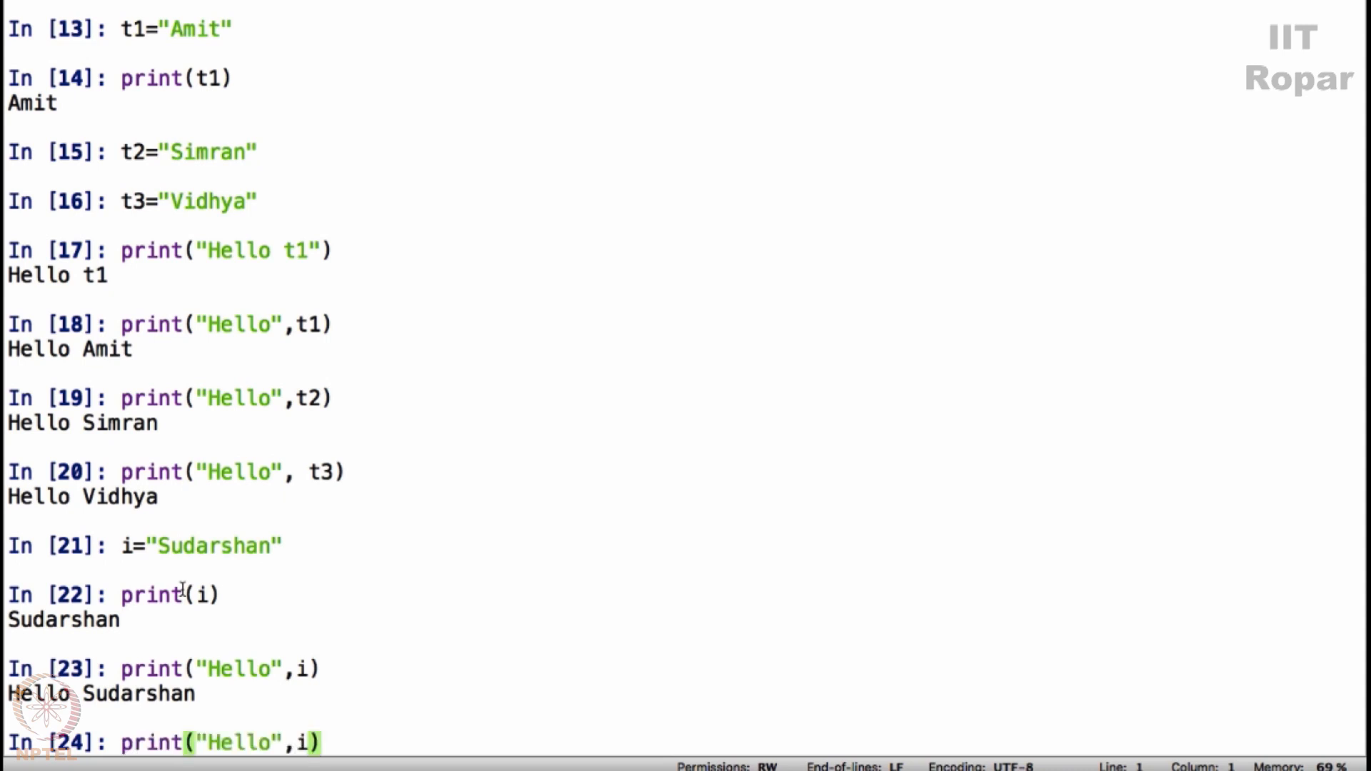
pyautogui.press('Backspace')
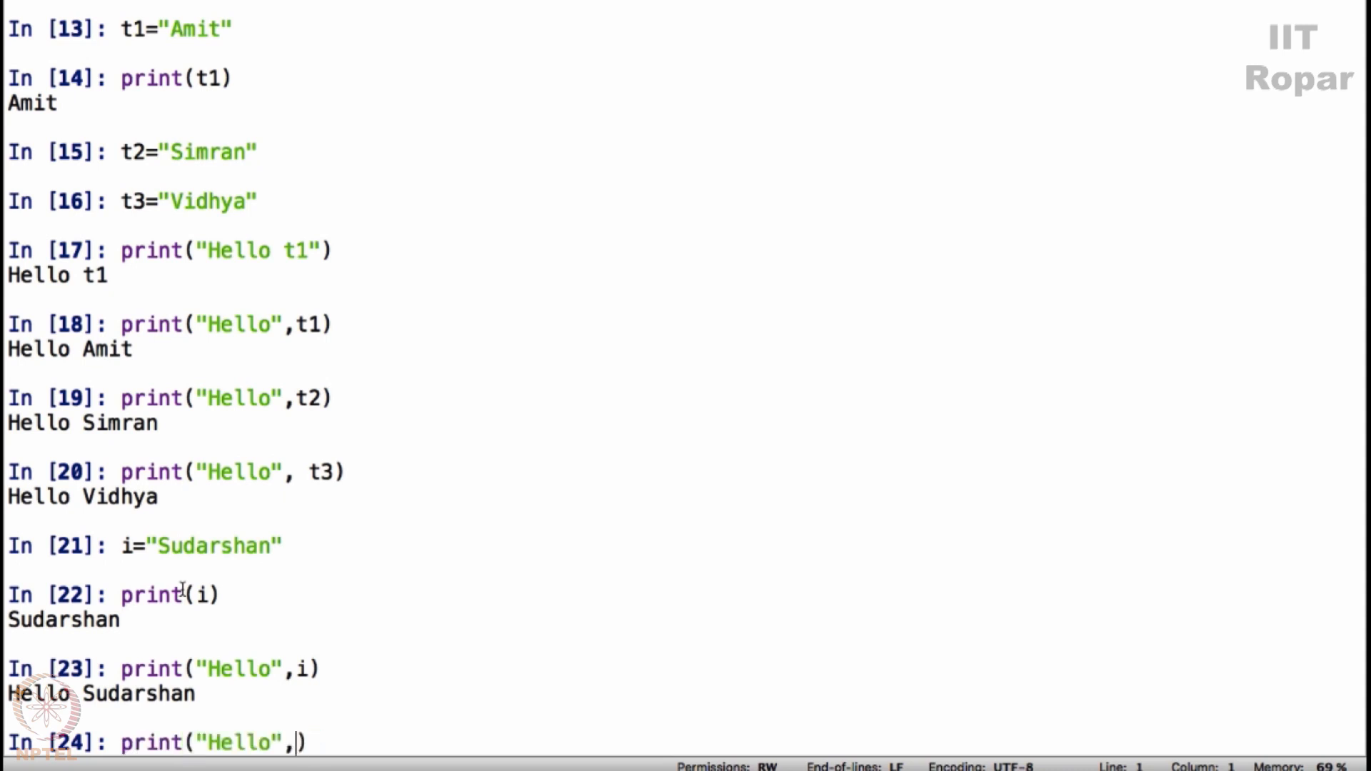
pyautogui.write('t1,t2')
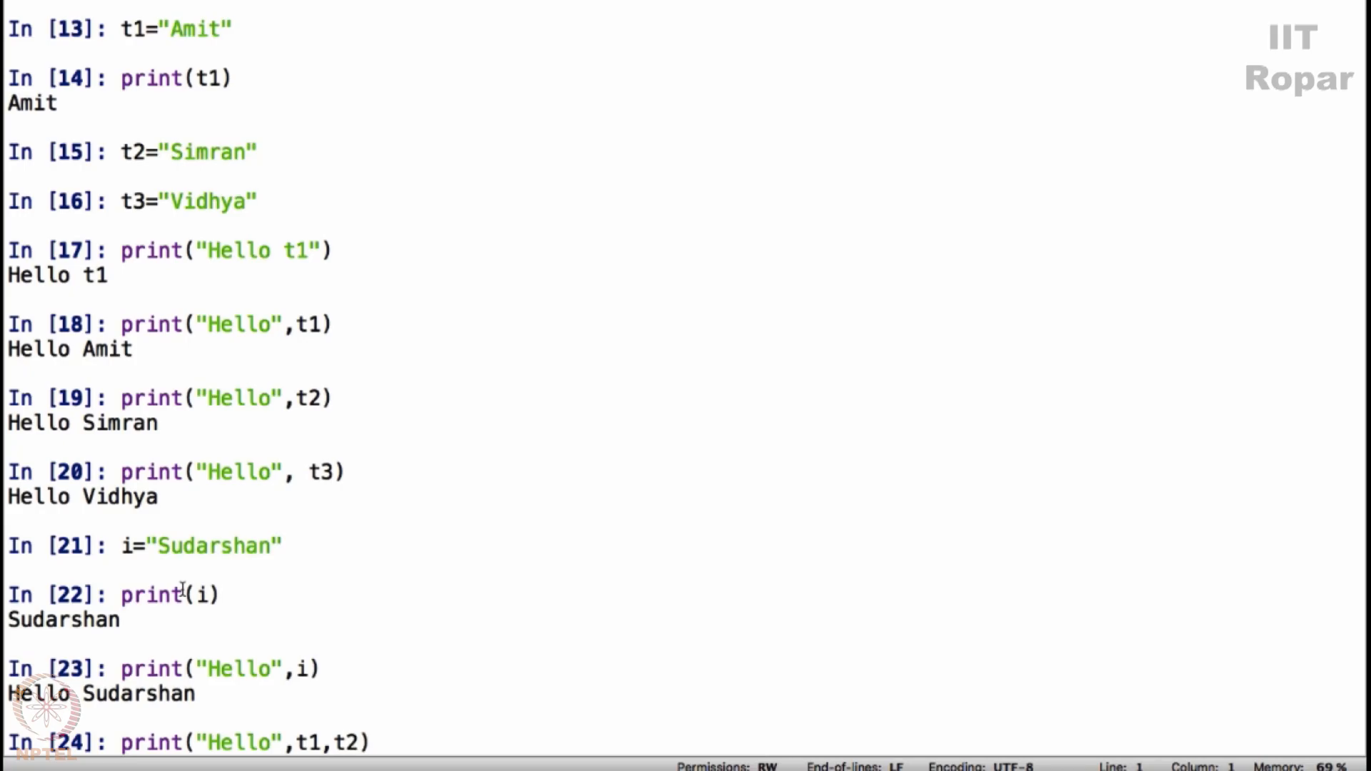
pyautogui.write(',t3')
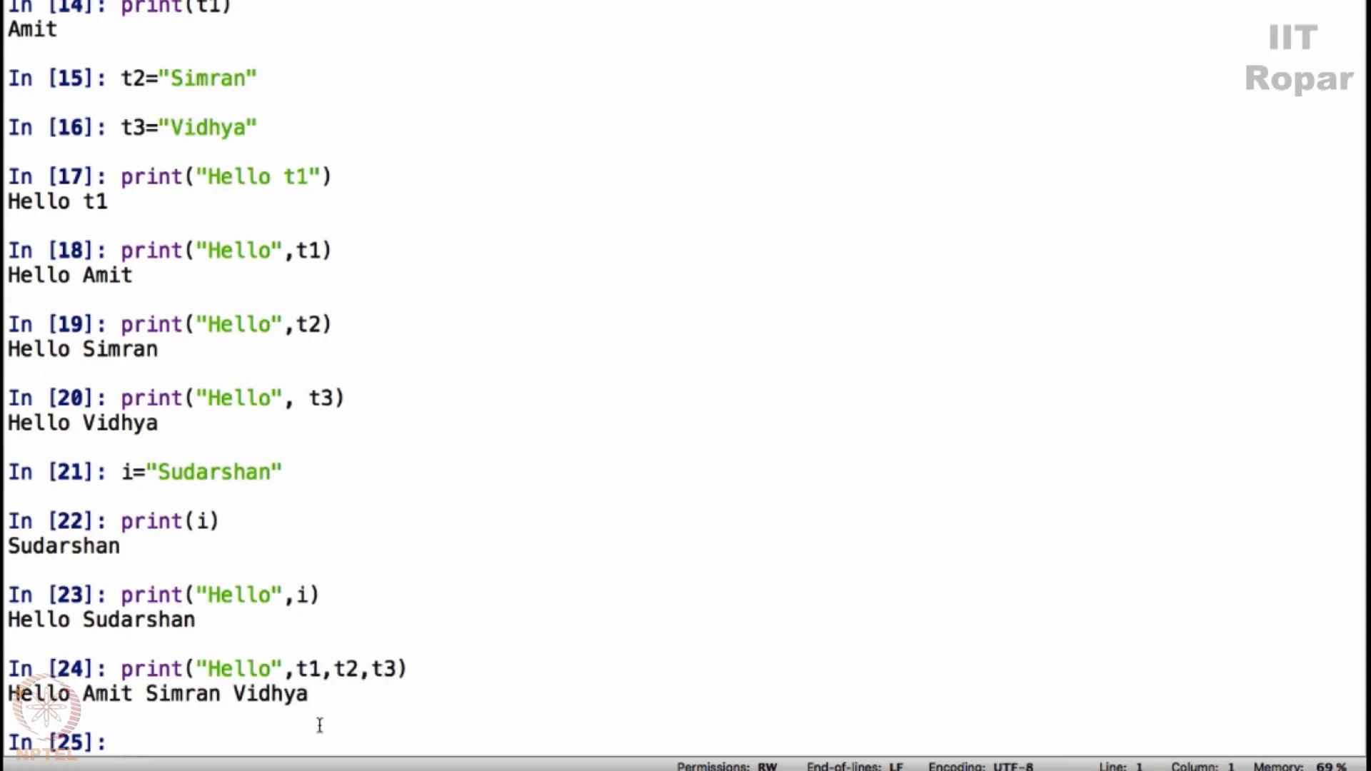
# - Run print("Hello", t1,t2,t3,"How are you all doing today?")
pyautogui.write('print("Hell')
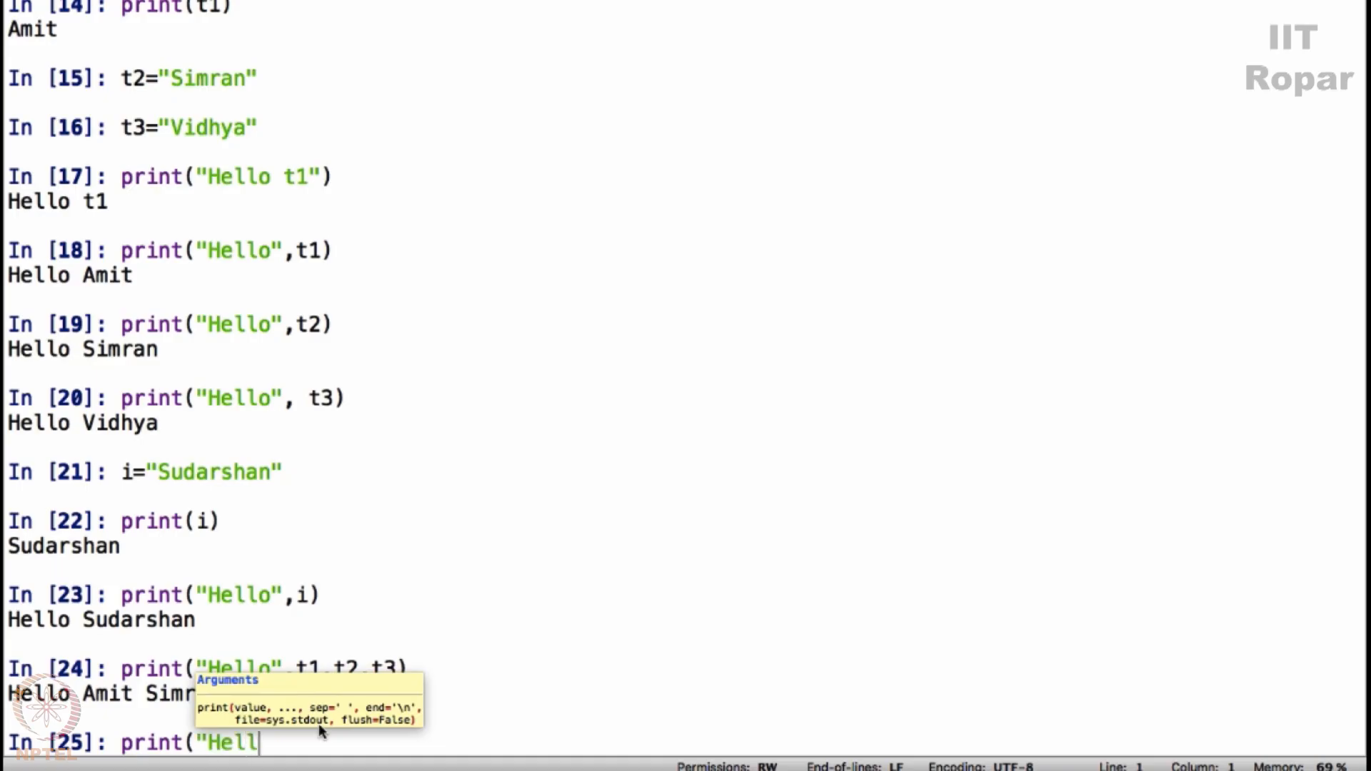
pyautogui.write(', tw')
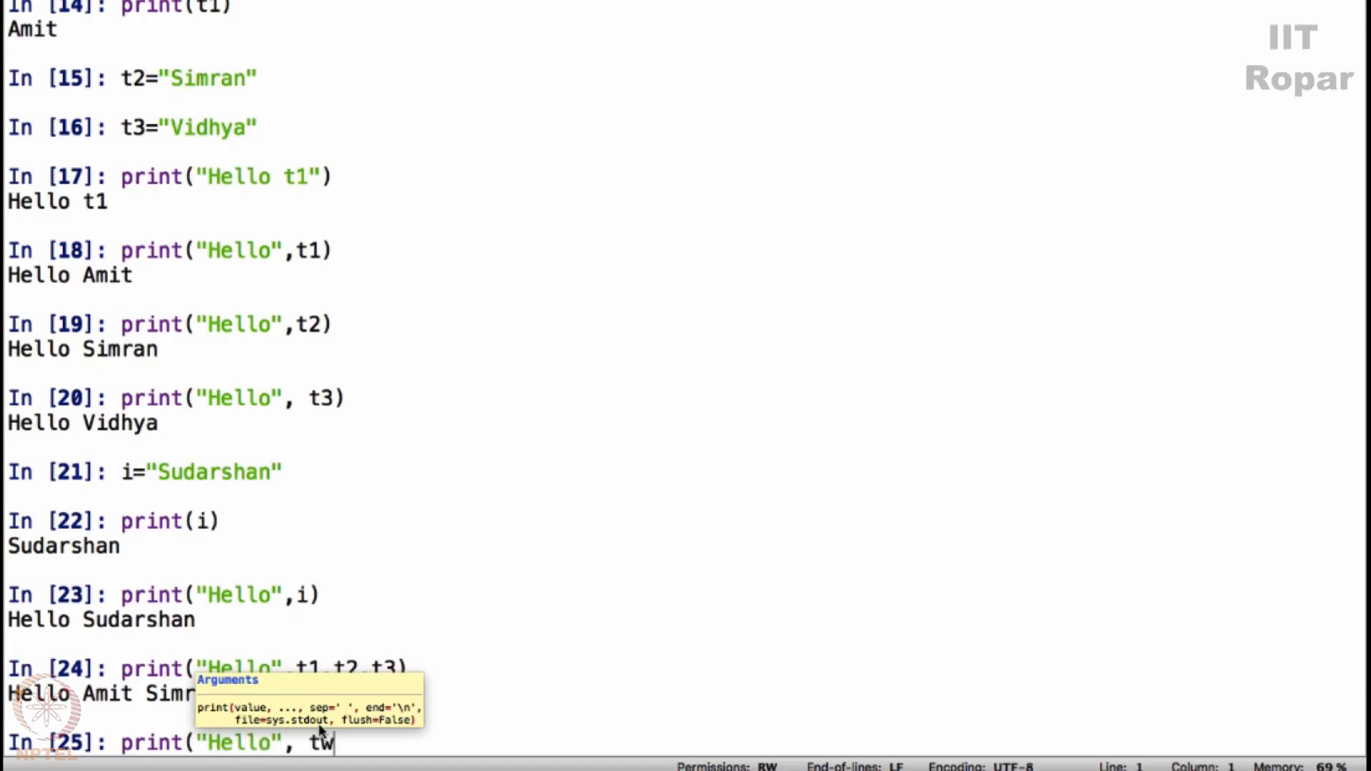
pyautogui.write('1,t2')
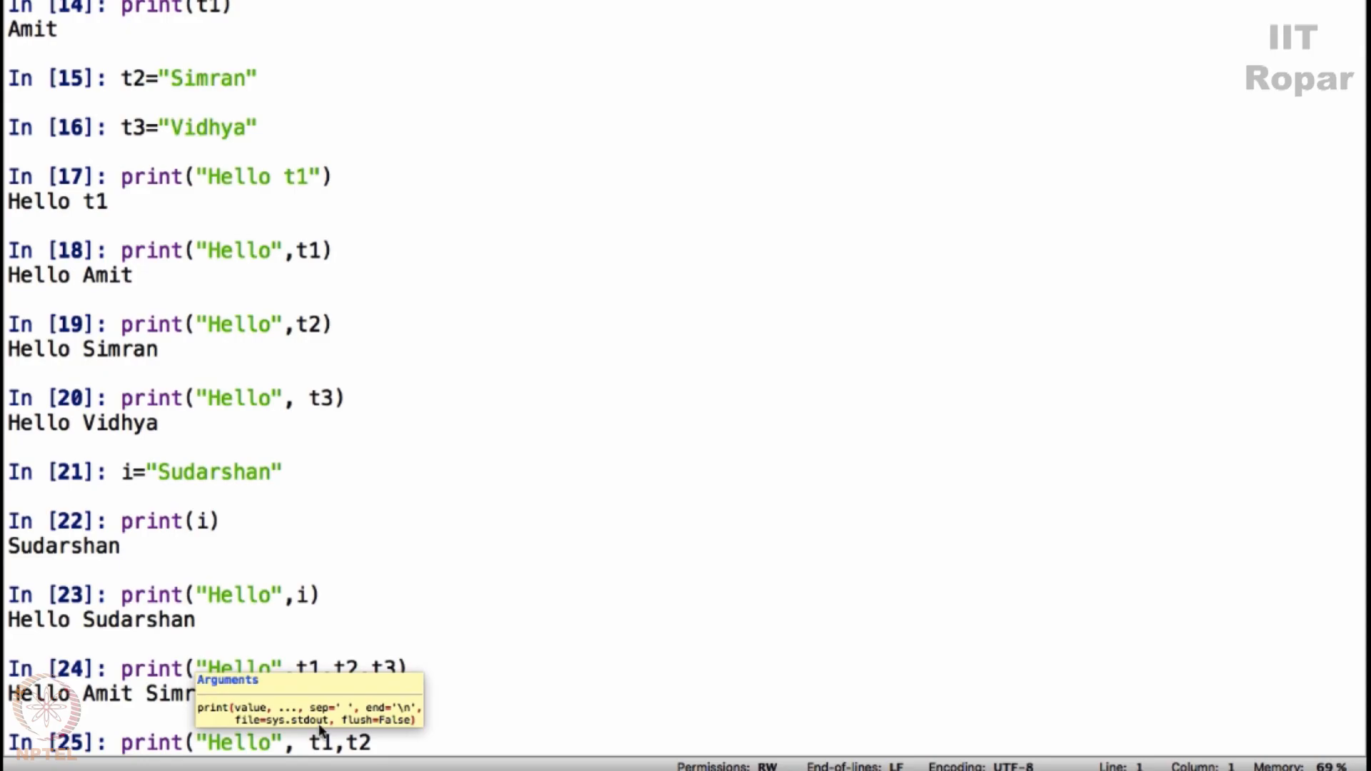
pyautogui.write(',t3')
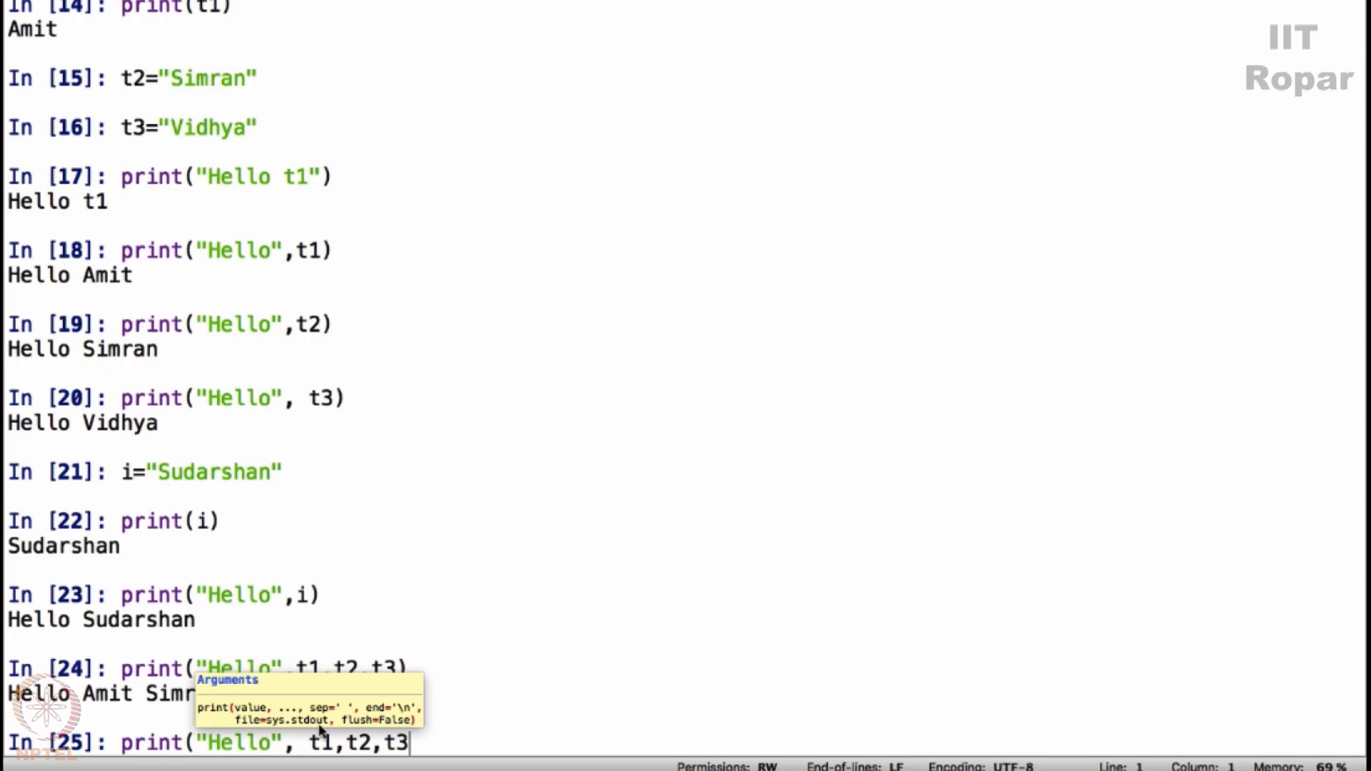
pyautogui.write('"How')
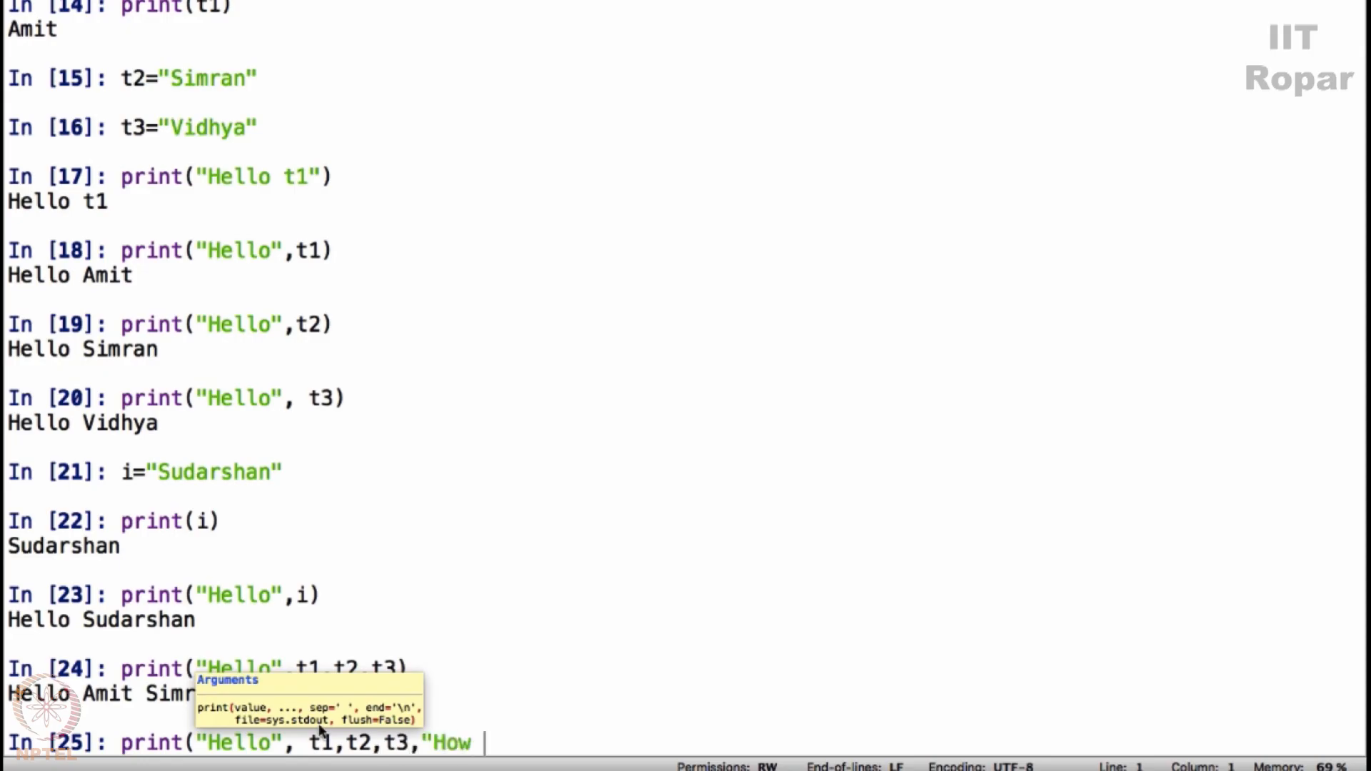
pyautogui.write('are')
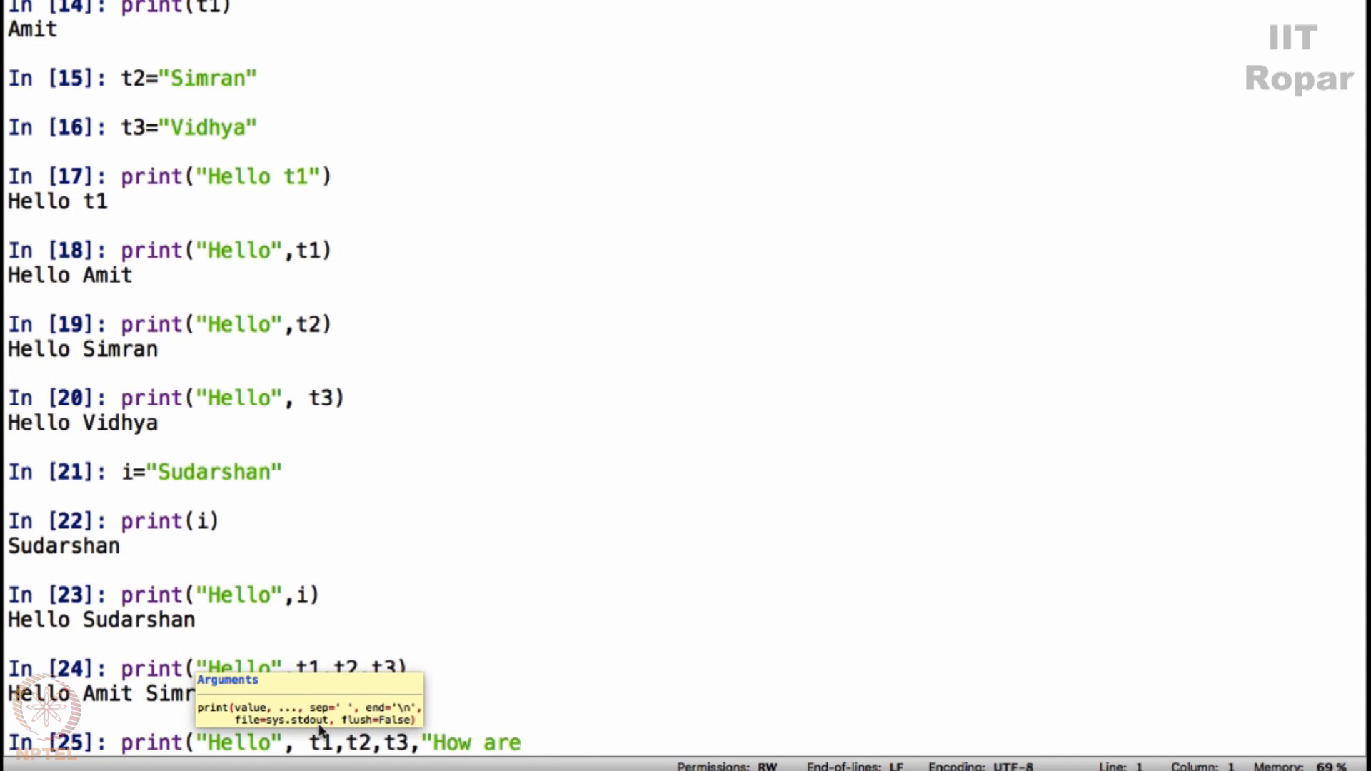
pyautogui.write('you all doing')
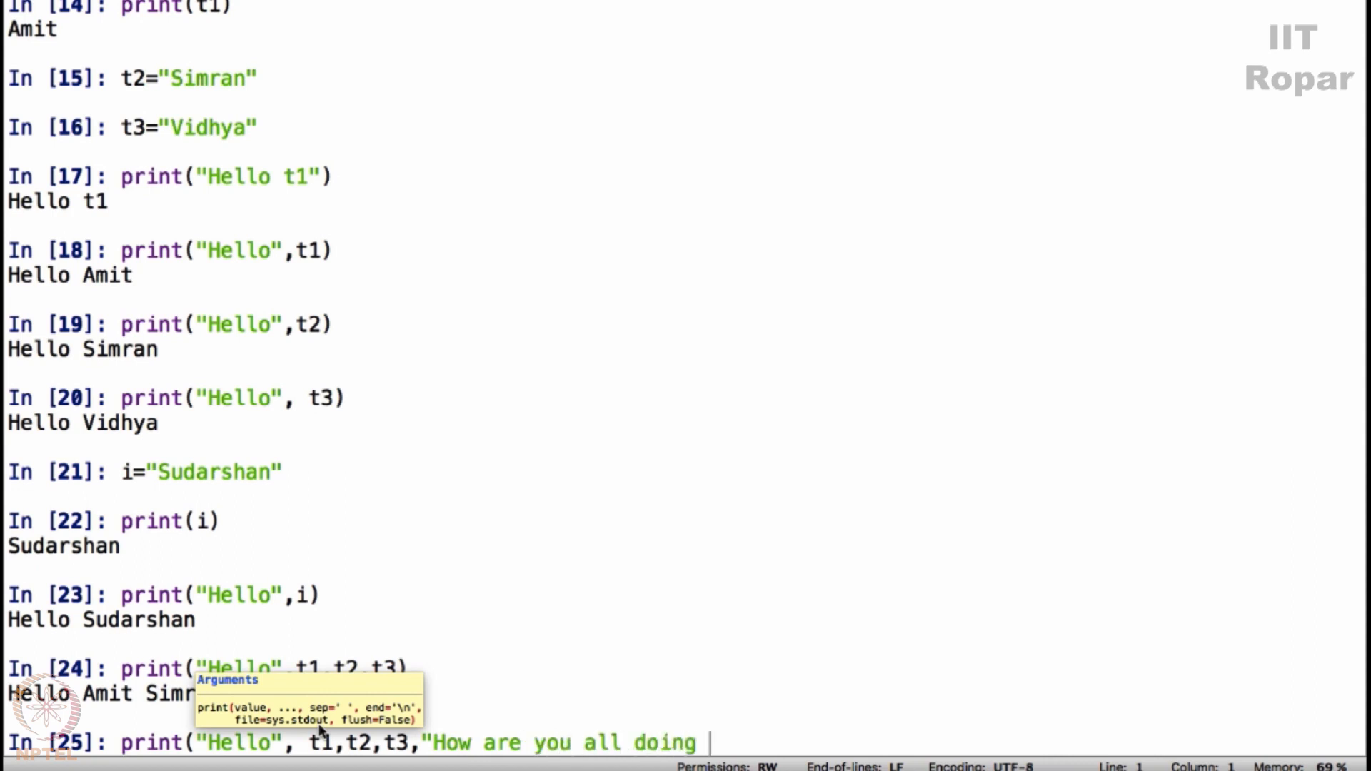
pyautogui.write('today?")')
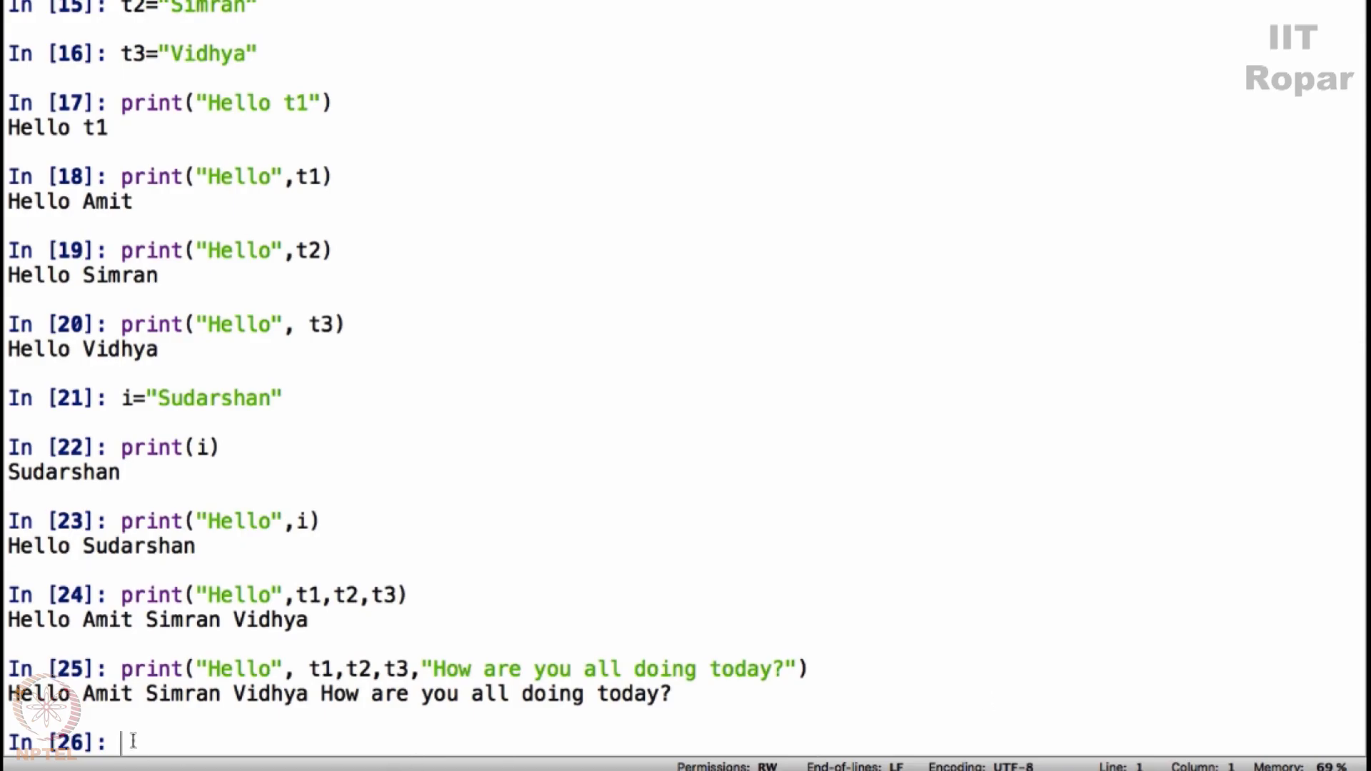
pyautogui.moveTo(660, 668)
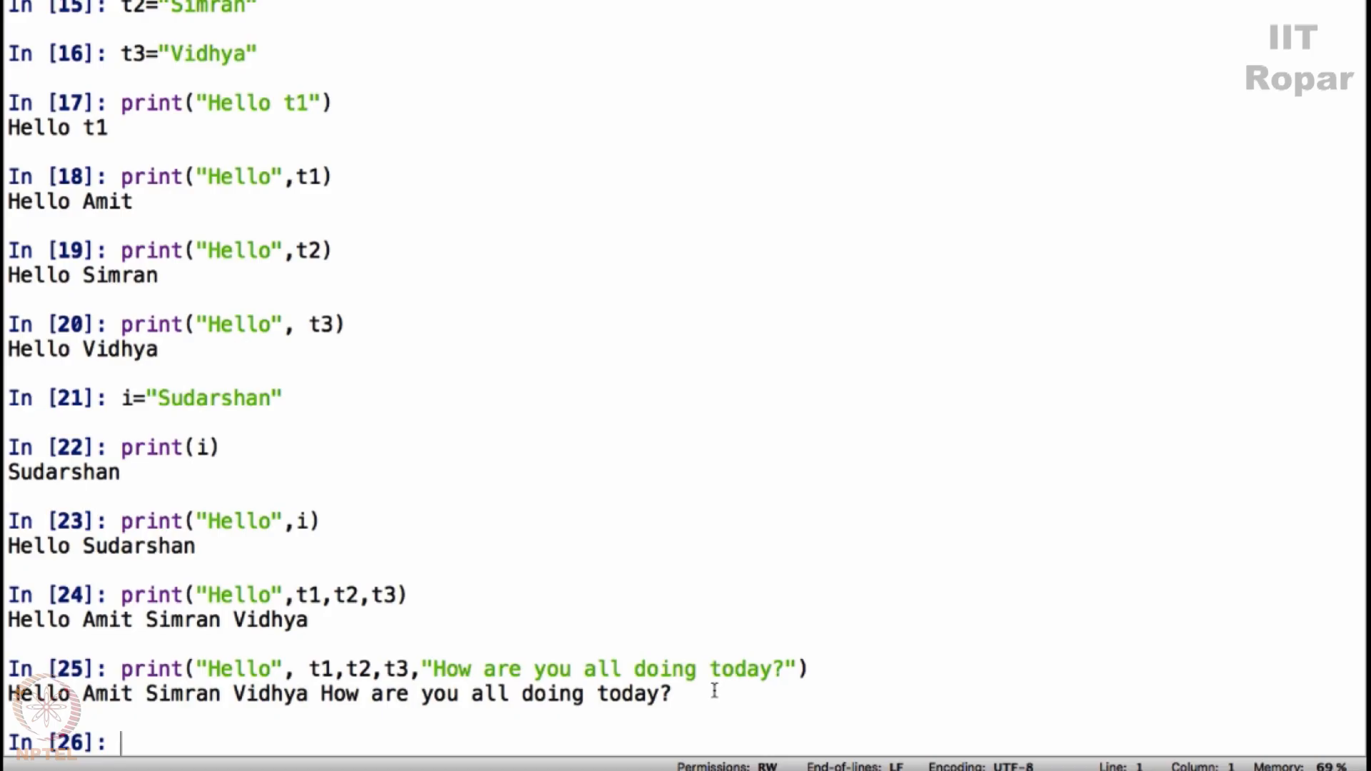
pyautogui.moveTo(349, 657)
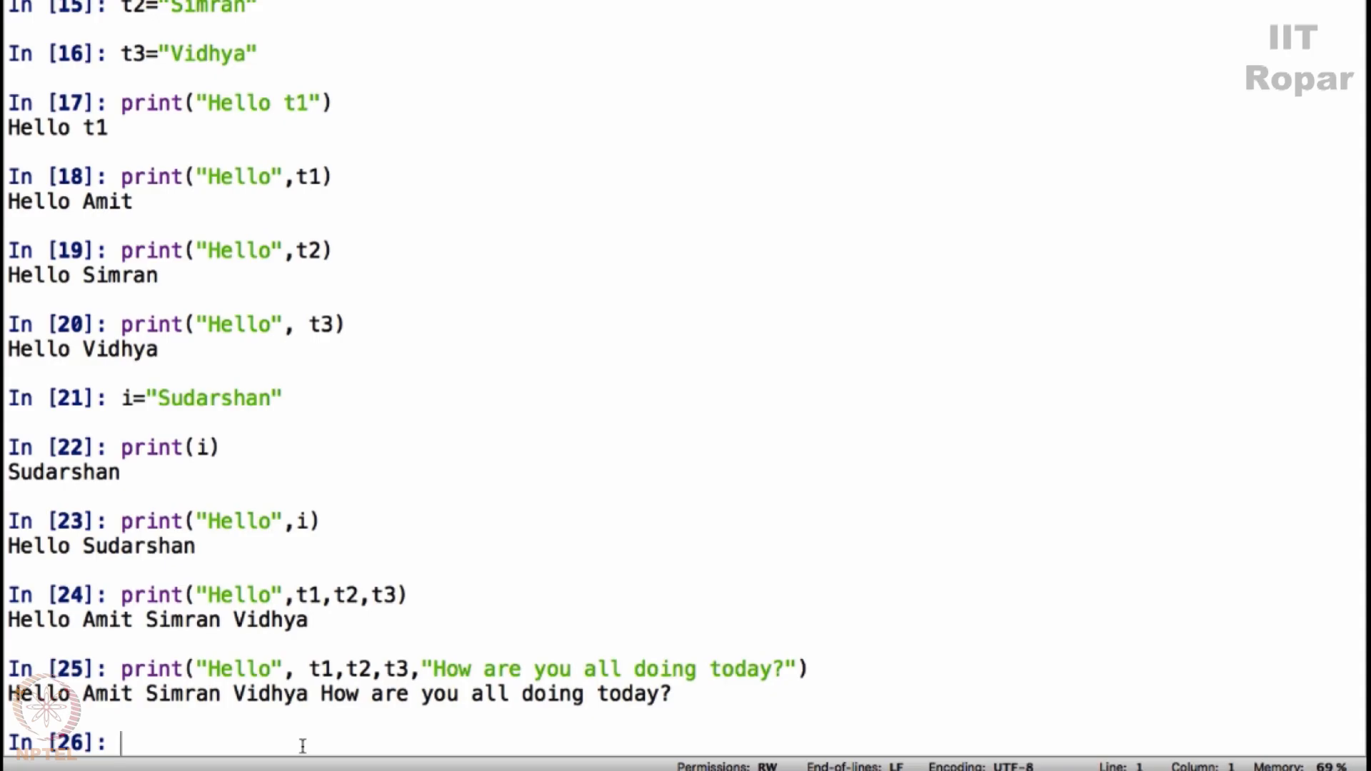
# - Set t1 = "Amit_Verma" and print it
pyautogui.write('t')
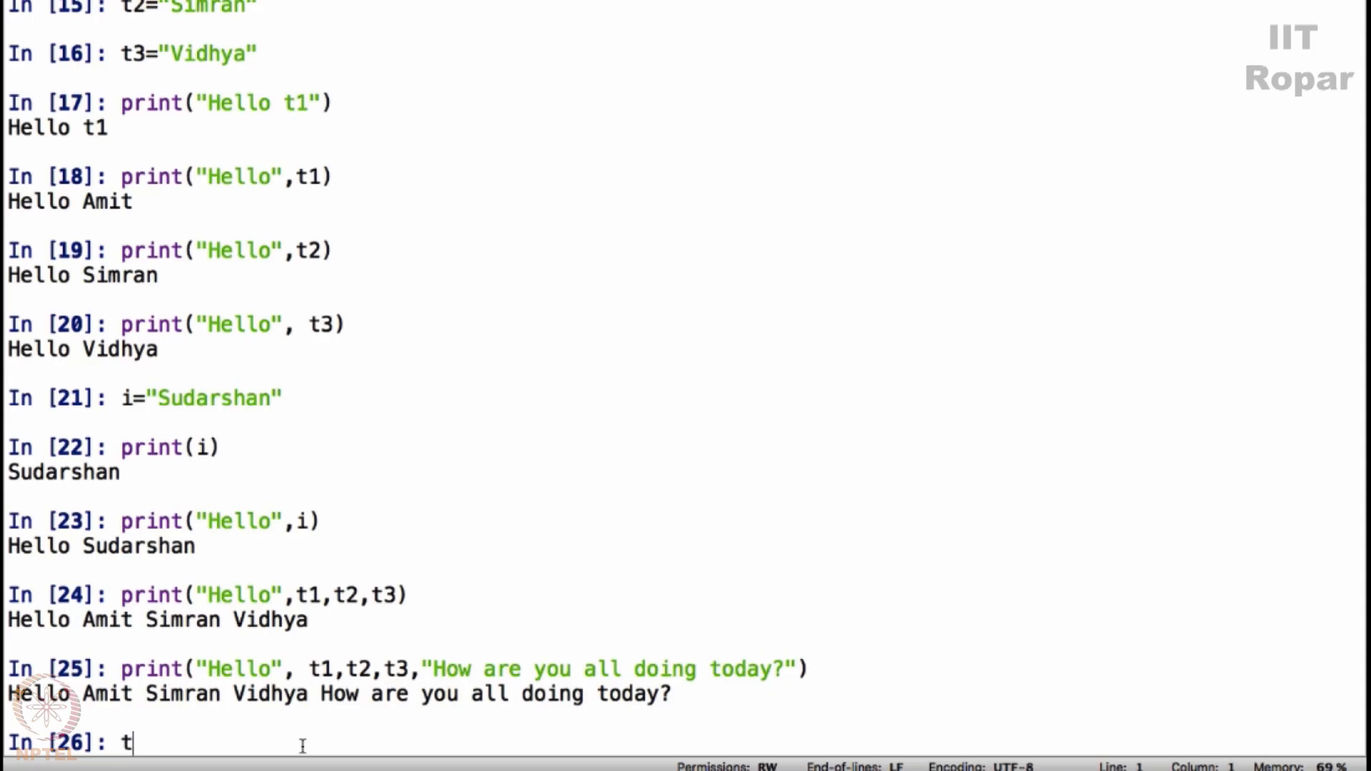
pyautogui.write('1=')
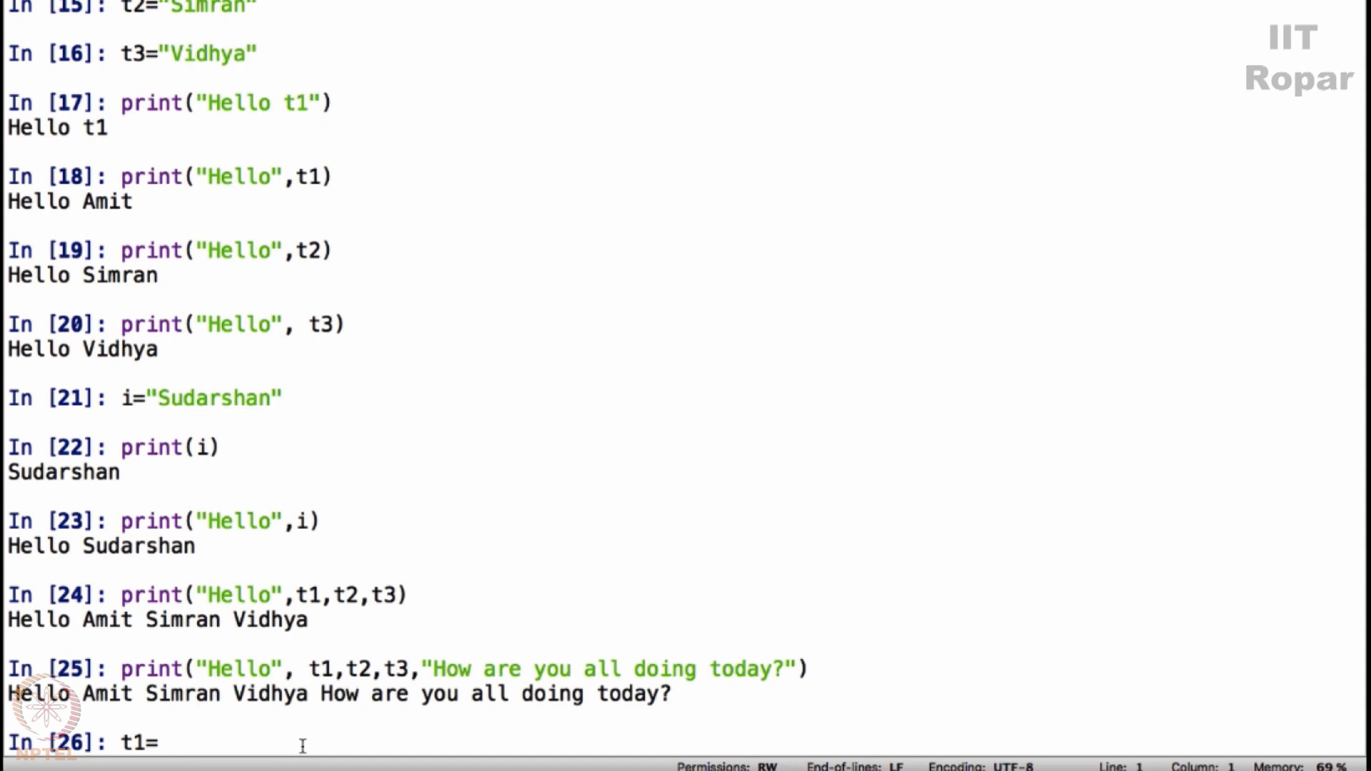
pyautogui.write('"Amit_')
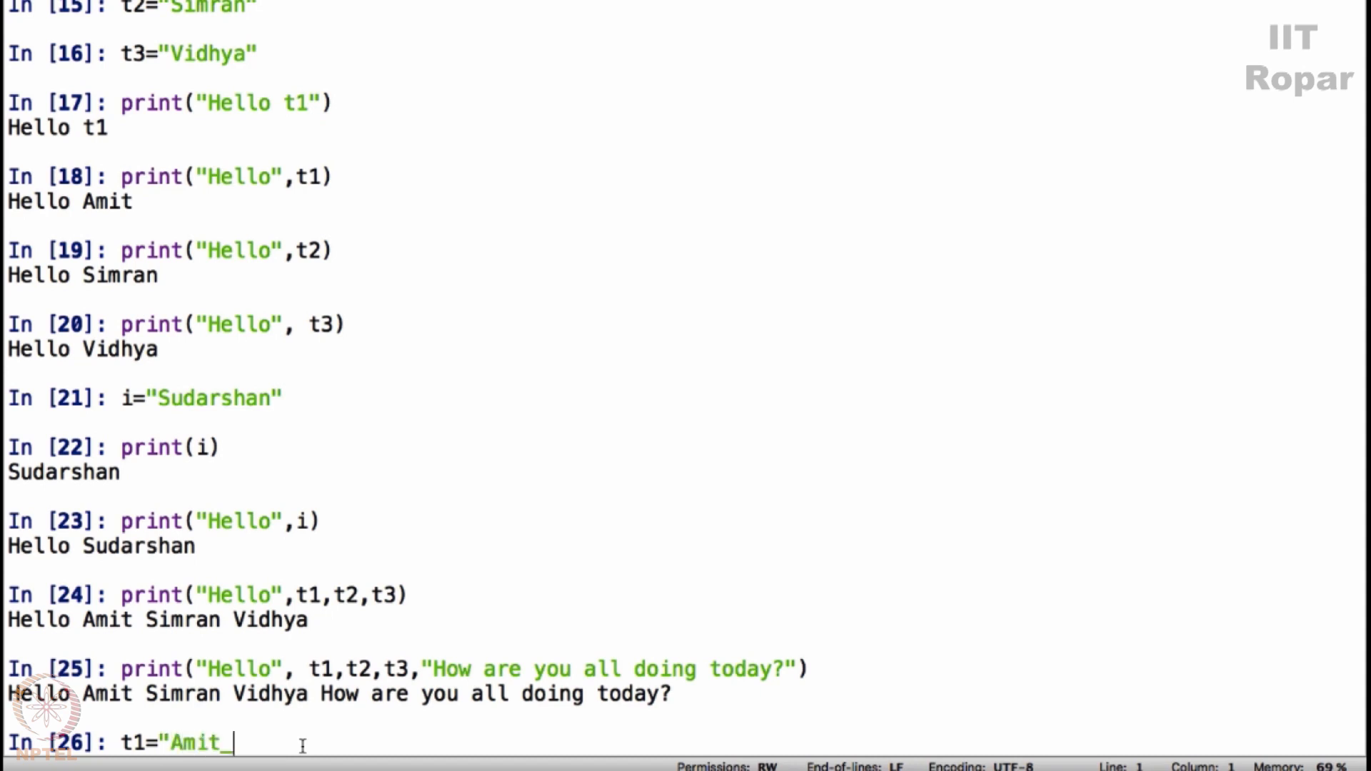
pyautogui.write('Verma"')
pyautogui.write('pr')
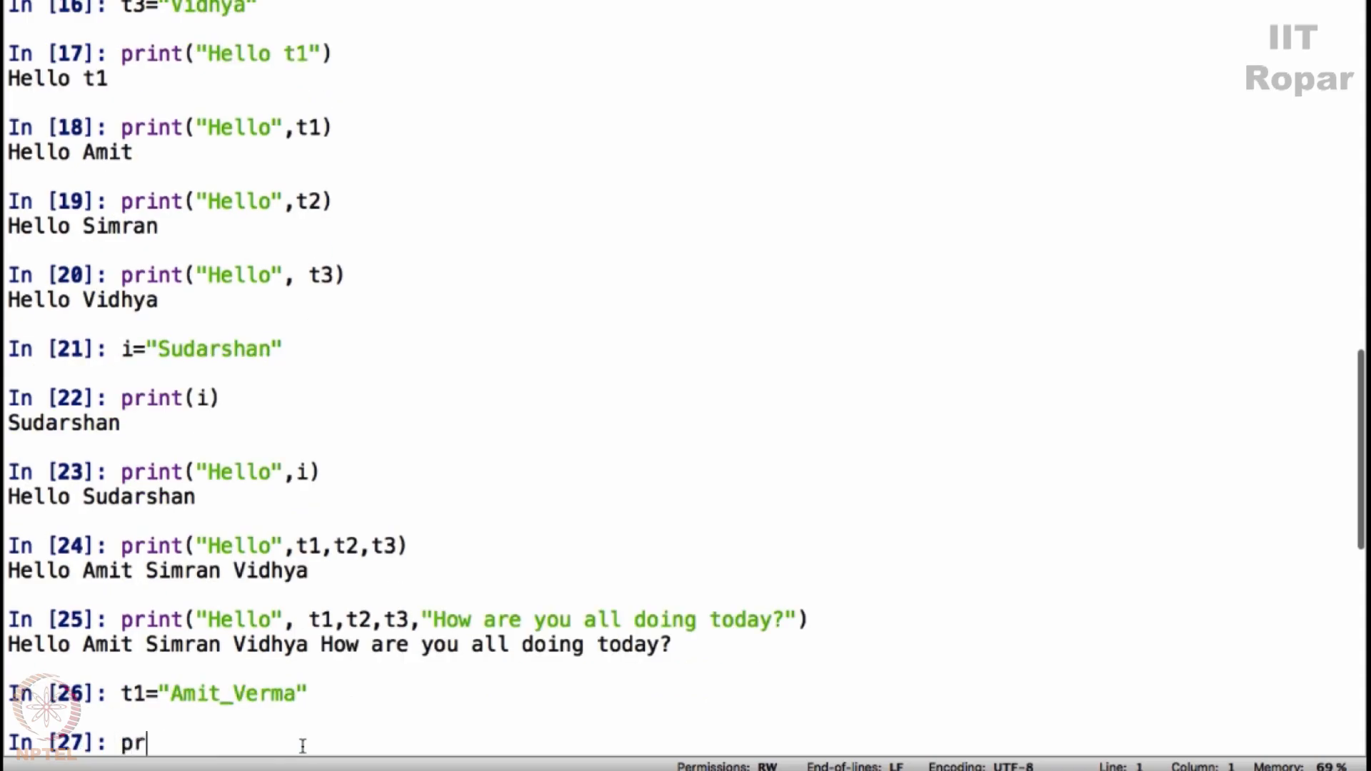
pyautogui.write('int(t1')
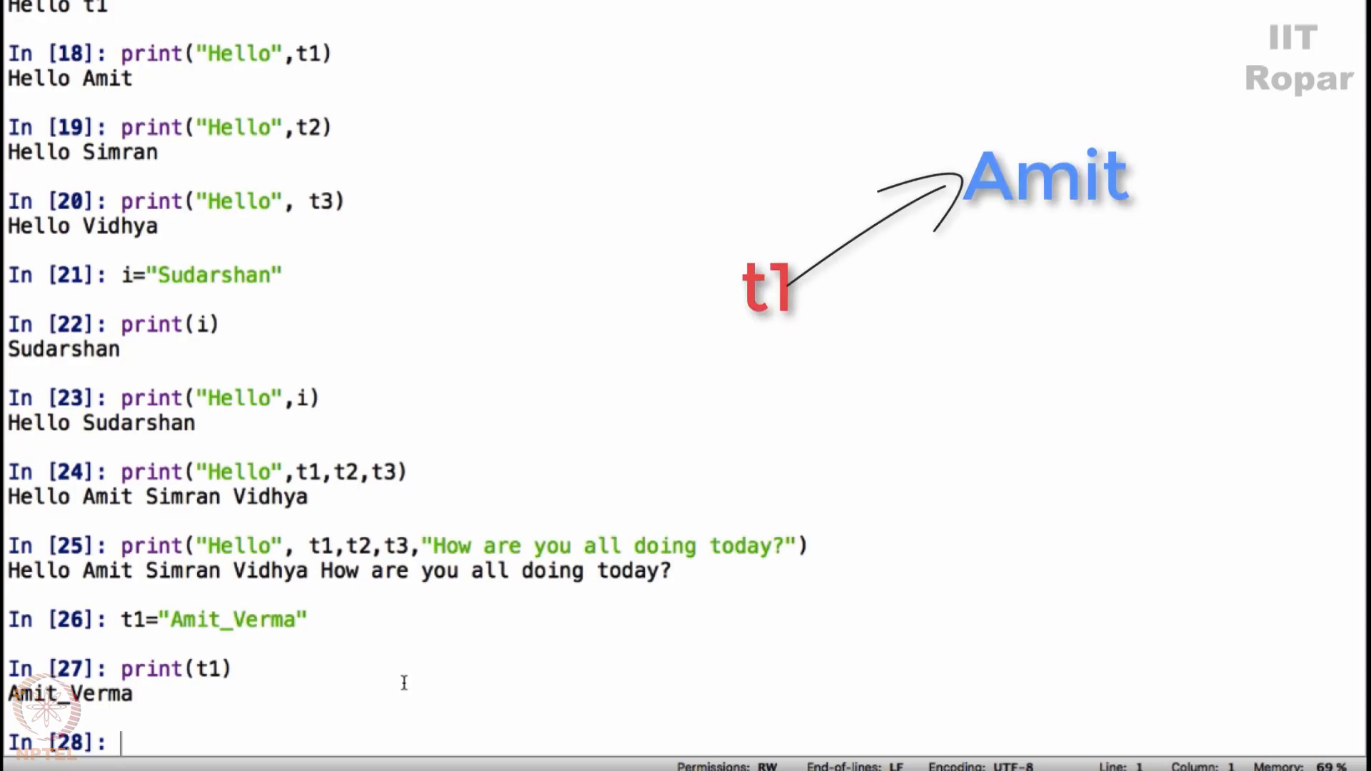
pyautogui.moveTo(153, 613)
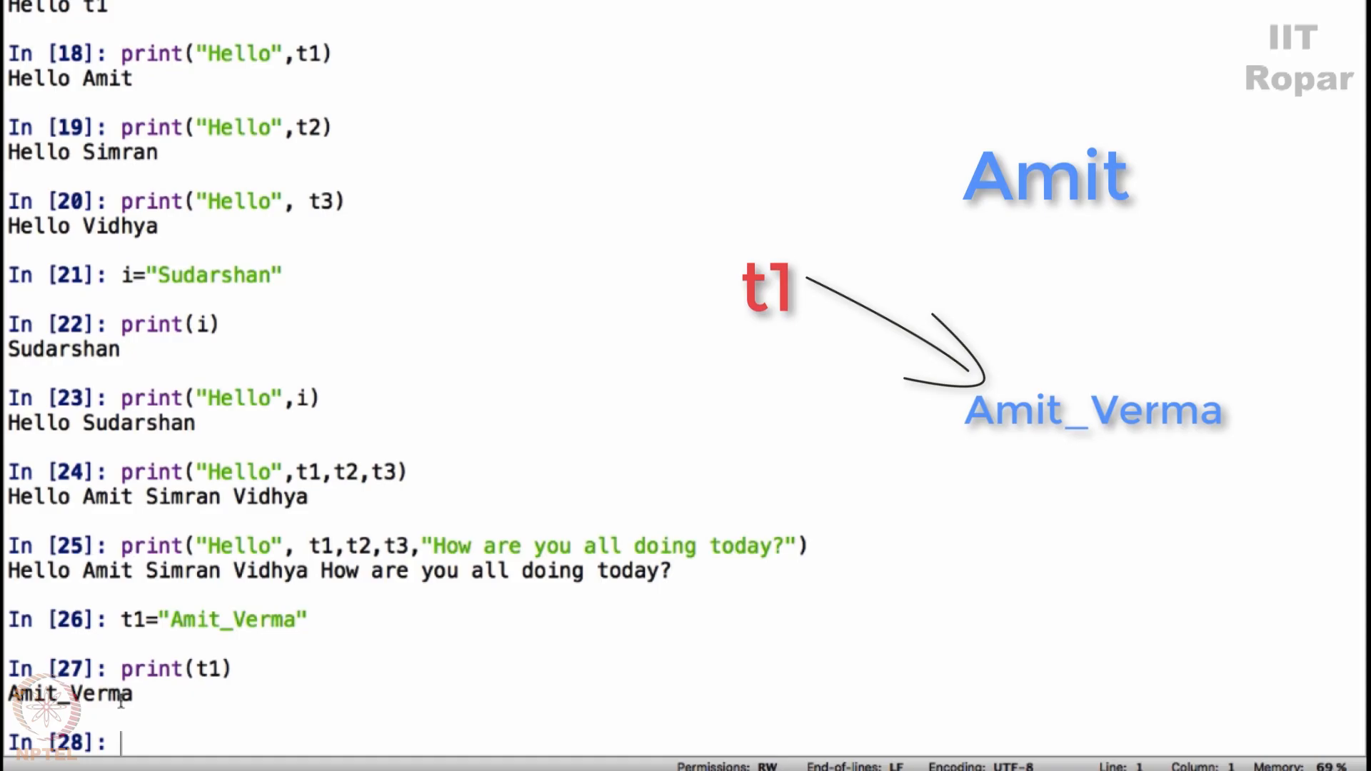
# - Reassign t1 = "India"
pyautogui.write('t')
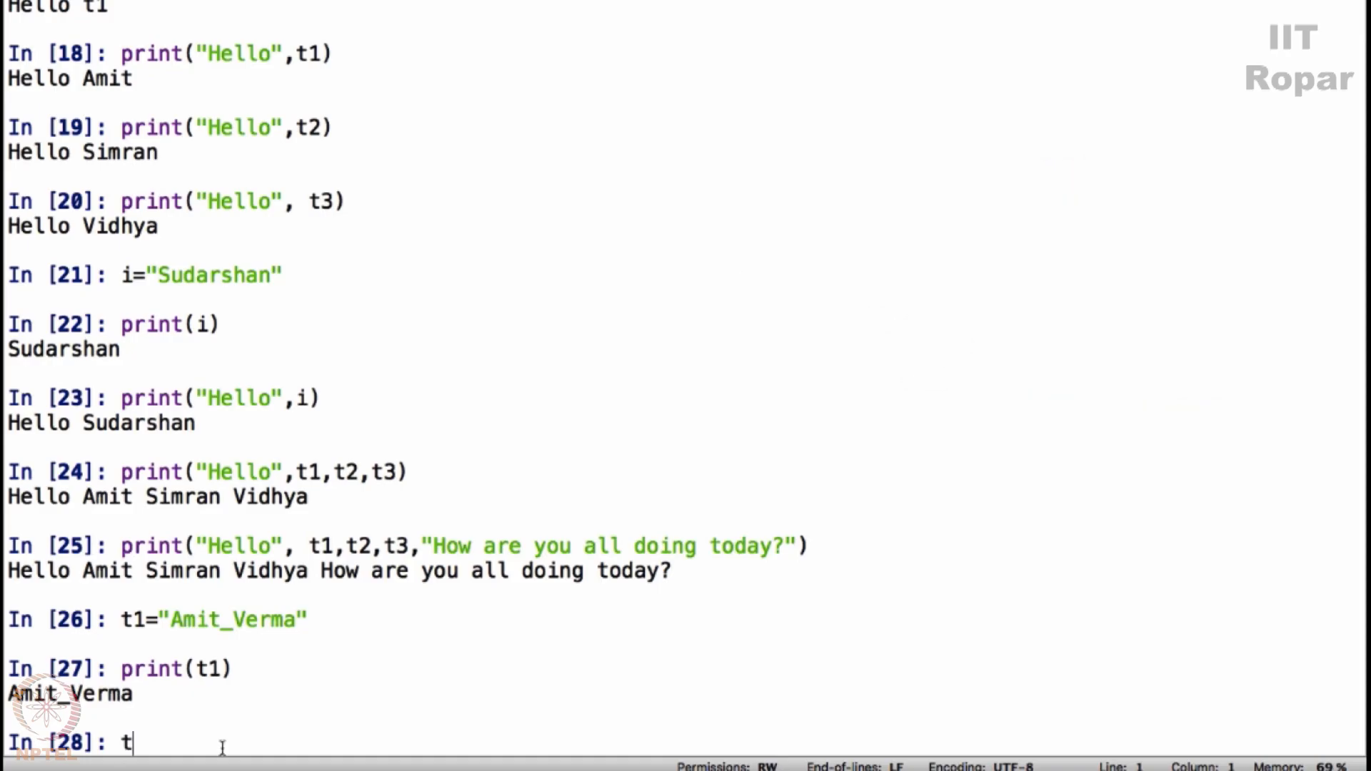
pyautogui.write('1=')
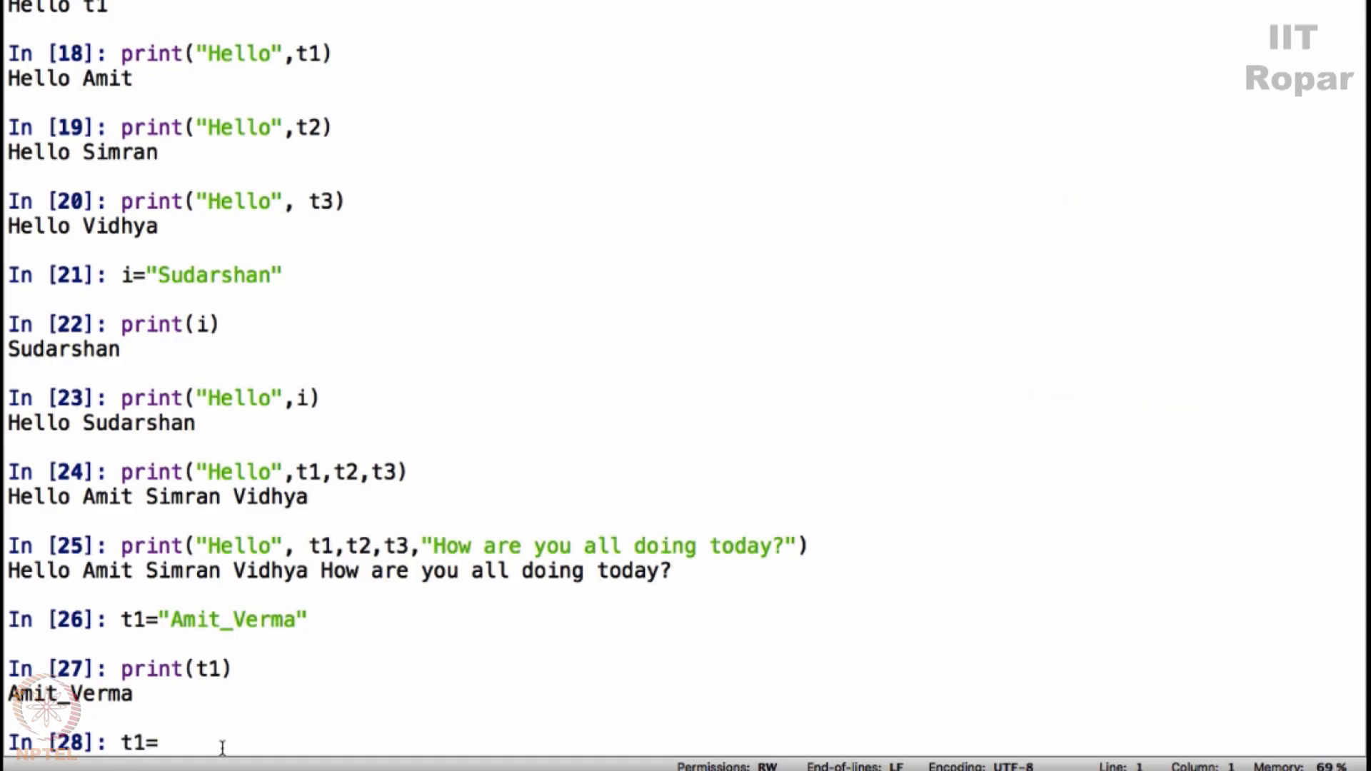
pyautogui.write('"India"')
pyautogui.write('t')
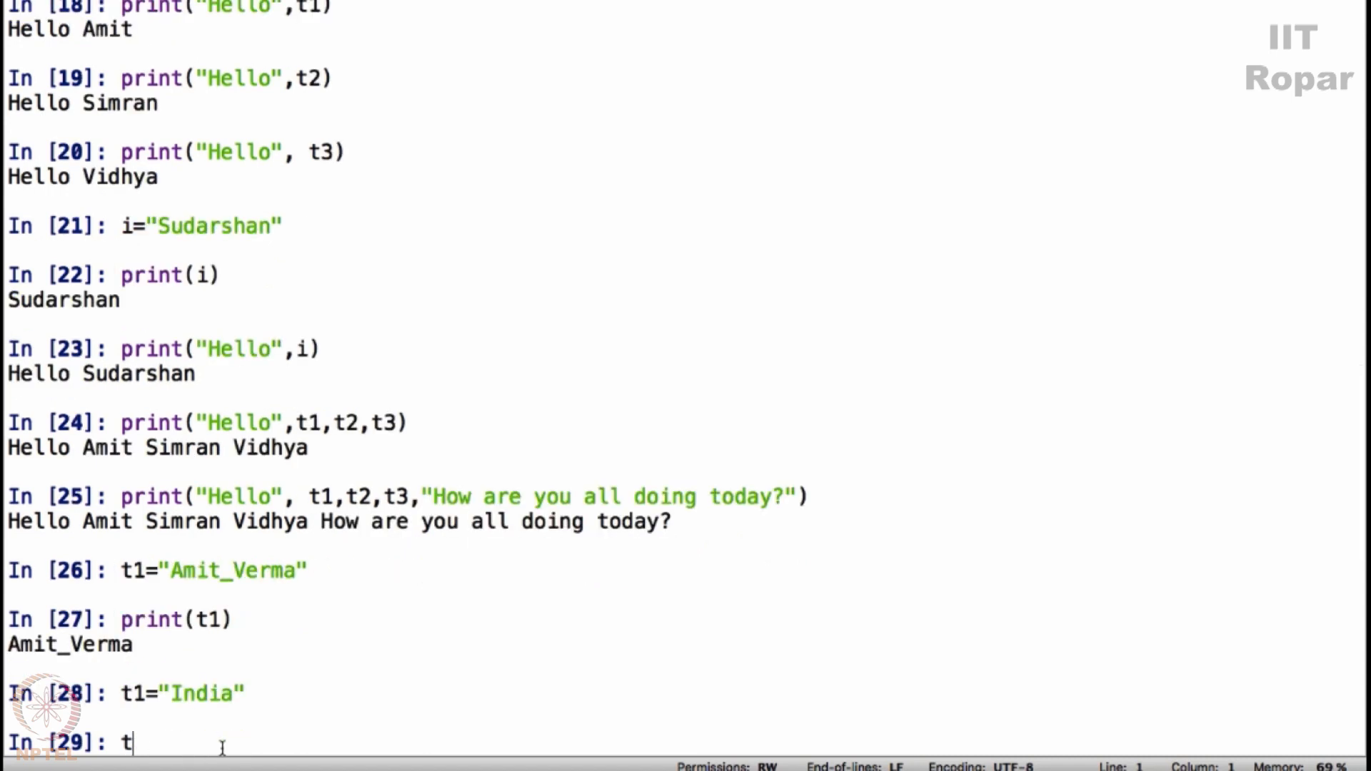
pyautogui.press('Return')
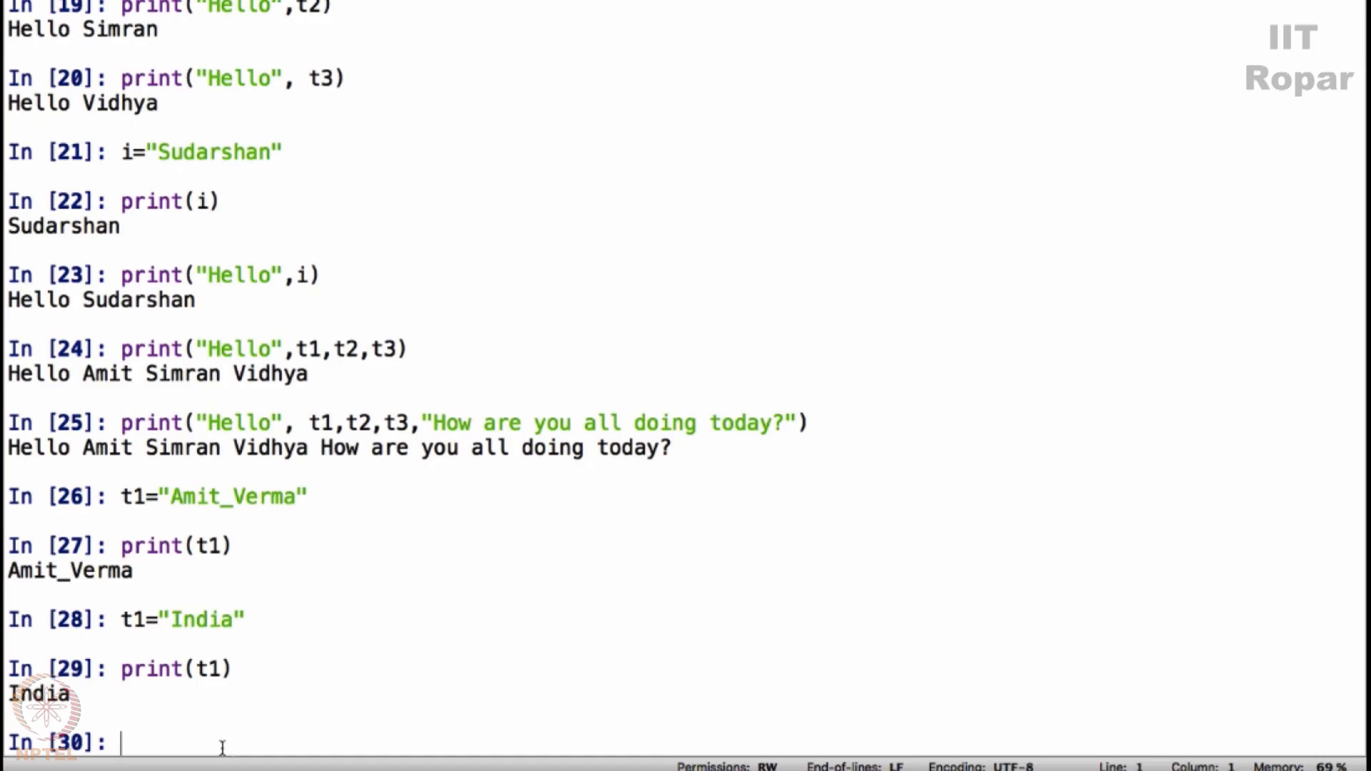
# - Print t1, set t1 back to "Amit_Verma", and recall the combined greeting with the question
pyautogui.write('print(t1)')
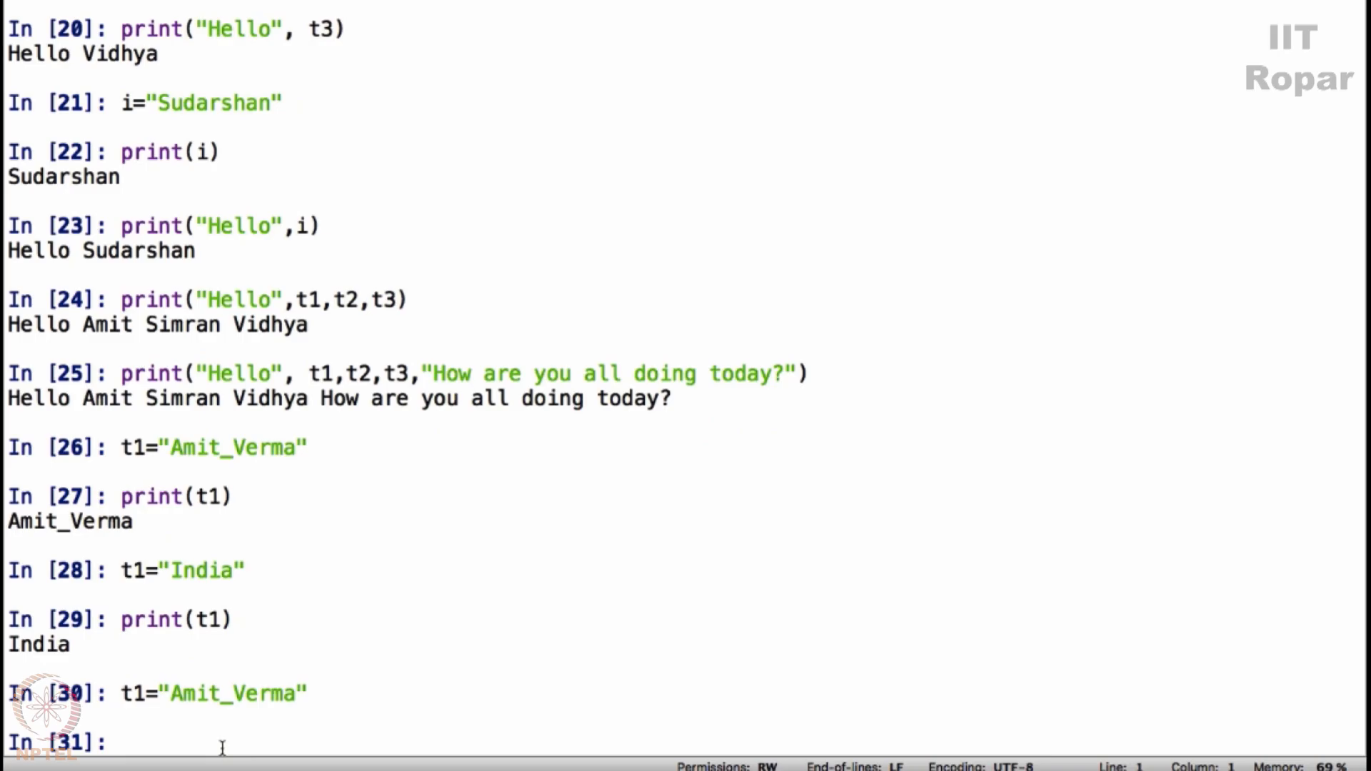
pyautogui.moveTo(111, 373)
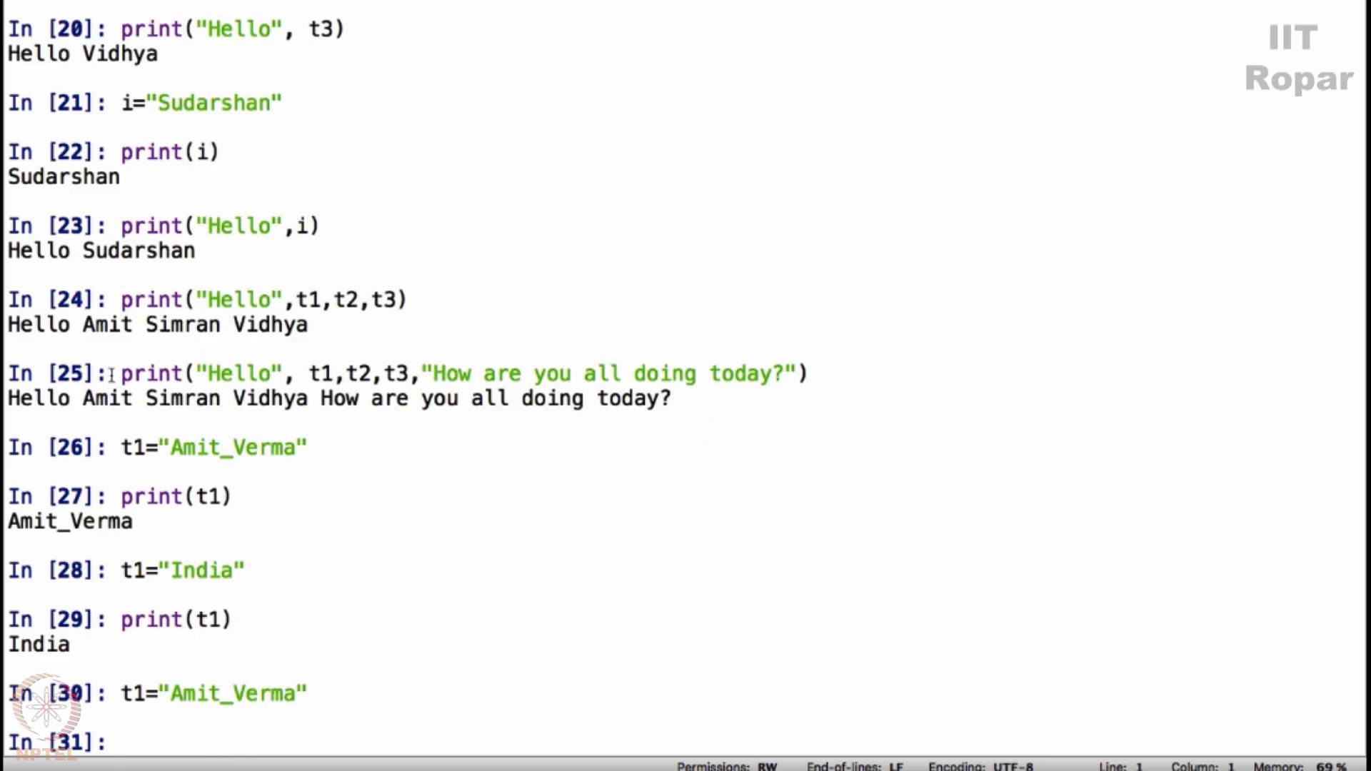
pyautogui.moveTo(396, 498)
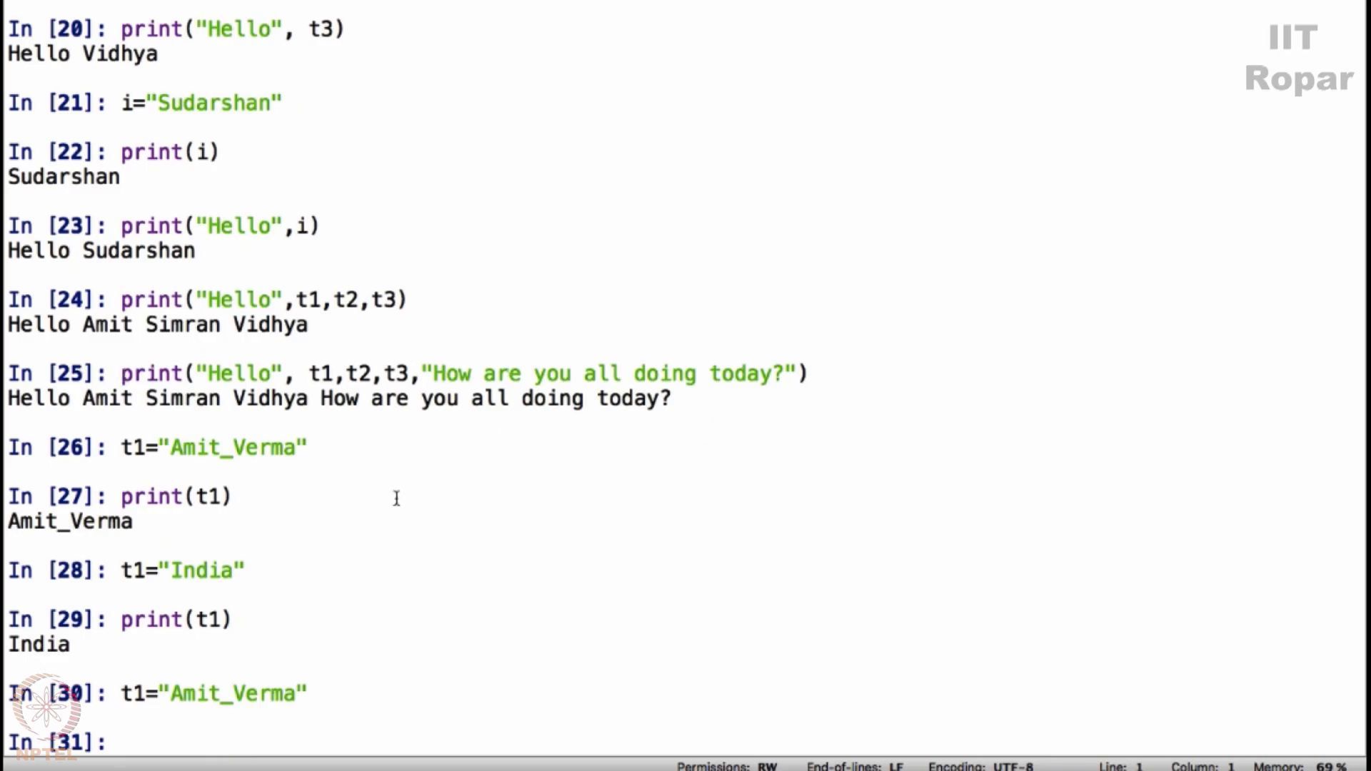
pyautogui.write('t1="Amit_Verma"')
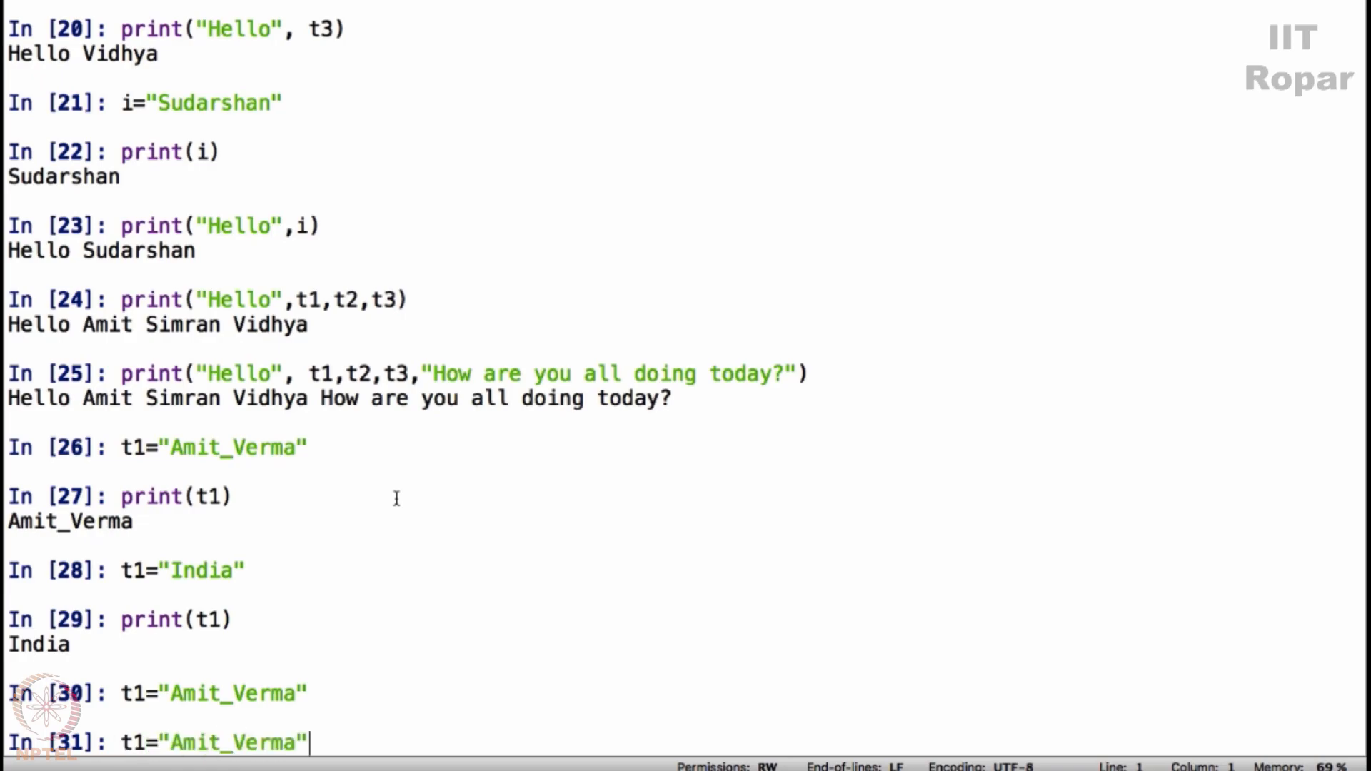
pyautogui.write('print("Hello", t1,t2,t3,"How are you all doing today?")')
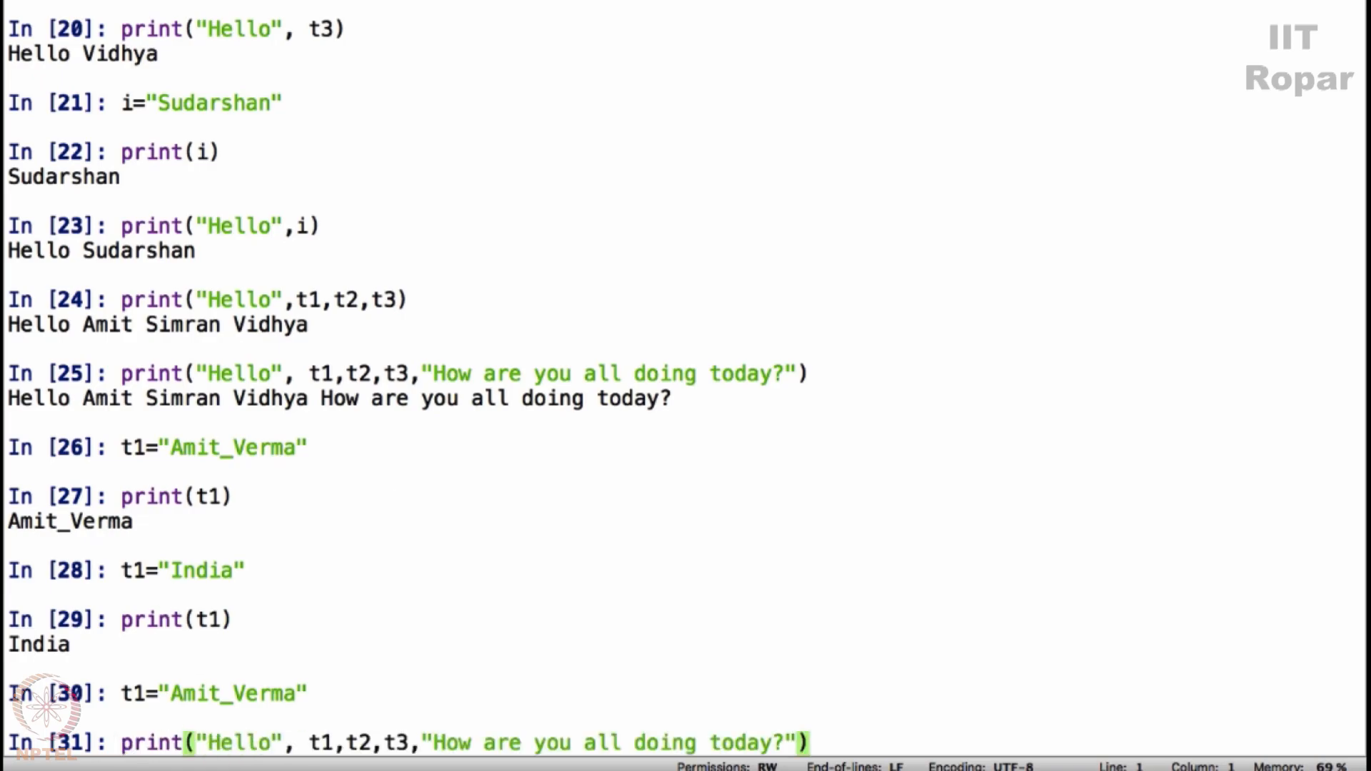
pyautogui.moveTo(791, 394)
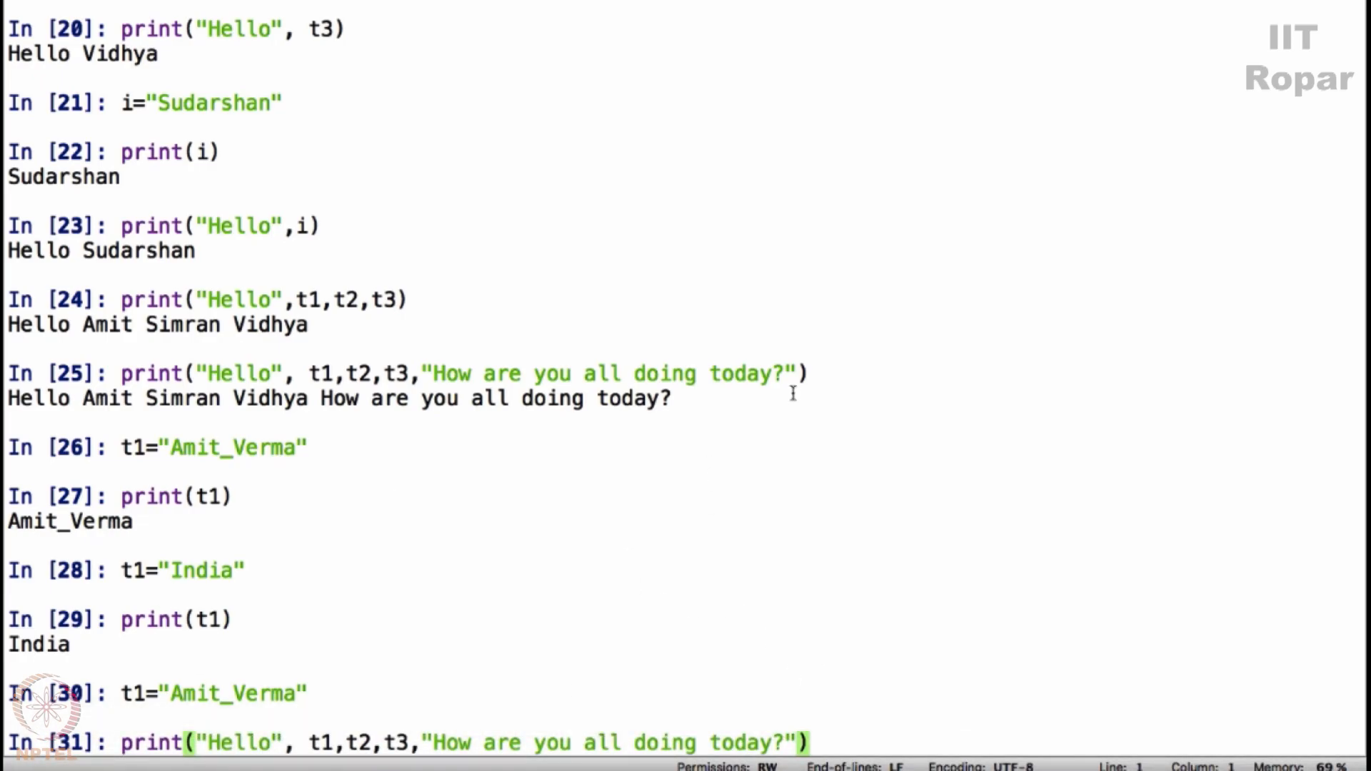
pyautogui.moveTo(115, 403)
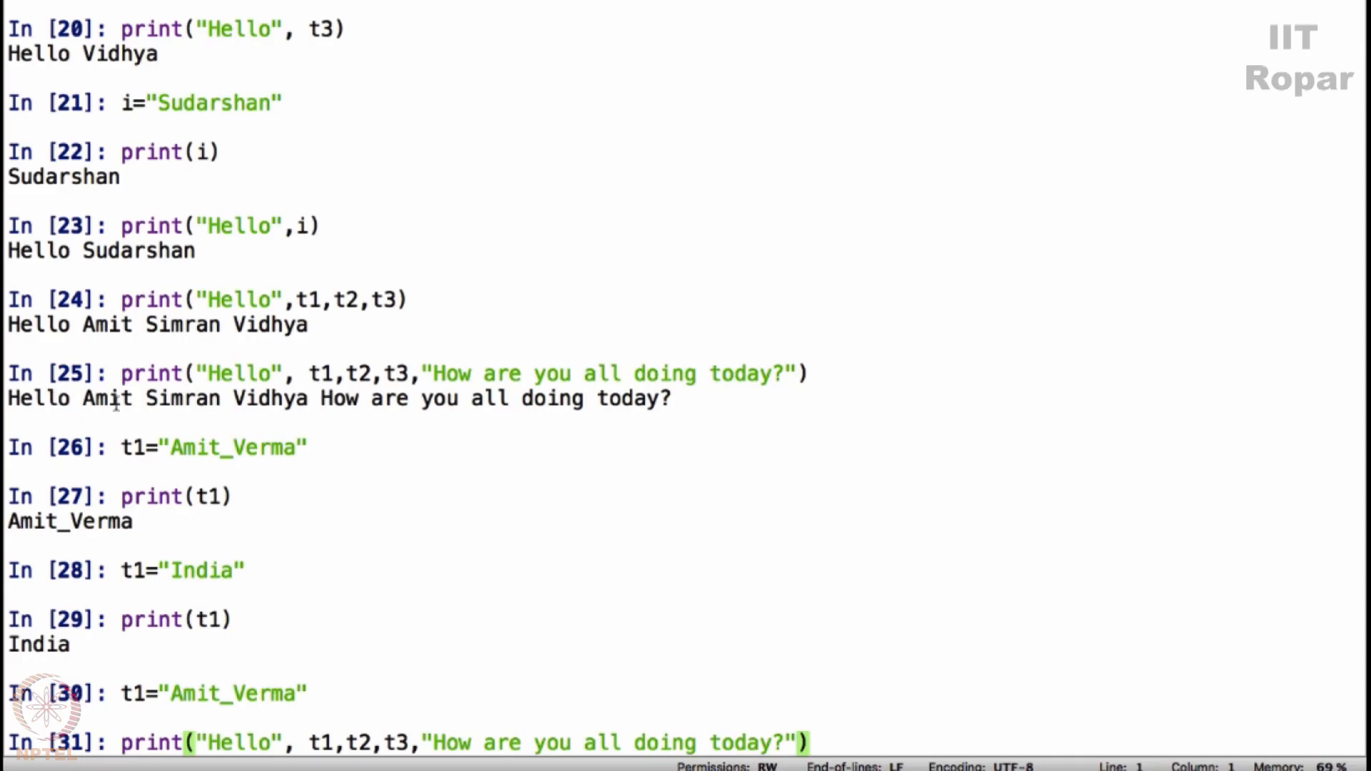
pyautogui.moveTo(313, 624)
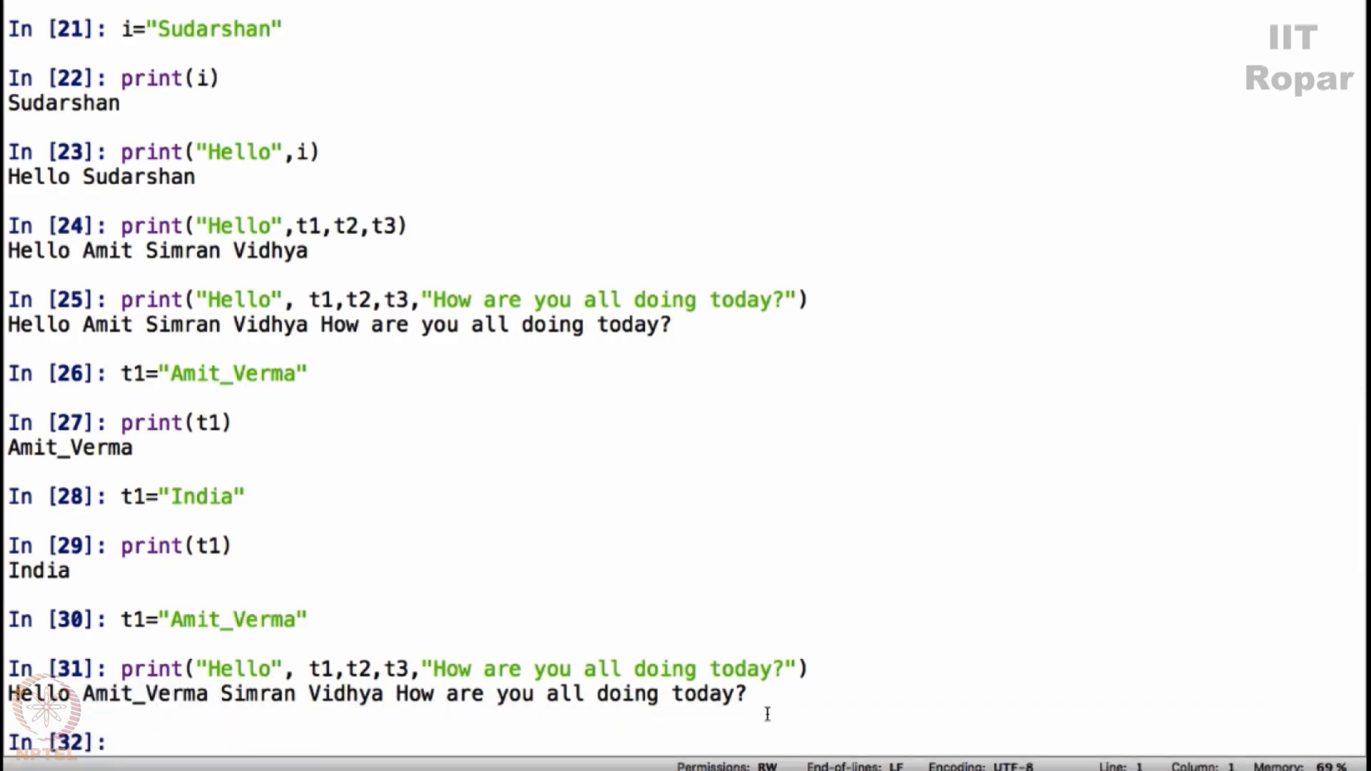
# - Run the greeting printing Hello Amit_Verma Simran Vidhya How are you all doing today?
pyautogui.write('print("Hello", t1,t2,t3,"How are you all doing today?")')
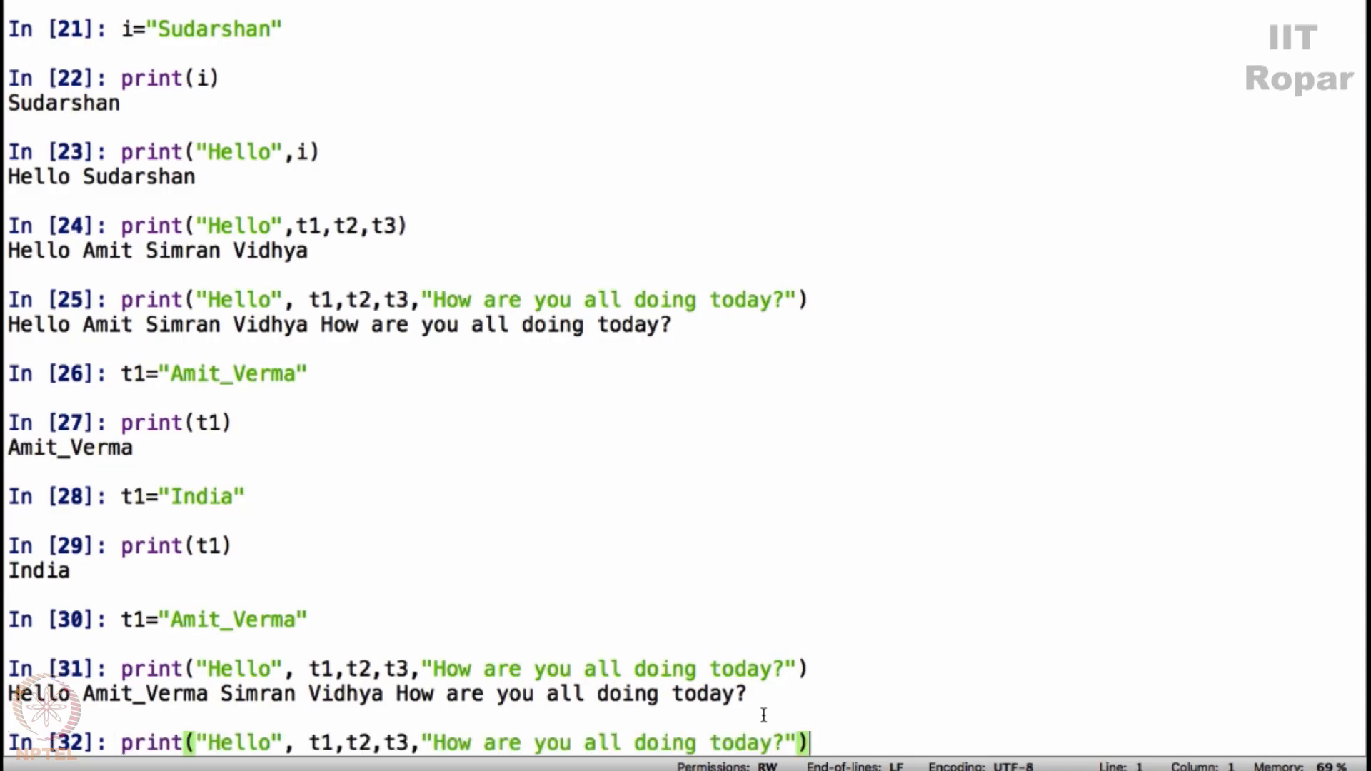
pyautogui.moveTo(383, 754)
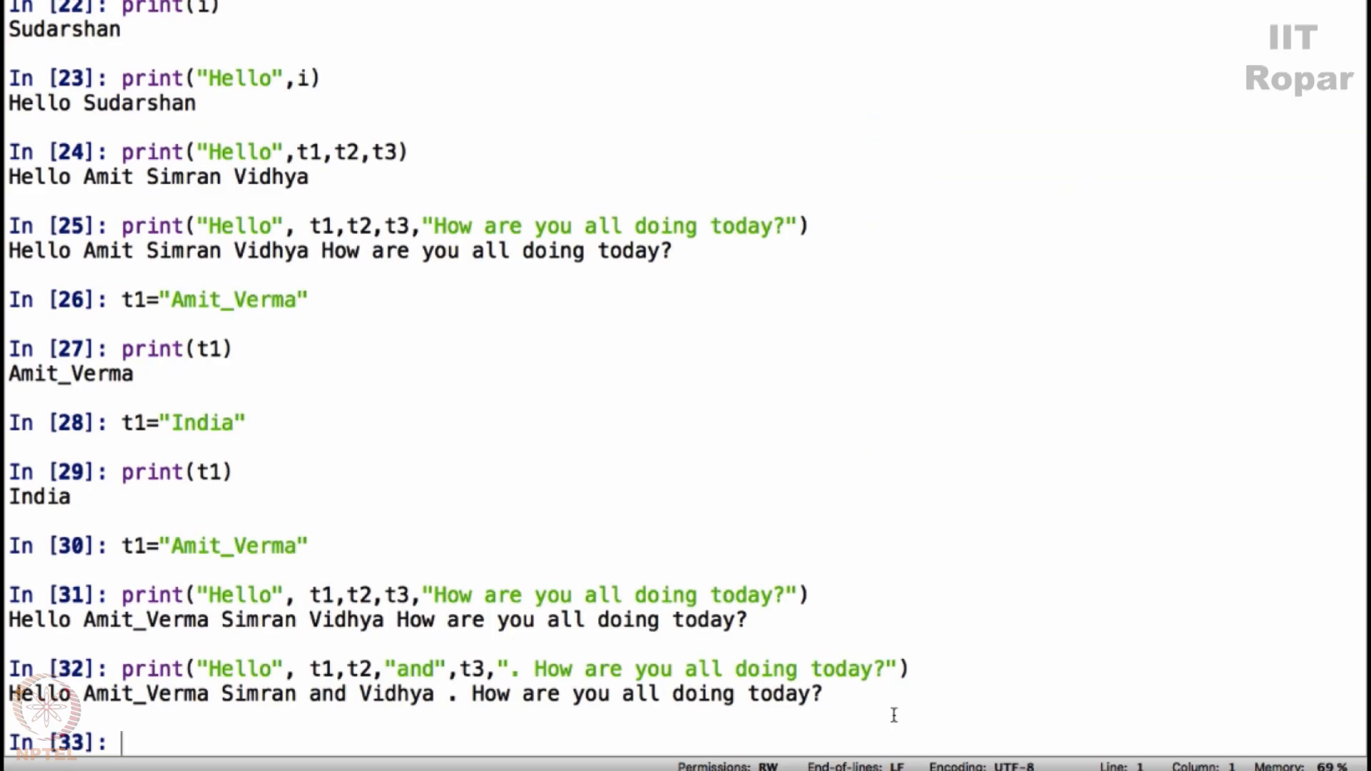
# - Assign age = 30 and print "The number you entered was" 30
pyautogui.write('age')
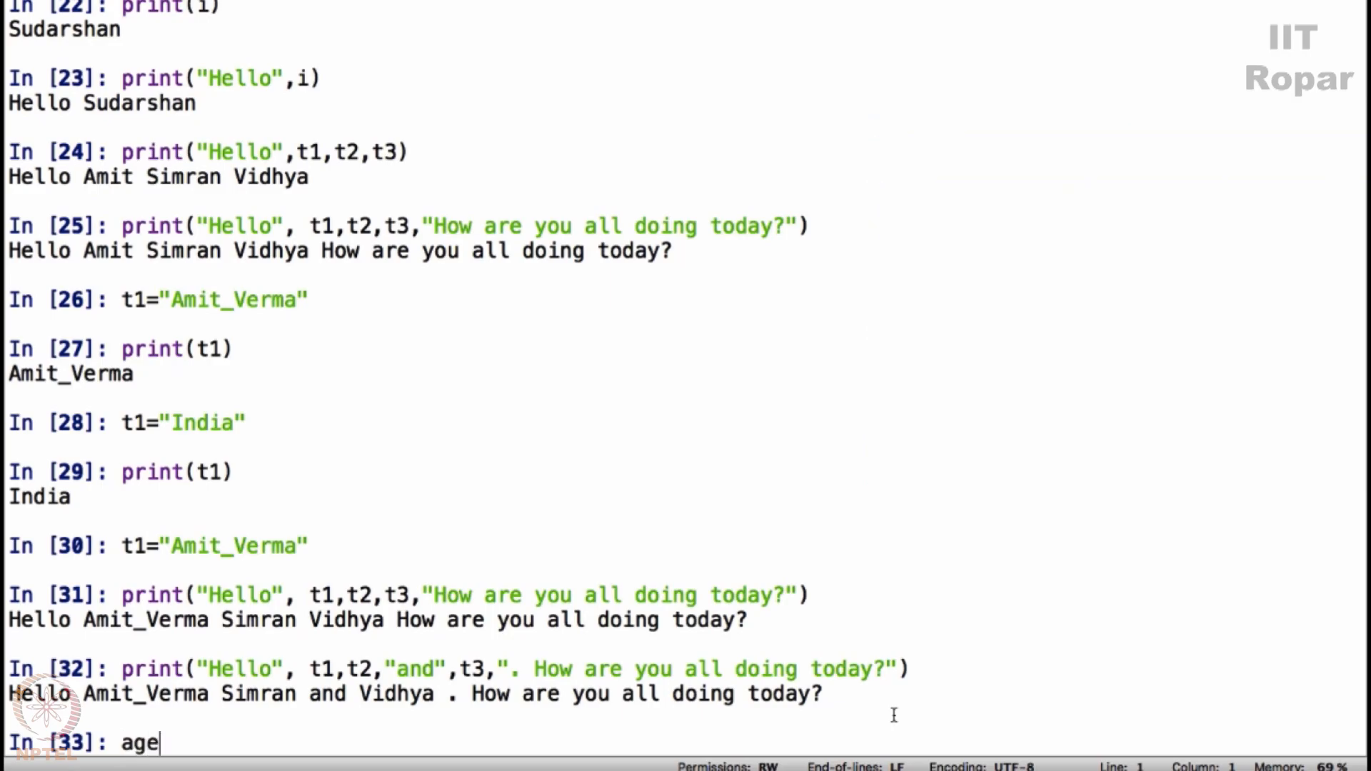
pyautogui.write('=')
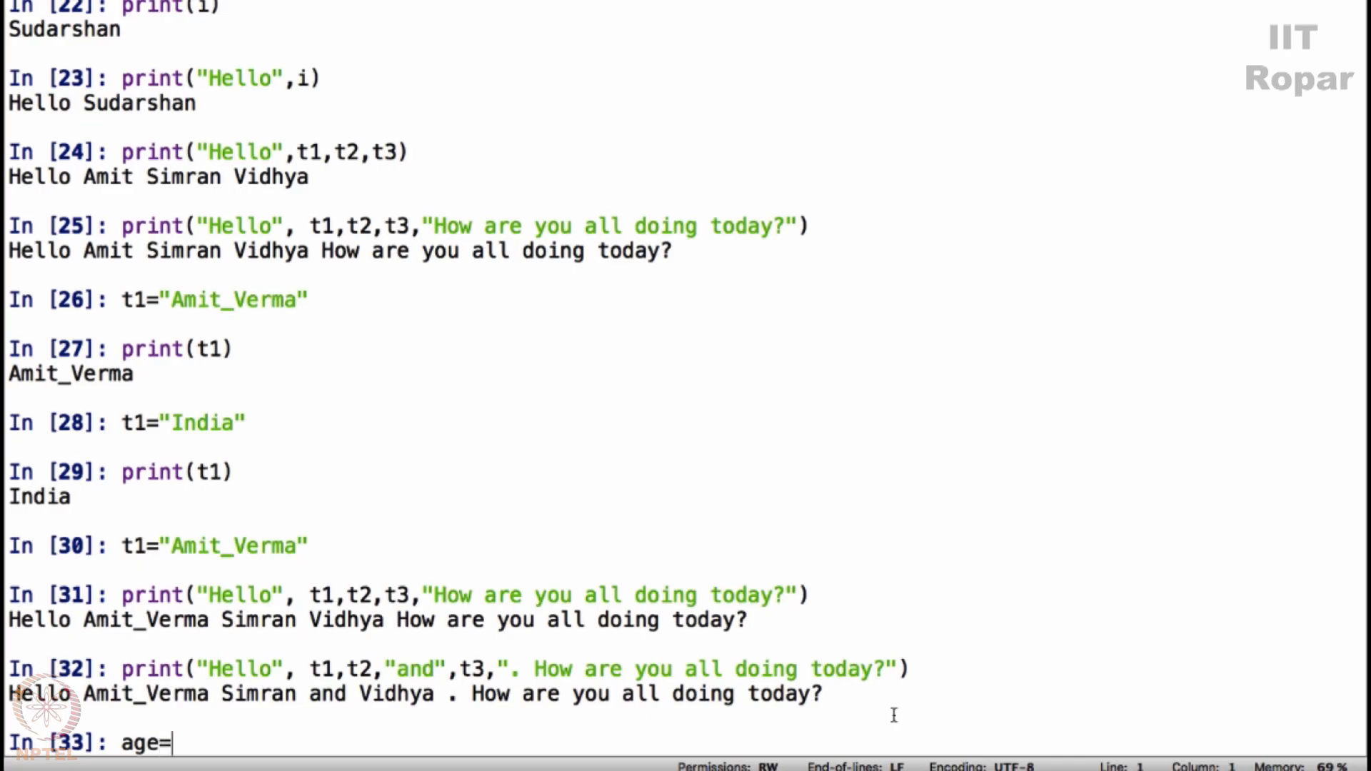
pyautogui.write('30')
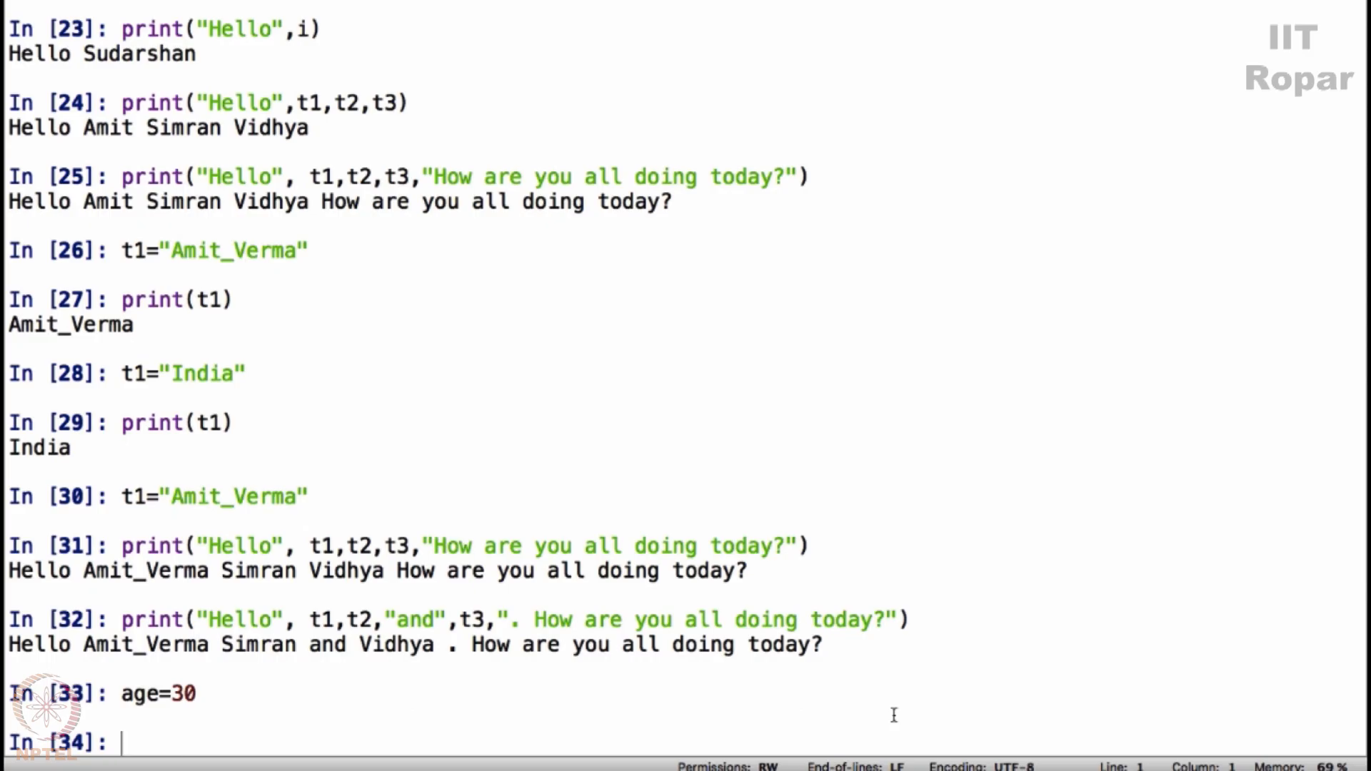
pyautogui.write('print("The number you n')
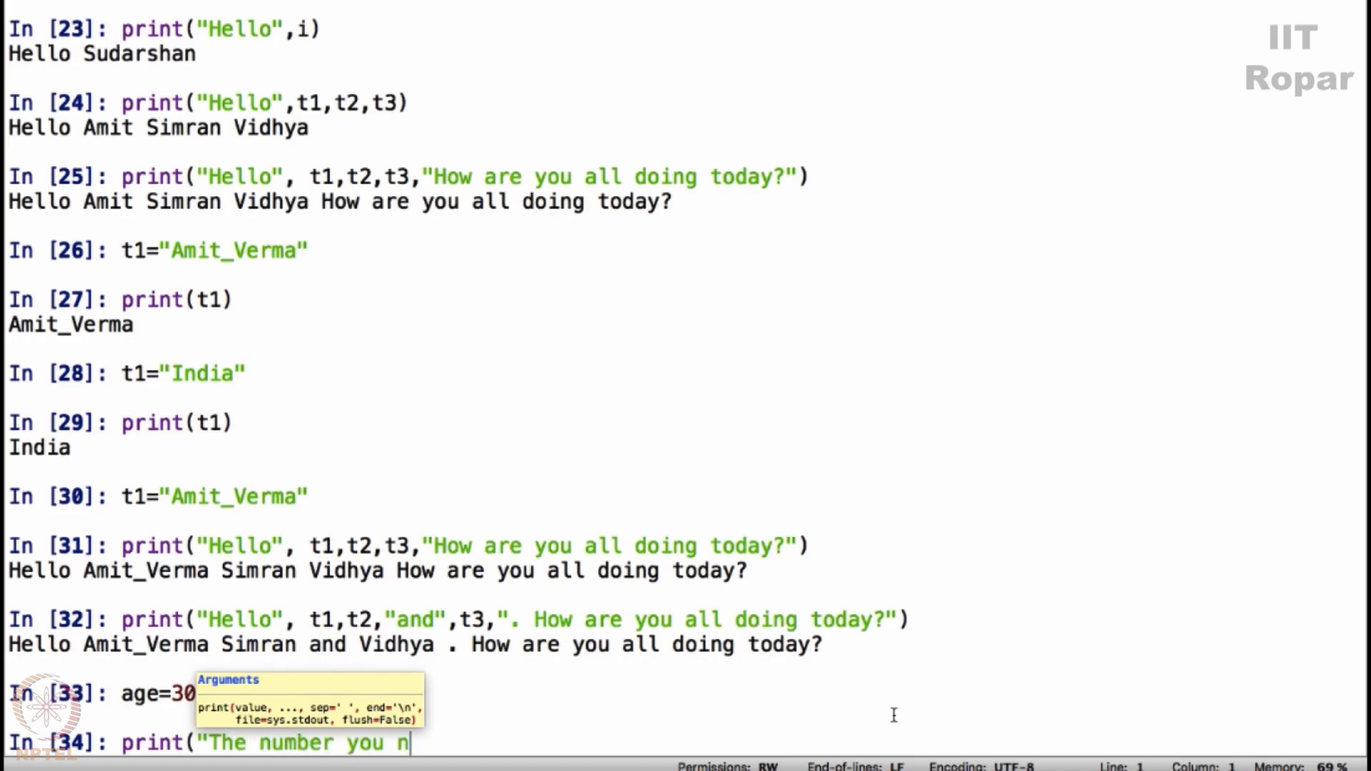
pyautogui.write('entered')
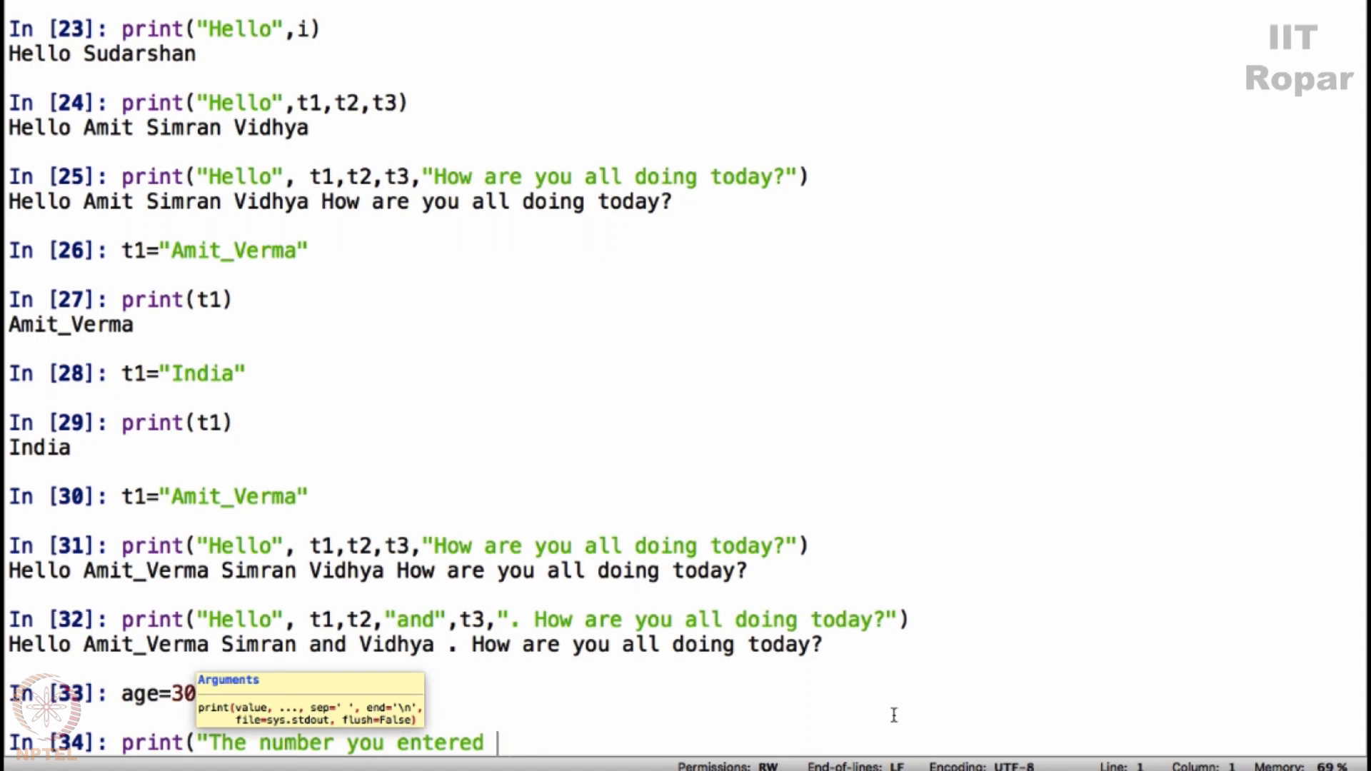
pyautogui.write('was",age')
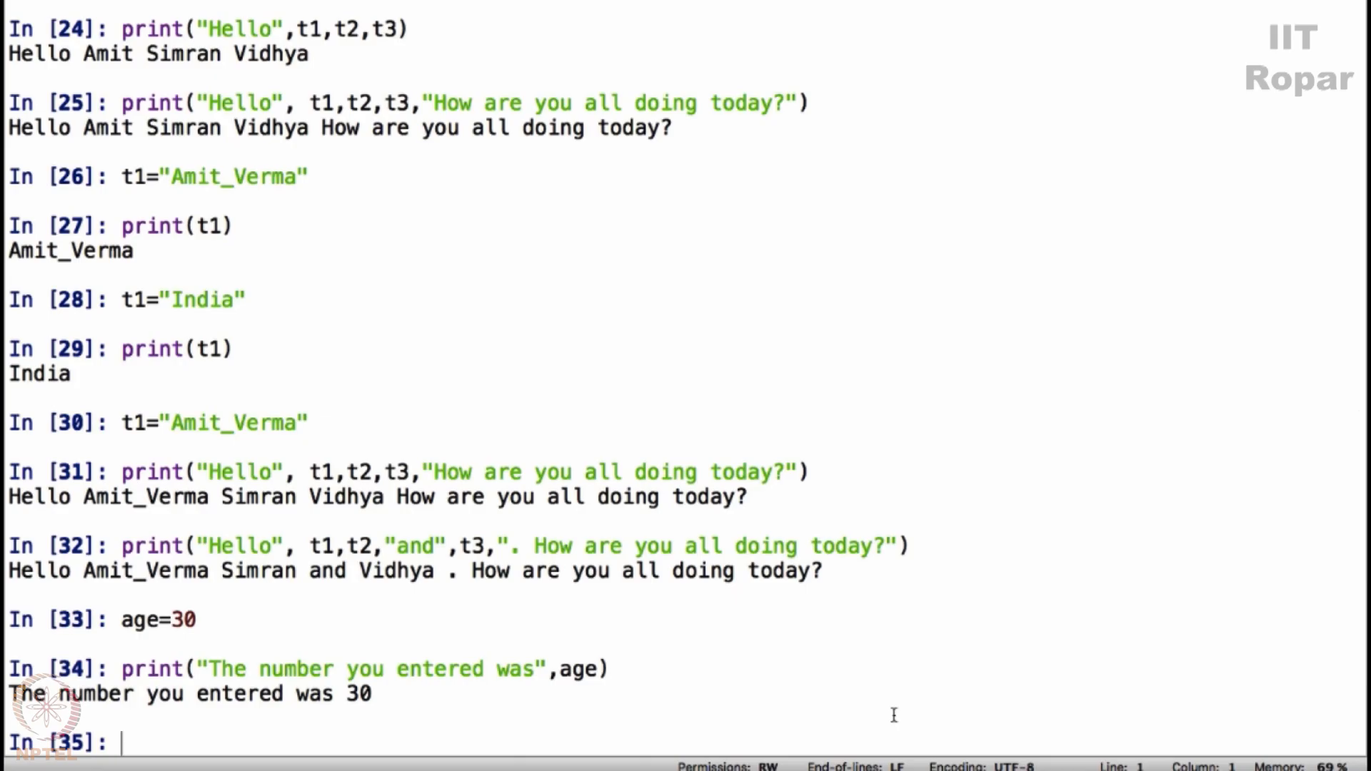
# - Reassign age = 40 and print it again, showing 40
pyautogui.write('age=')
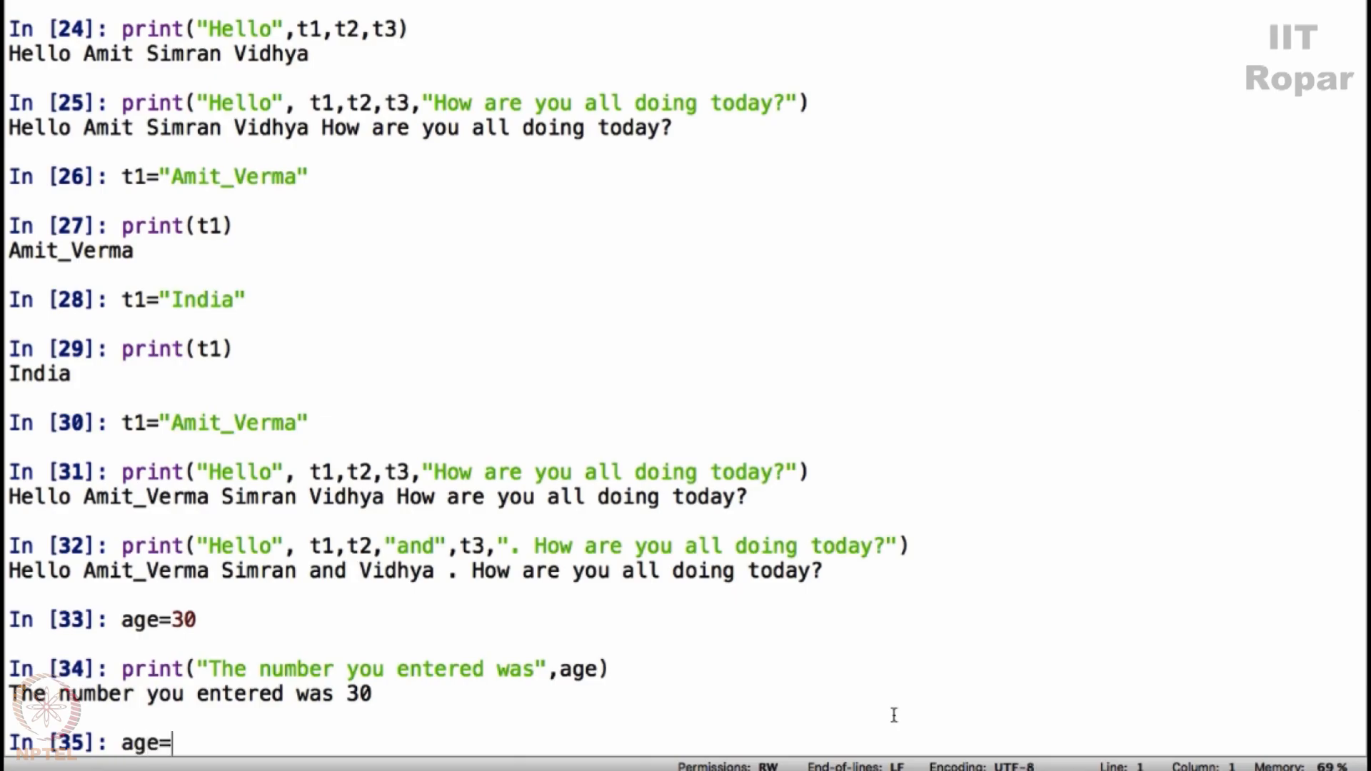
pyautogui.write('40')
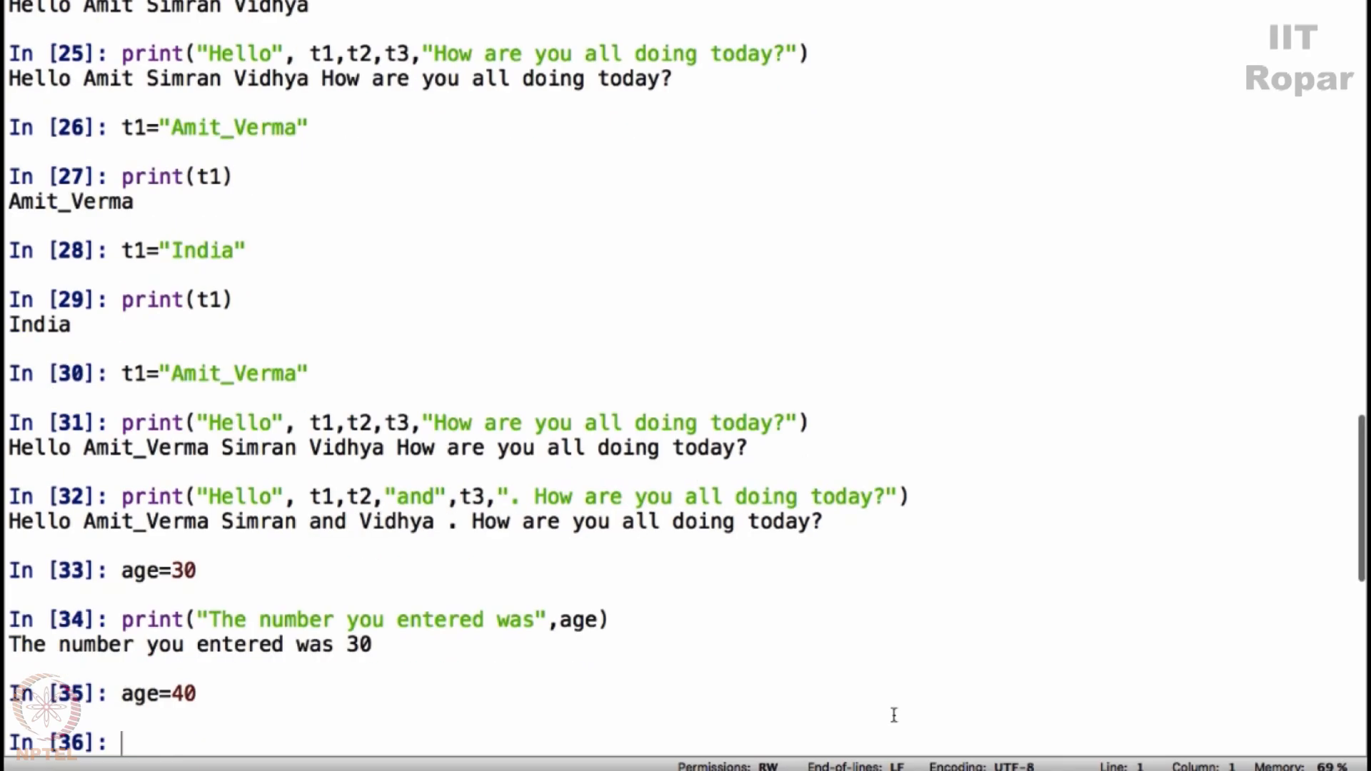
pyautogui.press('Return')
pyautogui.write('print("The number you entered was",')
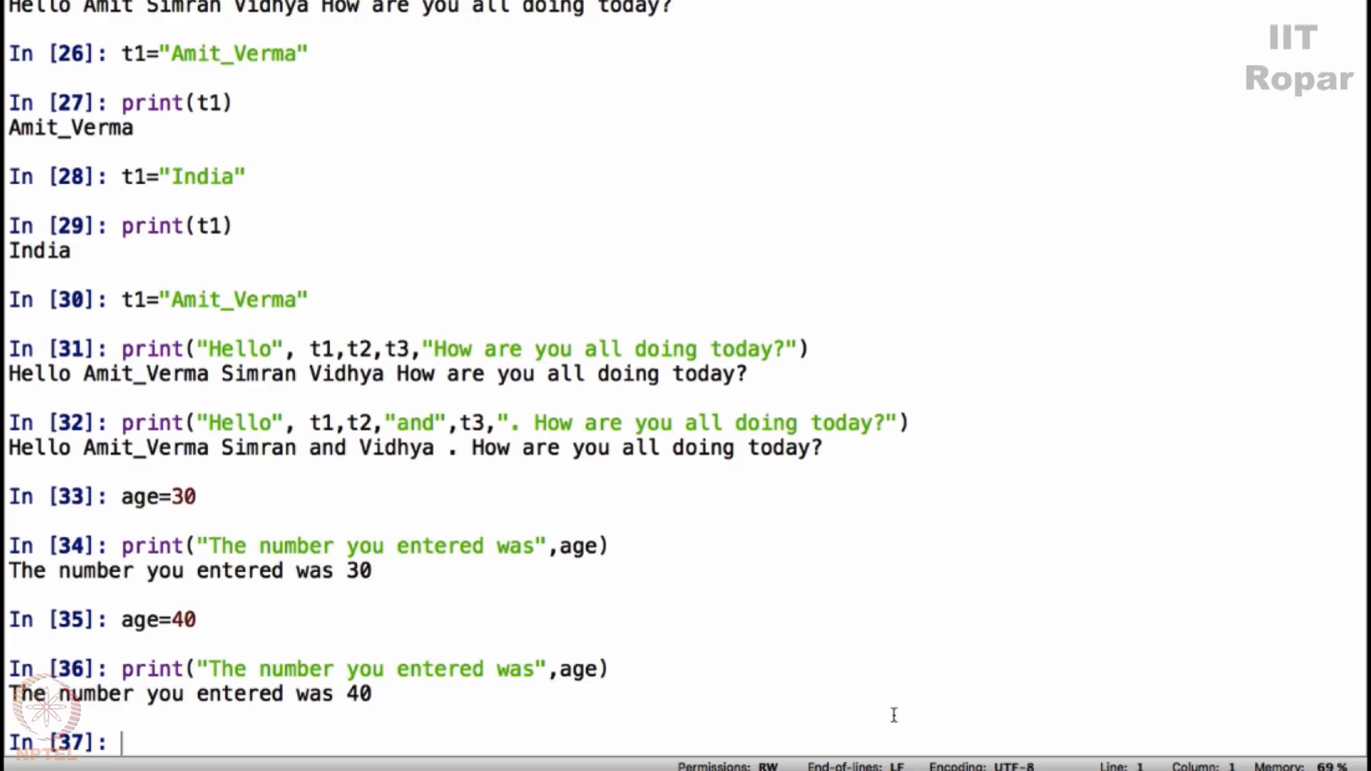
pyautogui.write('age')
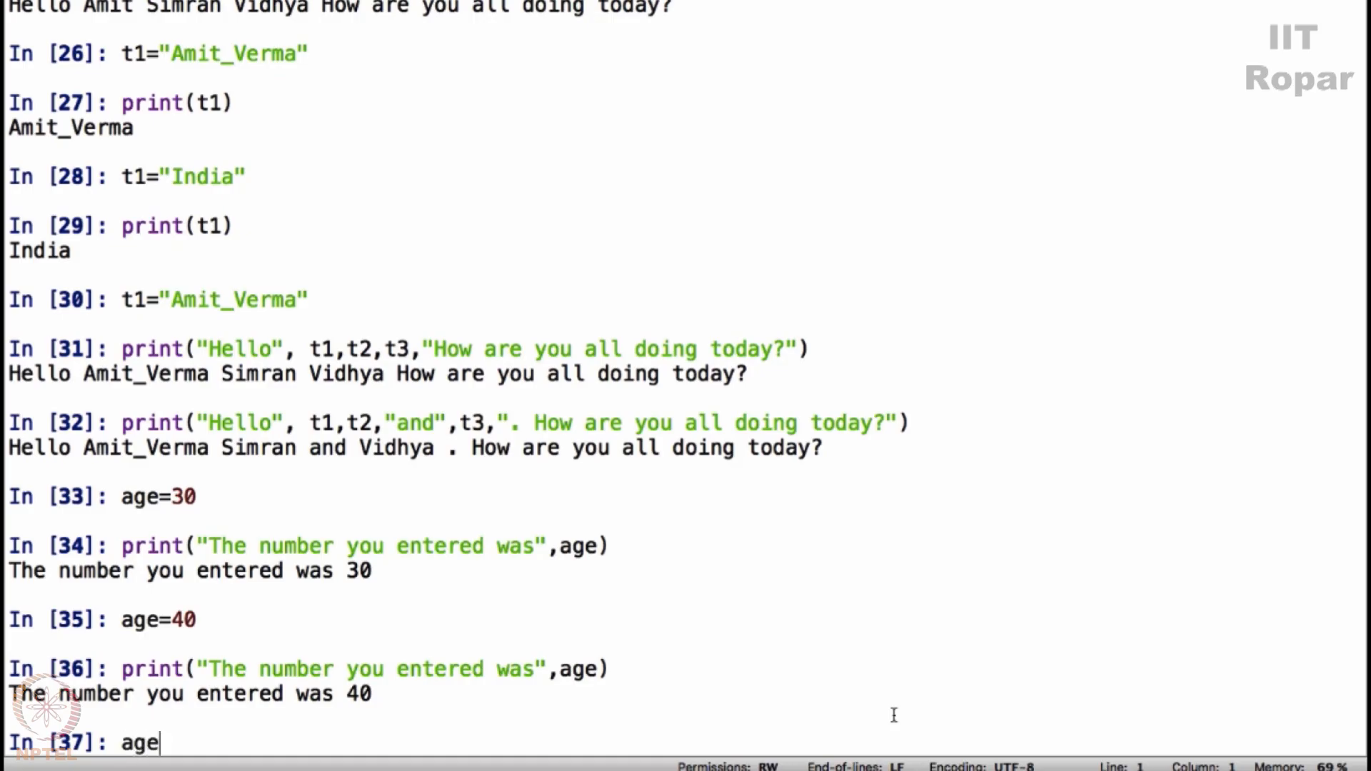
pyautogui.write('print(')
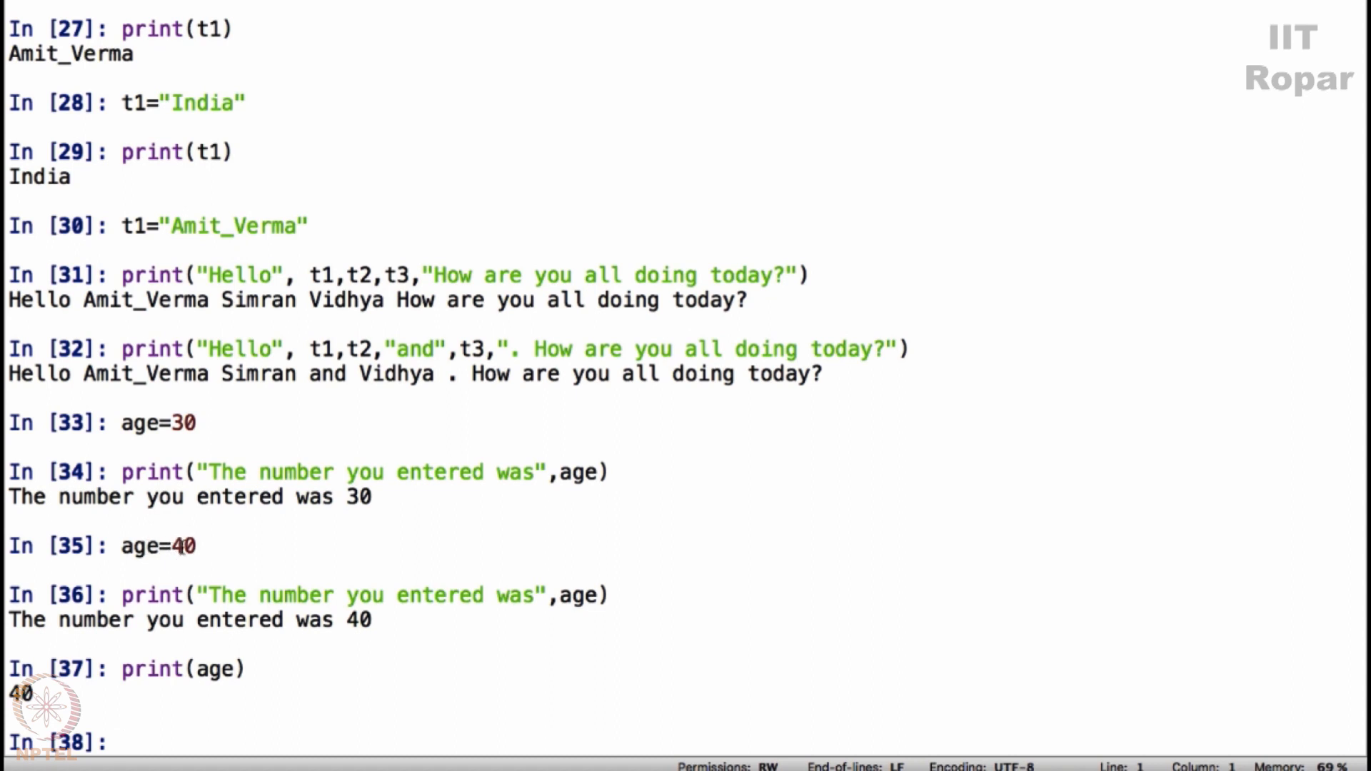
pyautogui.moveTo(153, 571)
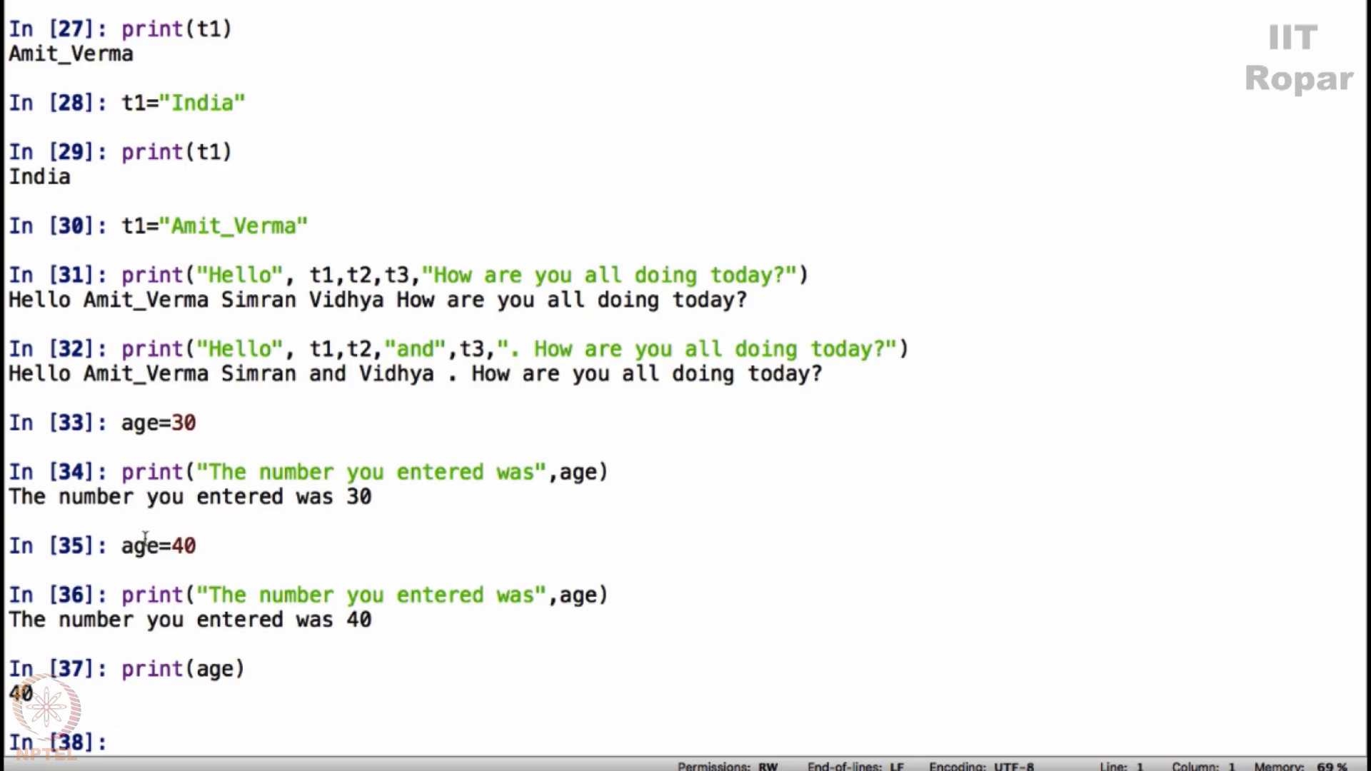
pyautogui.moveTo(217, 724)
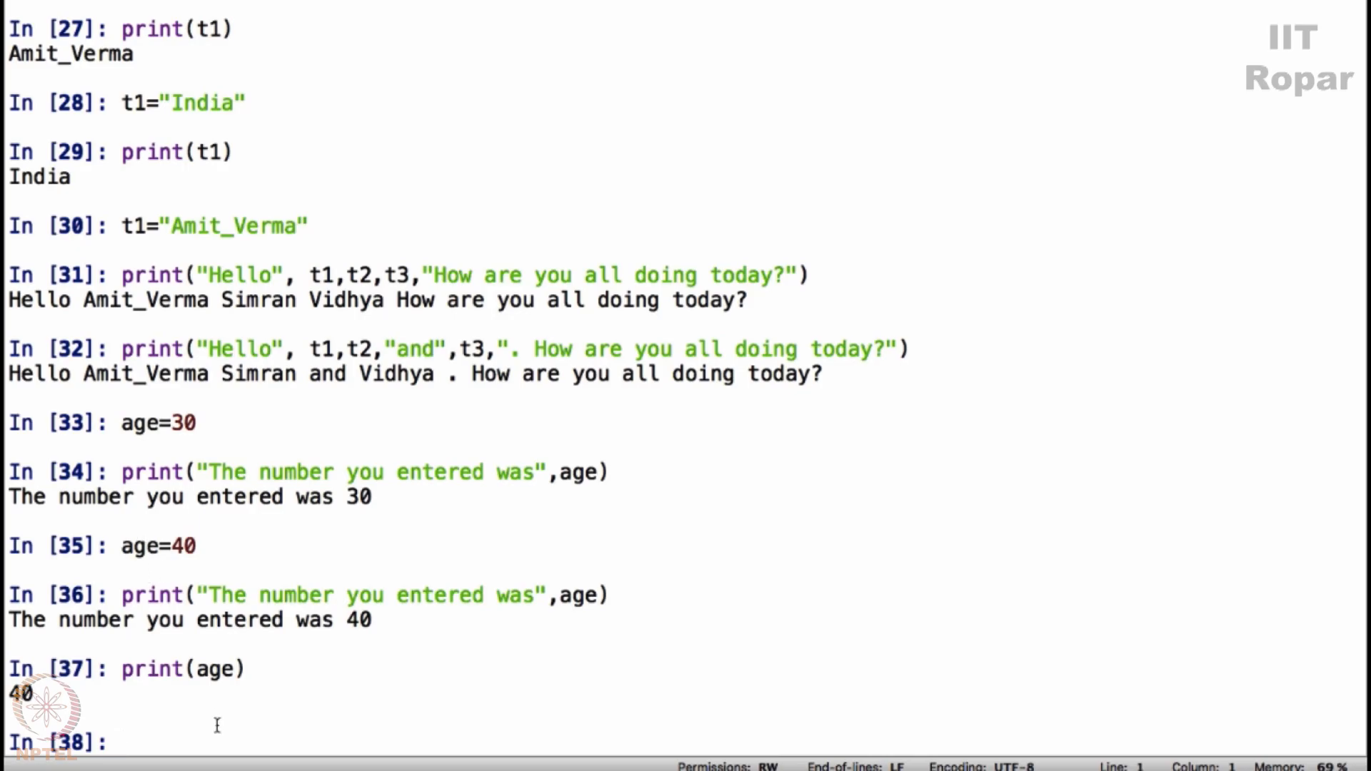
# - Run age=age+1 to increment age to 41
pyautogui.write('age=age+1')
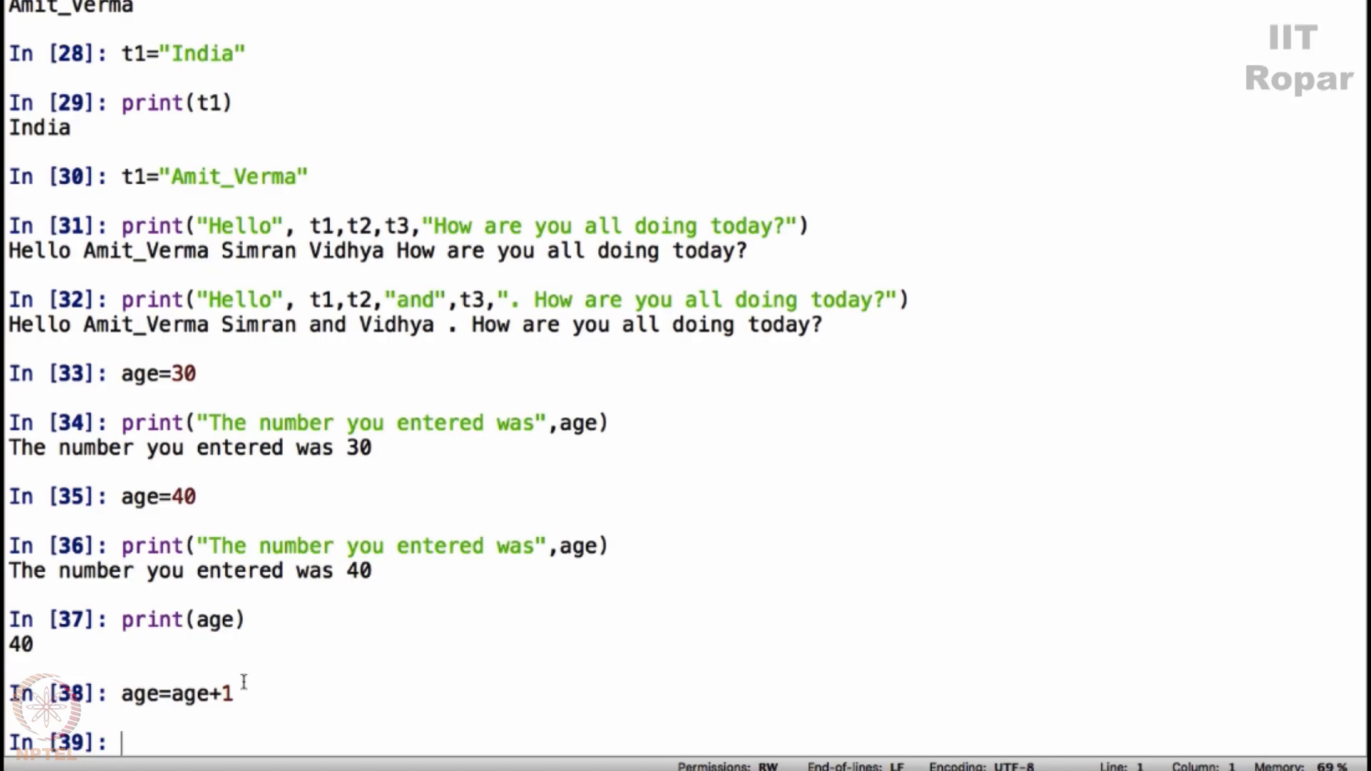
pyautogui.moveTo(271, 707)
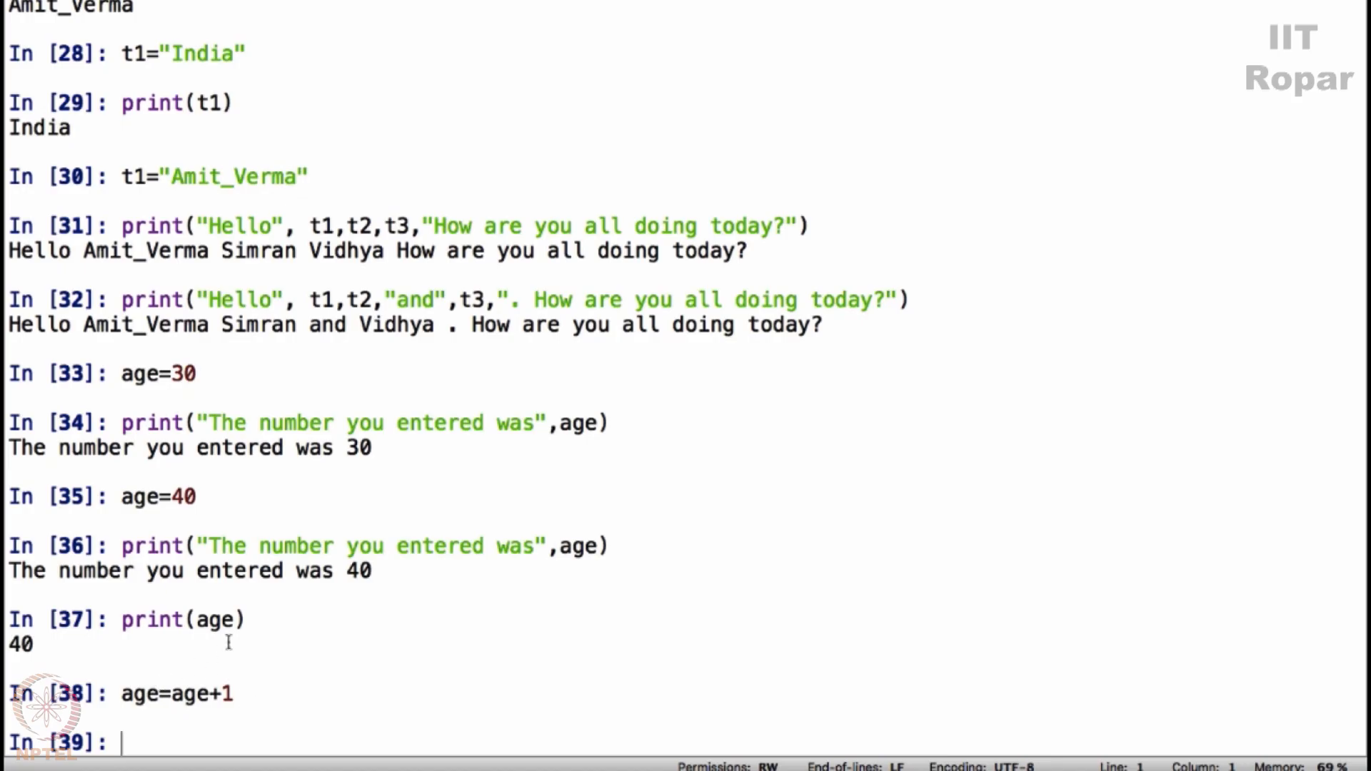
pyautogui.moveTo(269, 694)
pyautogui.write('print(age)')
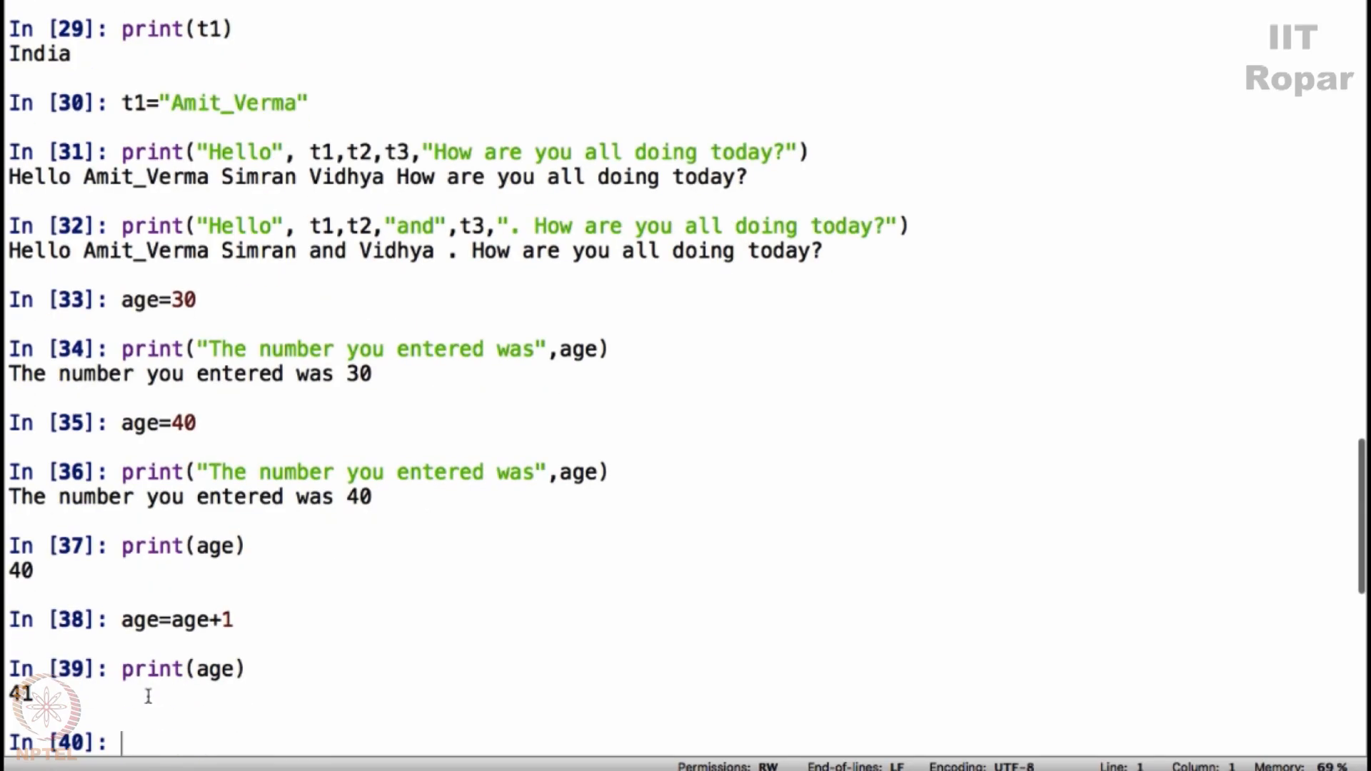
pyautogui.moveTo(25, 699)
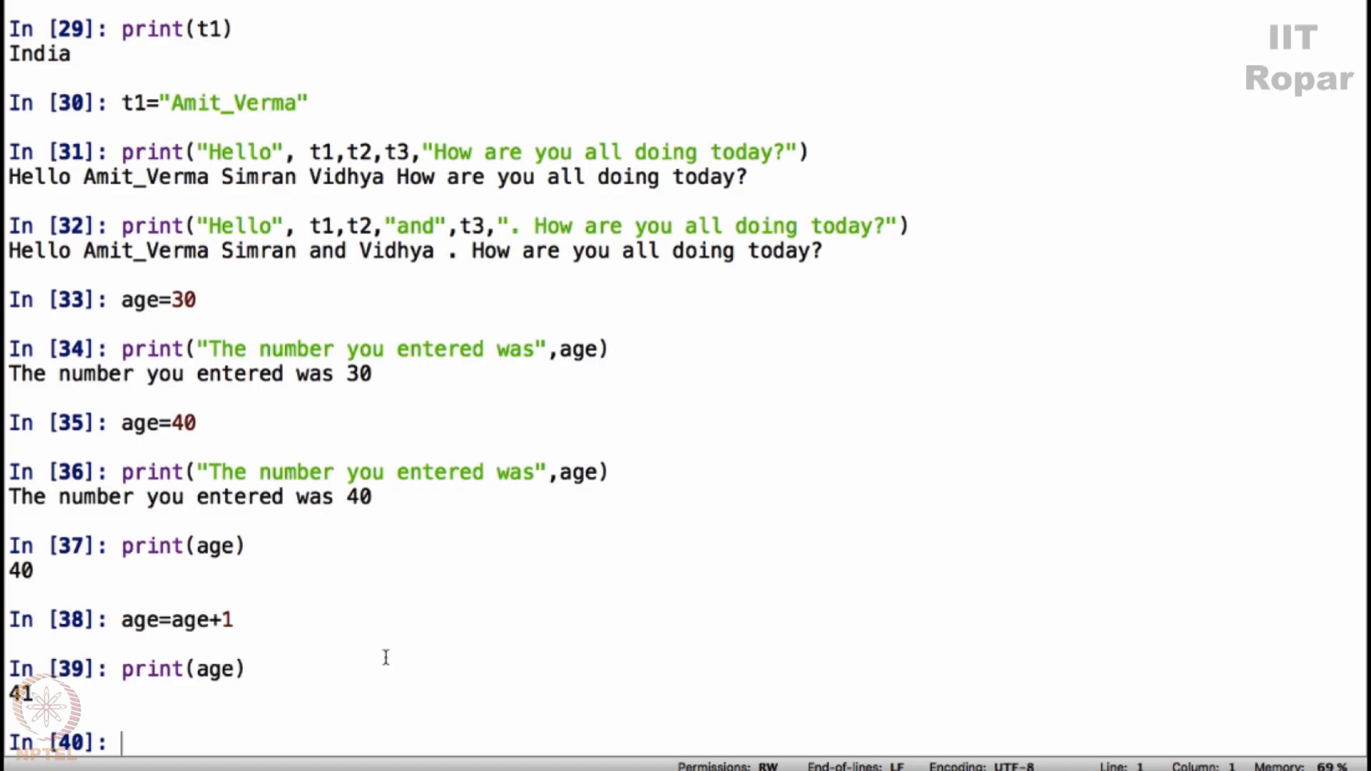
pyautogui.moveTo(302, 654)
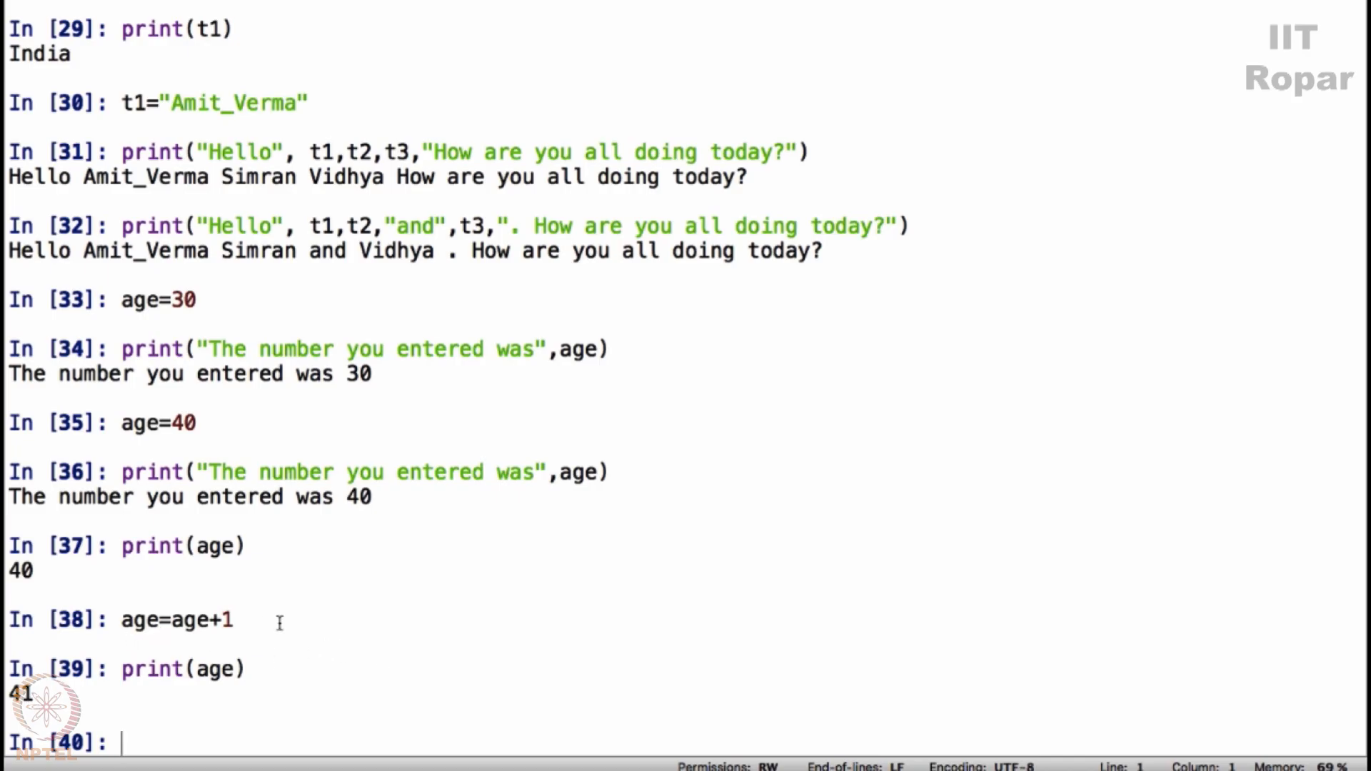
pyautogui.moveTo(328, 627)
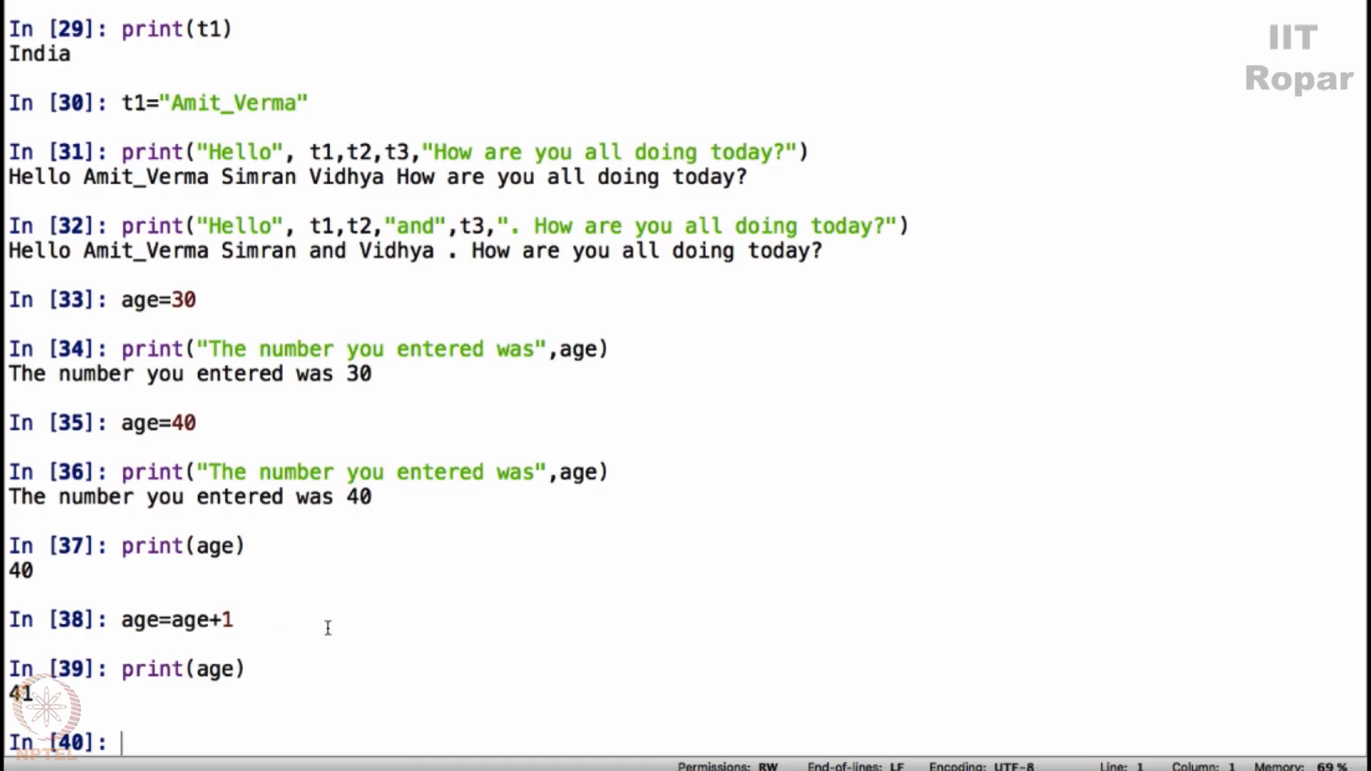